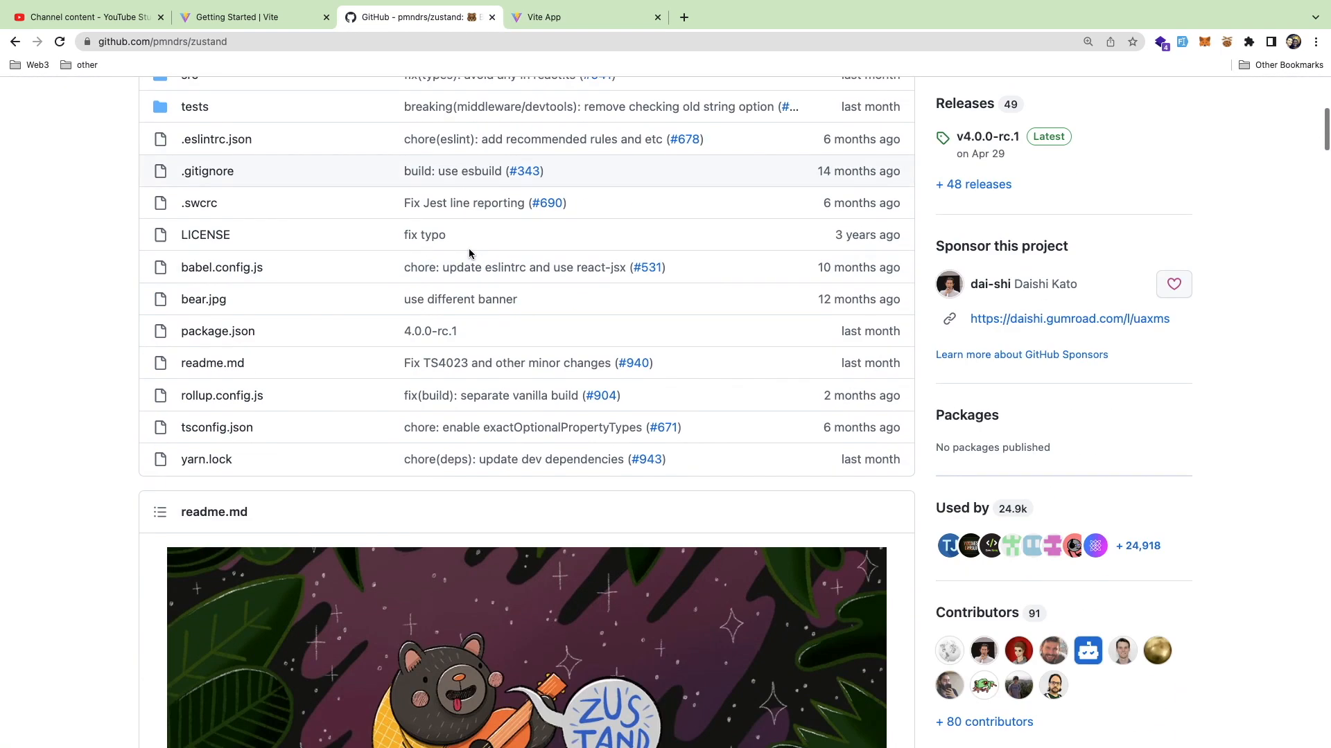
- Scroll the current docs page, then switch to the Vite Getting Started guide
{"action": "scroll", "scroll_direction": "down", "scroll_amount": 3}
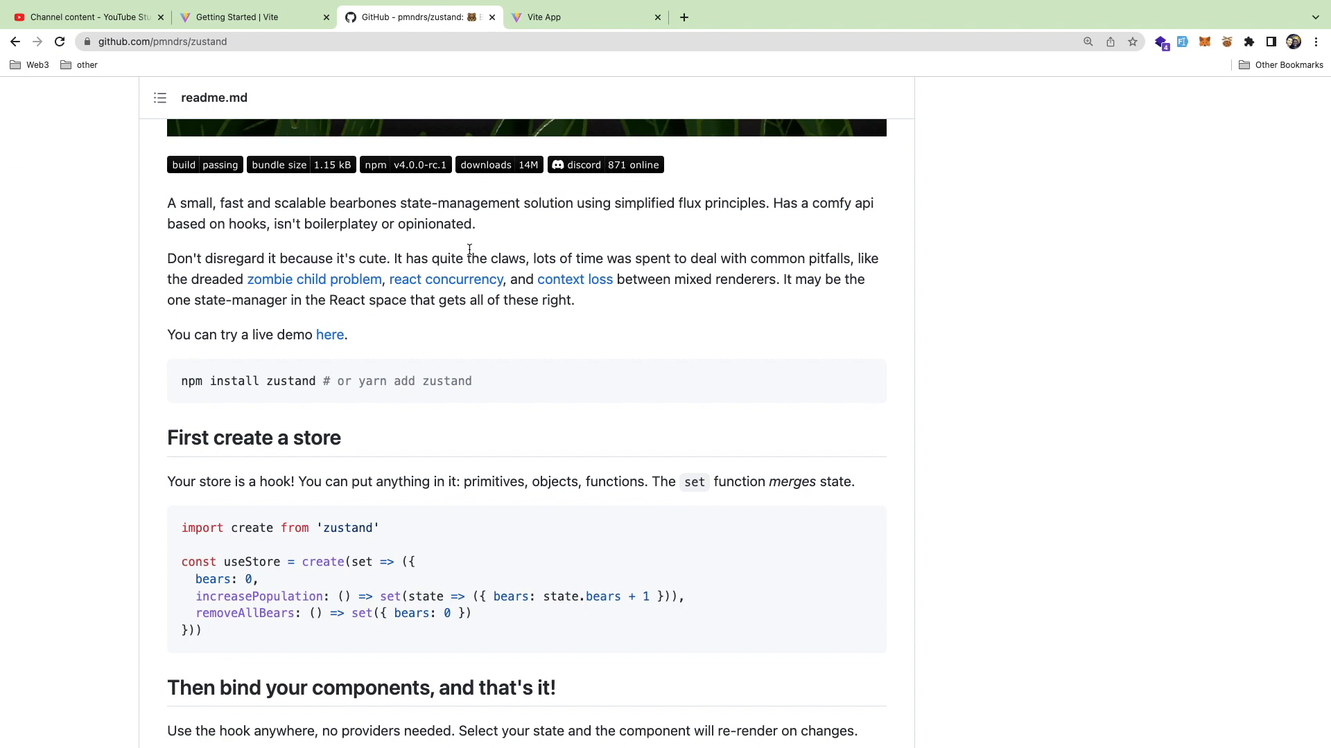
{"action": "scroll", "scroll_direction": "down", "scroll_amount": 3}
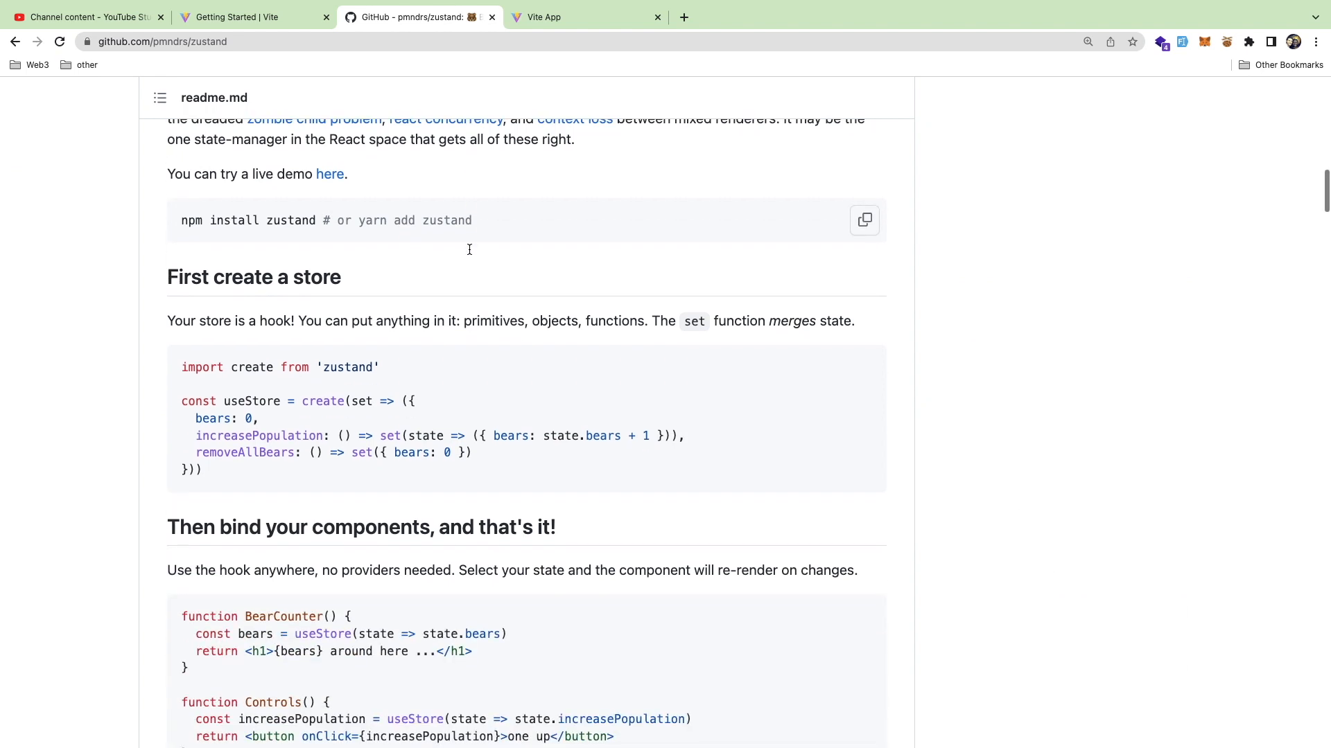
{"action": "mouse_move", "coordinate": [468, 253]}
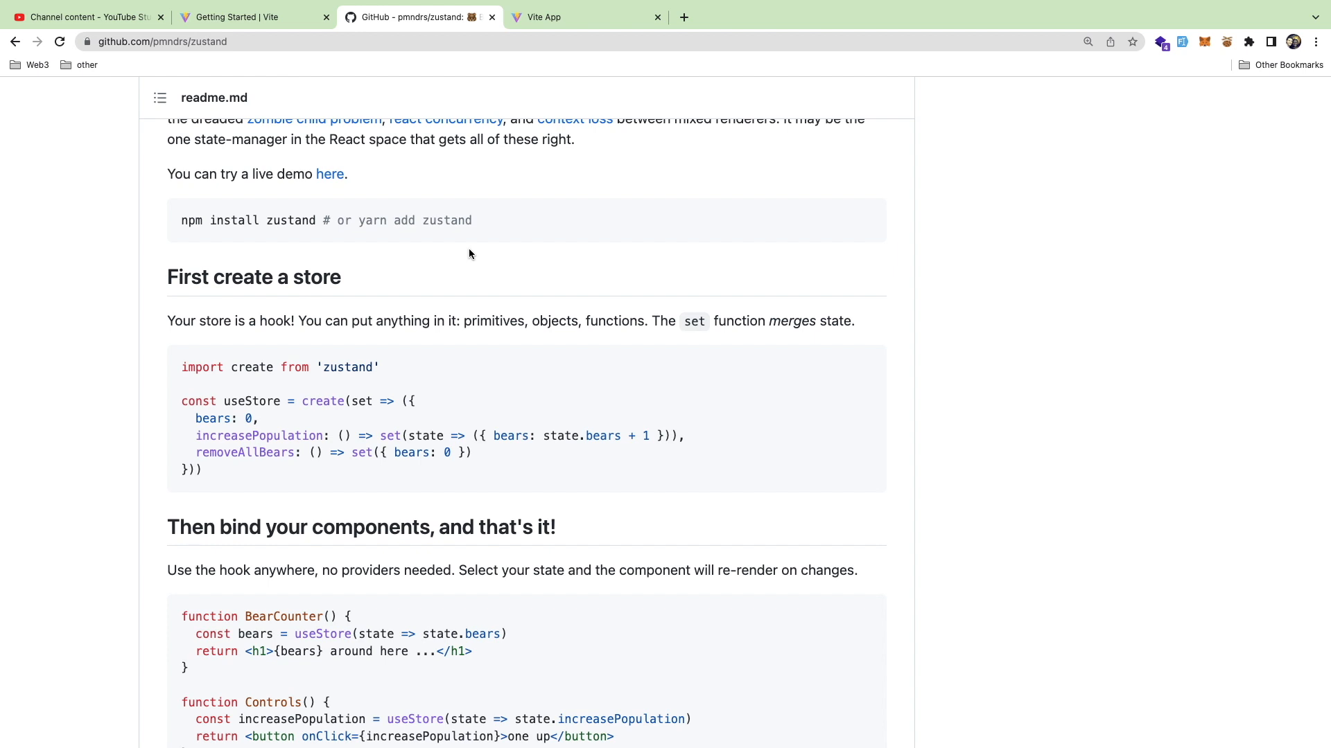
{"action": "scroll", "scroll_direction": "down", "scroll_amount": 3}
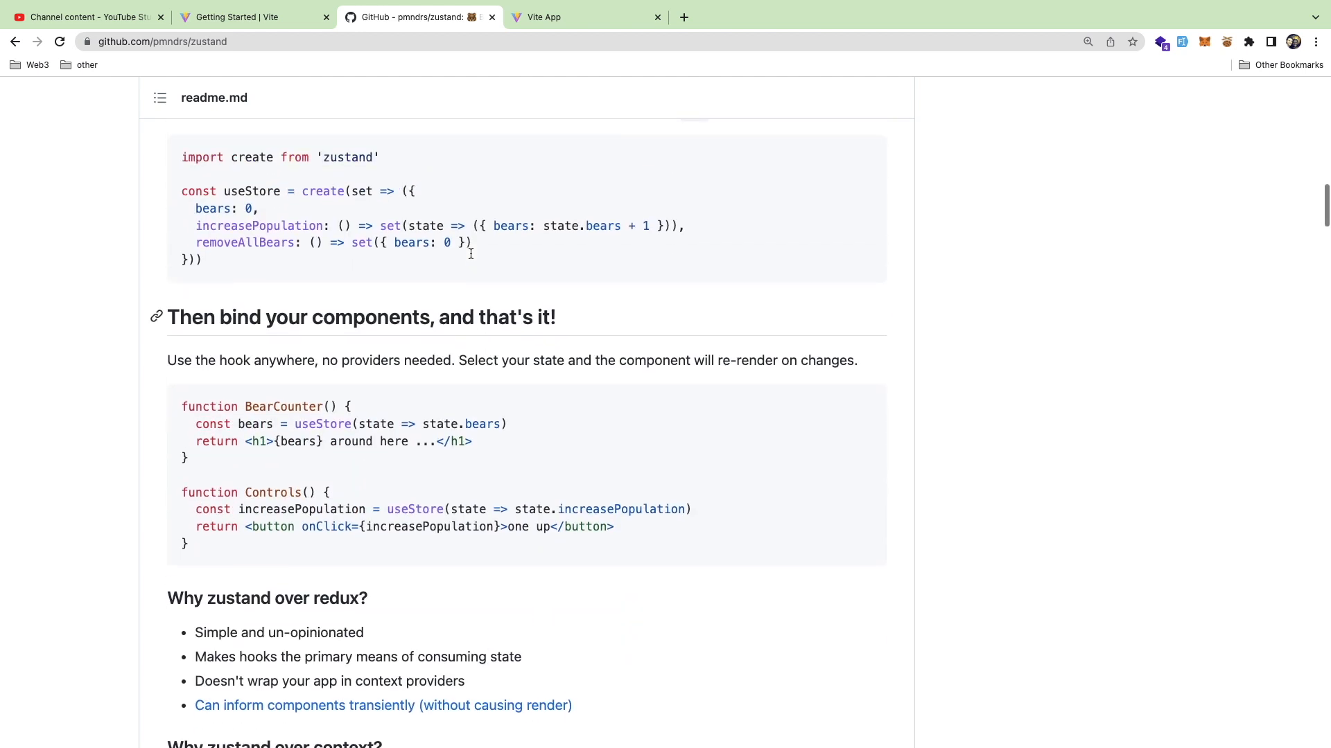
{"action": "mouse_move", "coordinate": [615, 136]}
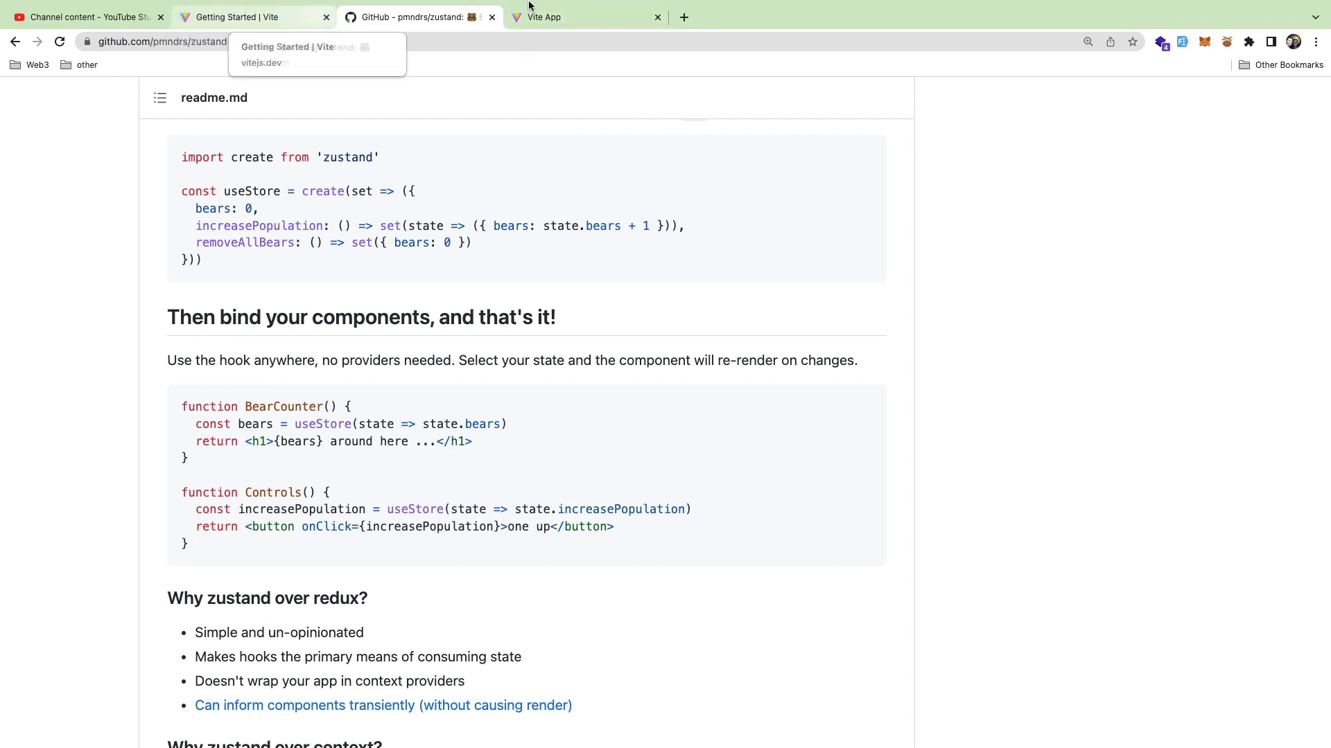
{"action": "left_click", "coordinate": [246, 17]}
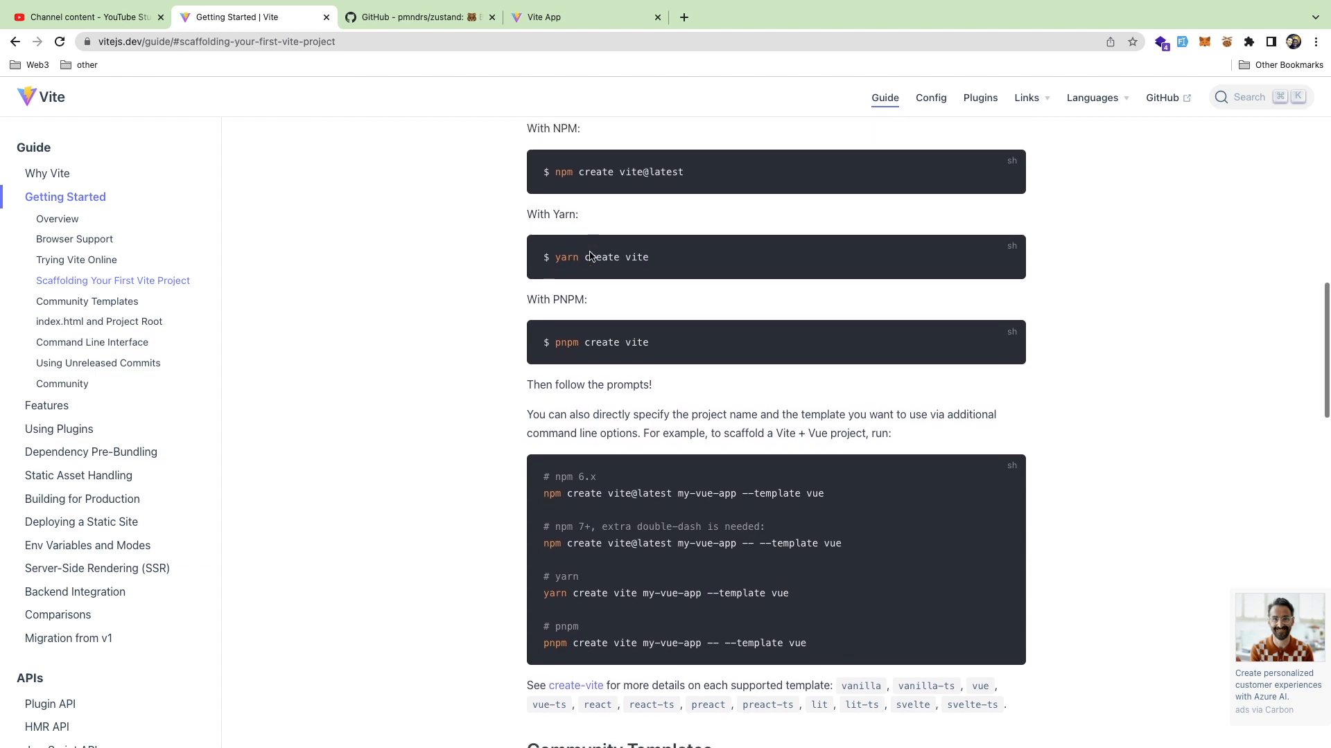
- Scroll to the scaffolding commands, then switch to the running Vite app at localhost
{"action": "scroll", "scroll_direction": "down", "scroll_amount": 3}
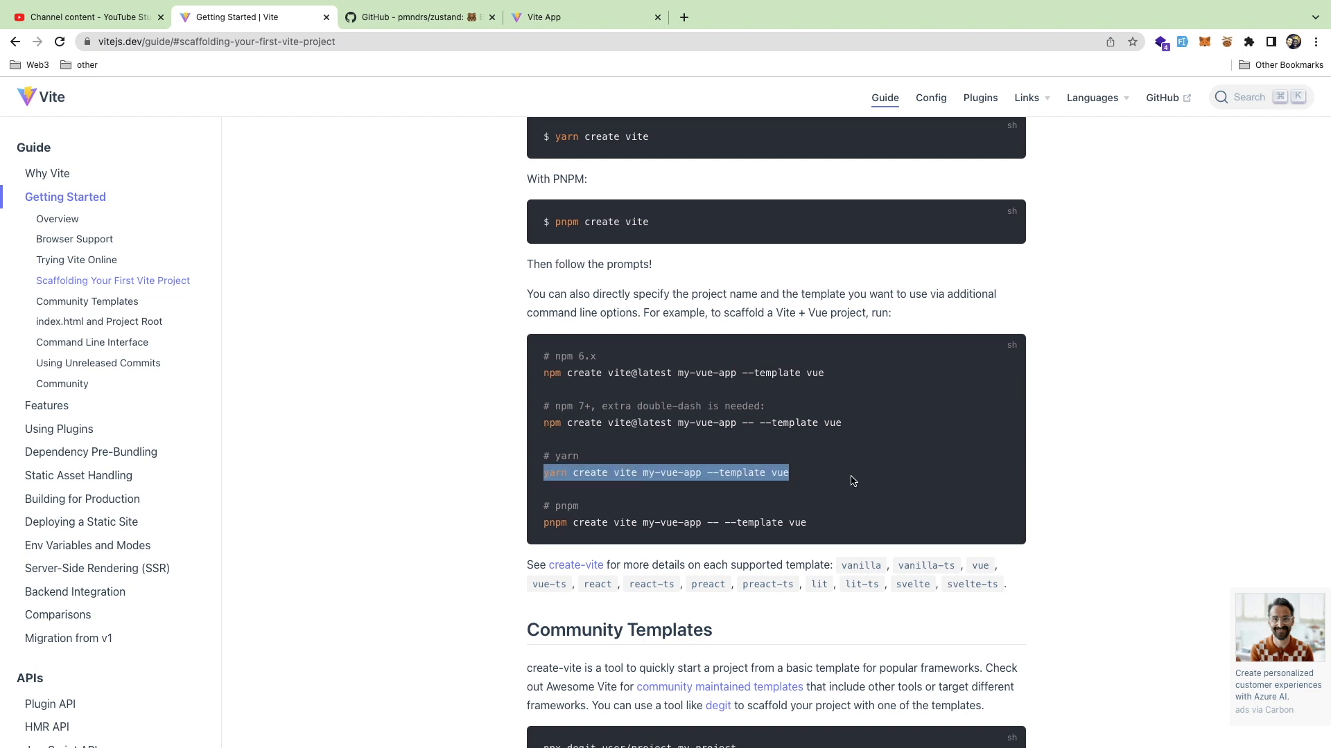
{"action": "scroll", "scroll_direction": "down", "scroll_amount": 3}
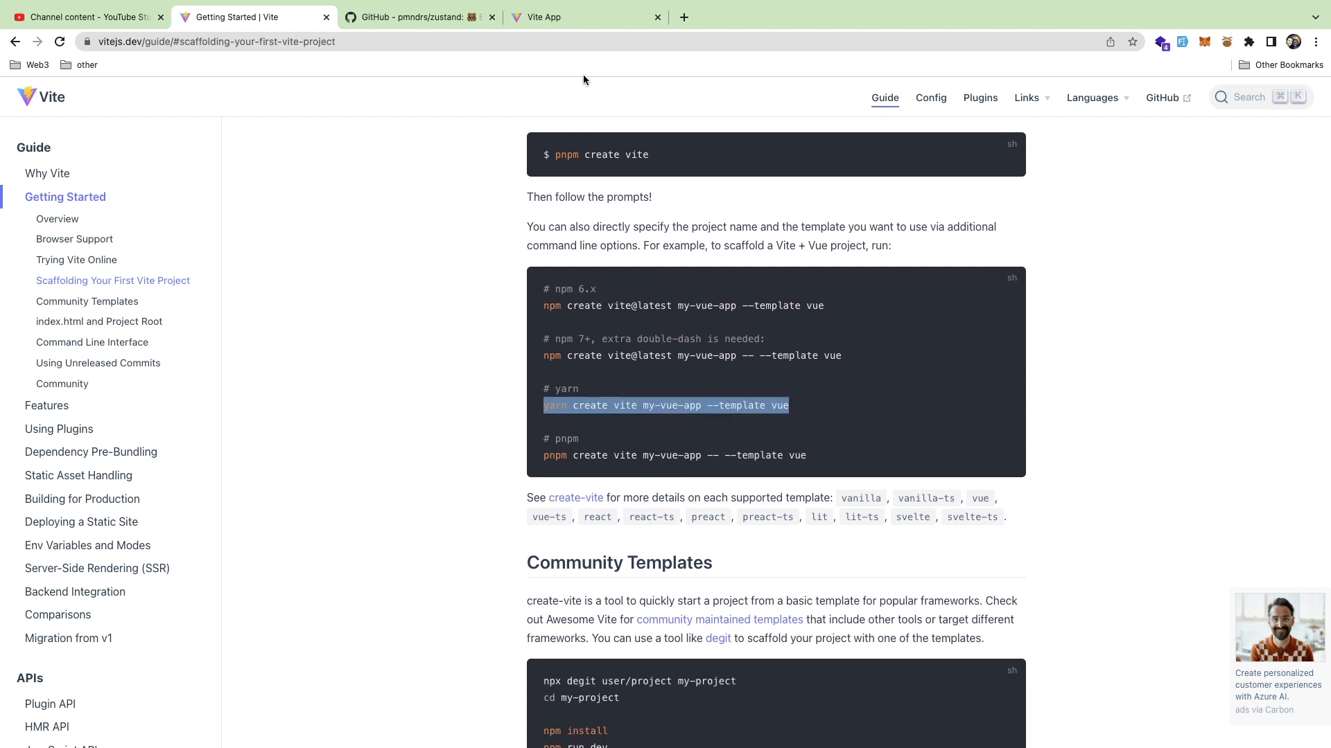
{"action": "left_click", "coordinate": [585, 17]}
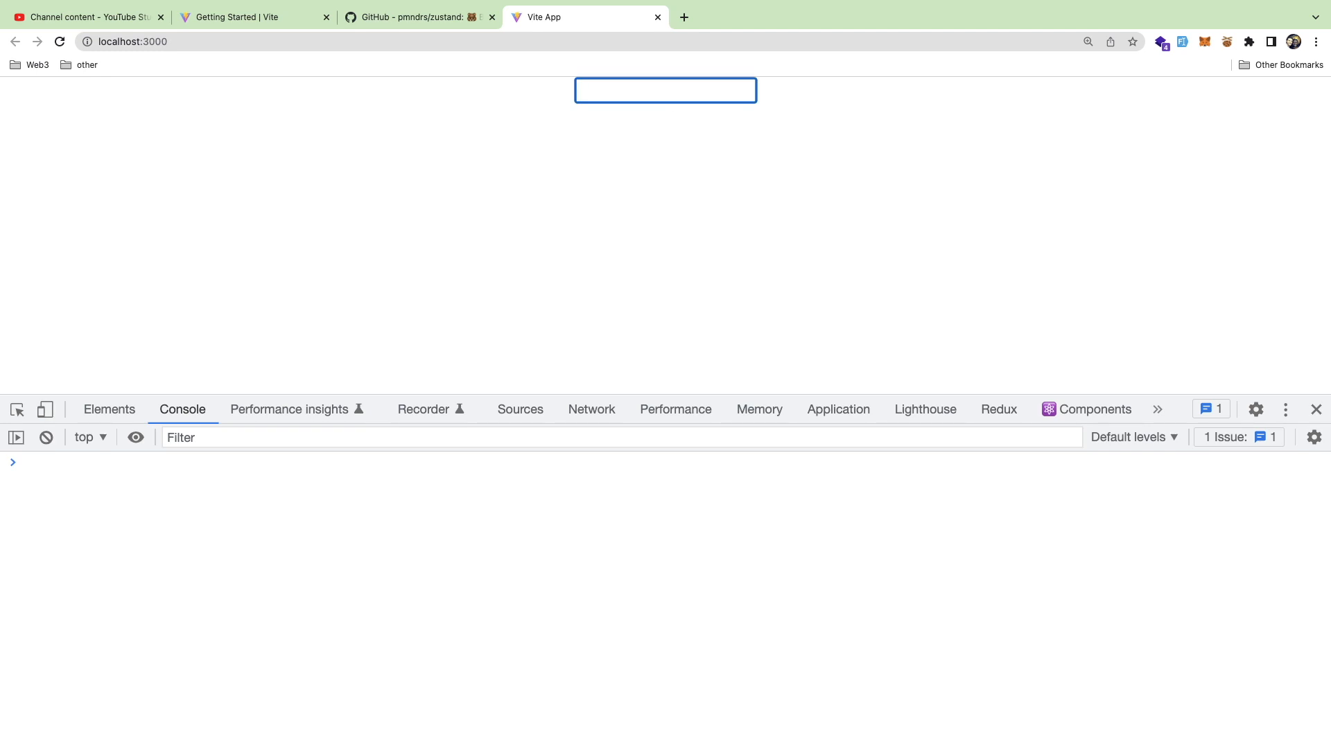
- Enter 'web dev junkie' in the app's input to see the vowel-stripped output 'wb dv jnk'
{"action": "type", "text": "web dev junkie"}
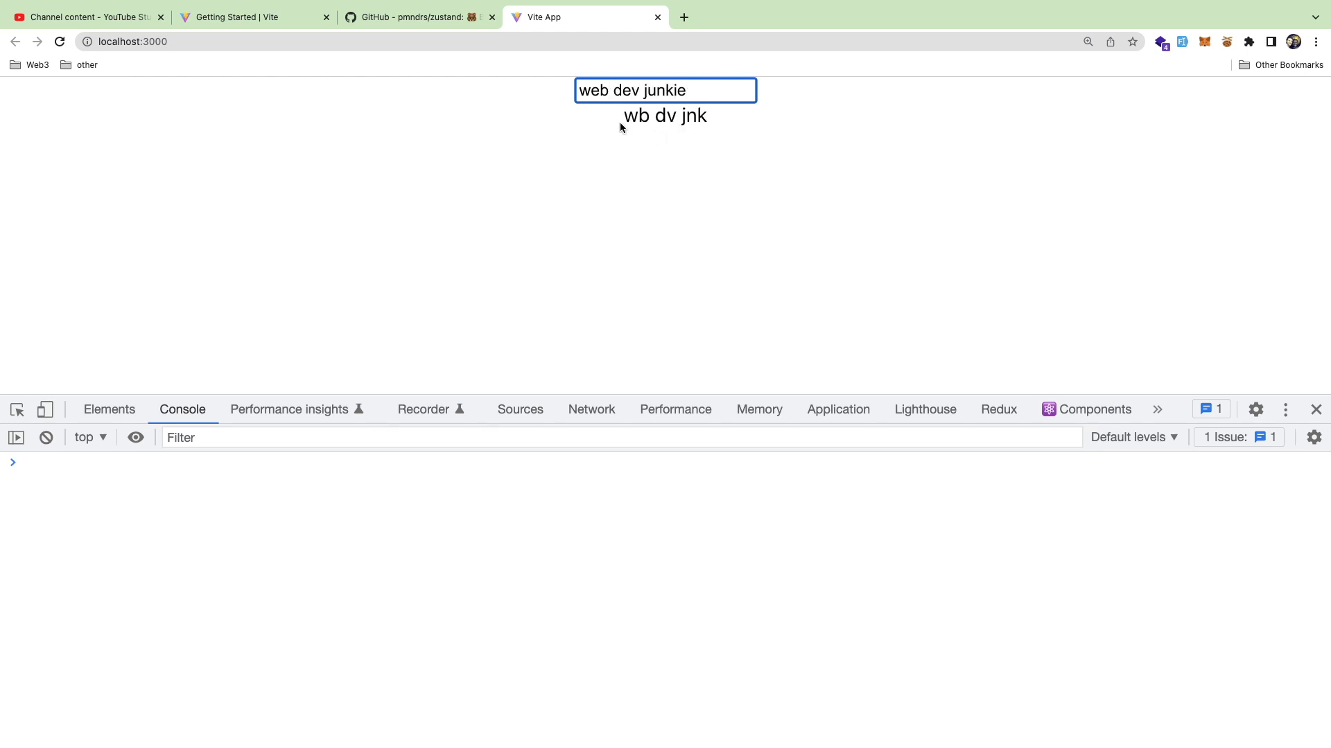
{"action": "double_click", "coordinate": [664, 115]}
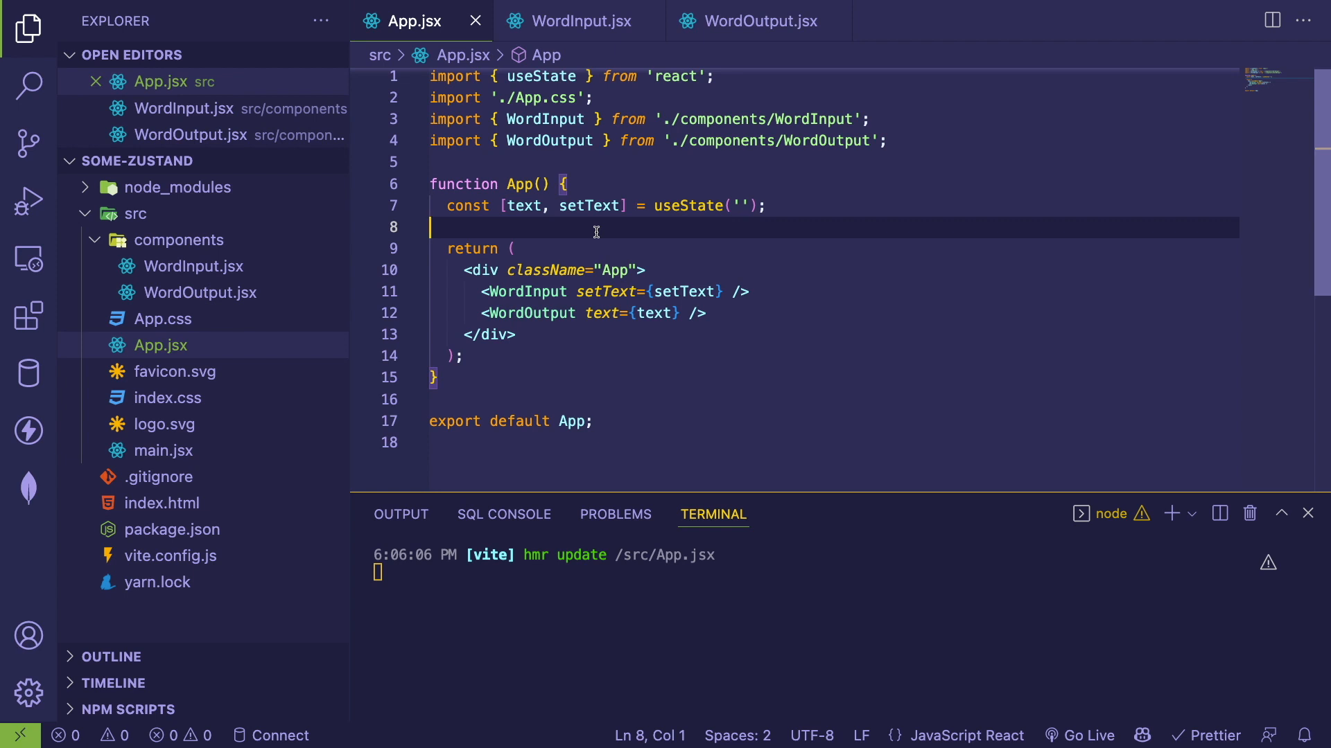
{"action": "mouse_move", "coordinate": [609, 221]}
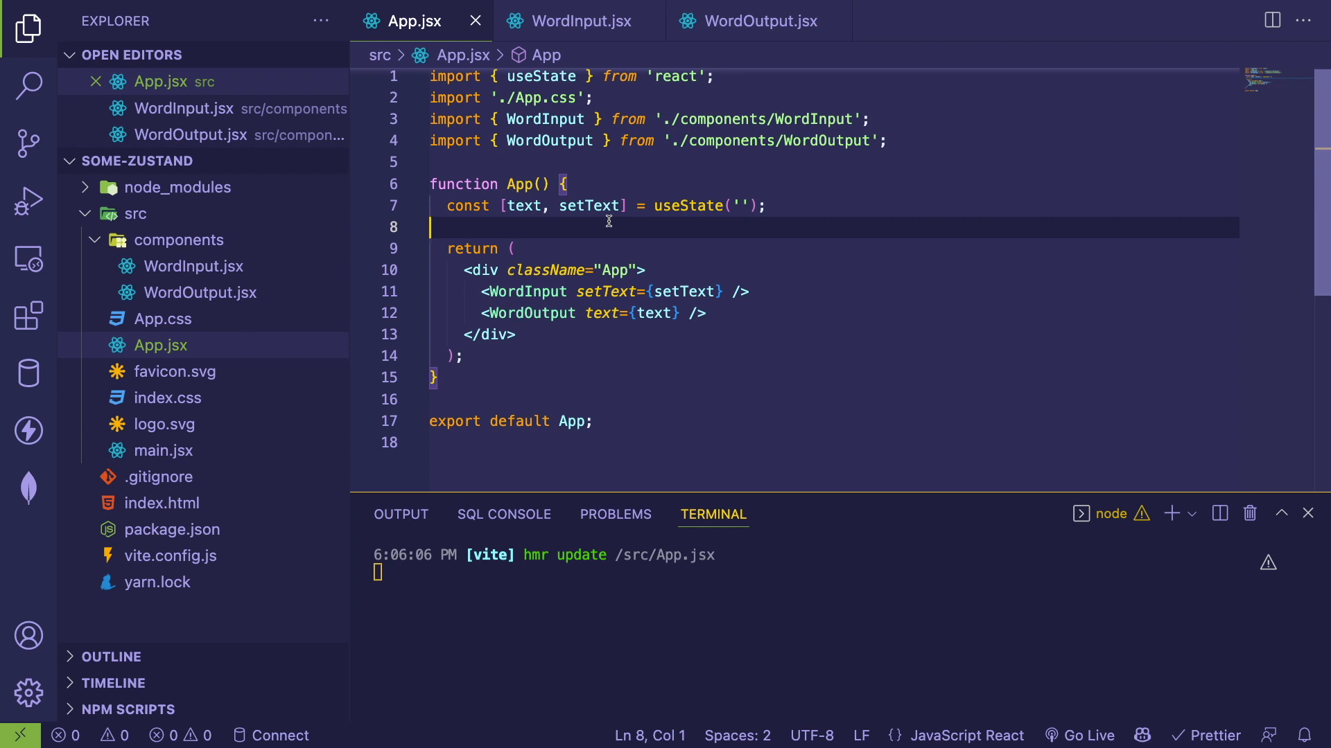
{"action": "mouse_move", "coordinate": [544, 75]}
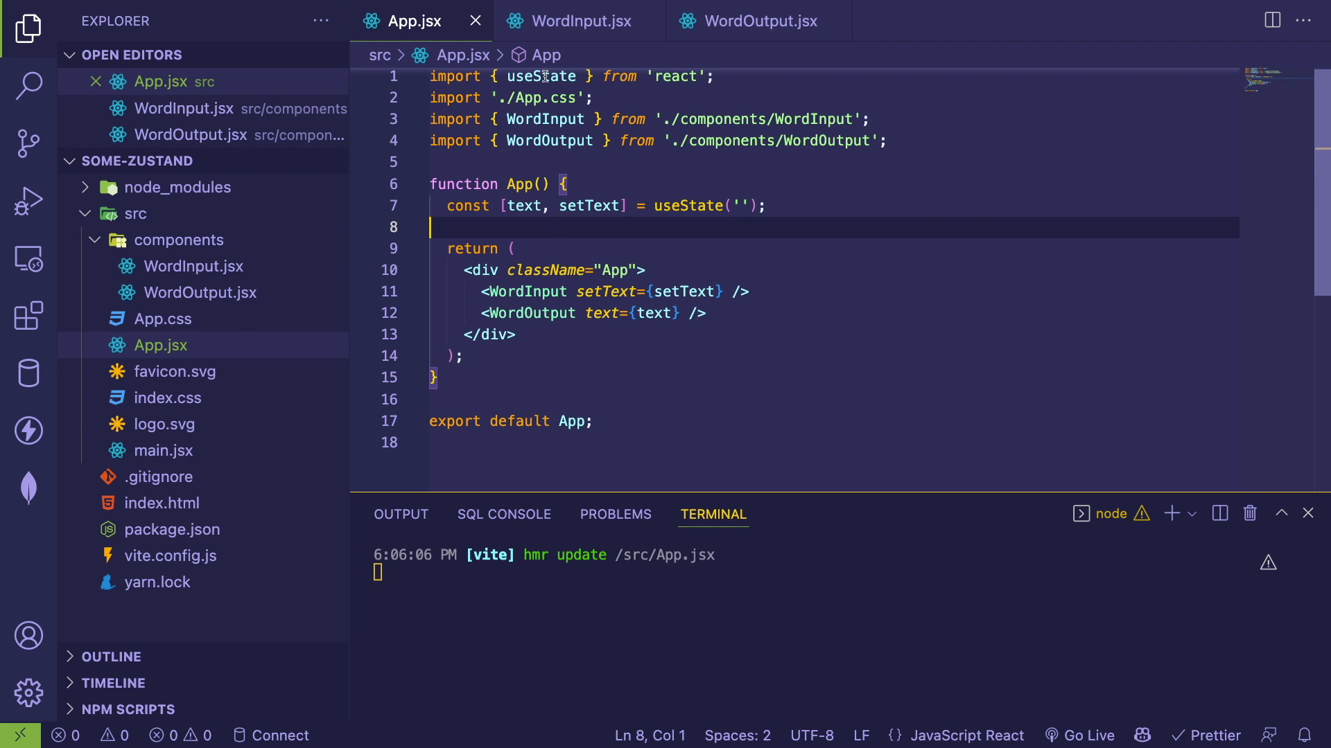
- Highlight App.jsx's useState text declaration and return code shared by both components
{"action": "left_click_drag", "start_coordinate": [429, 185], "coordinate": [500, 271]}
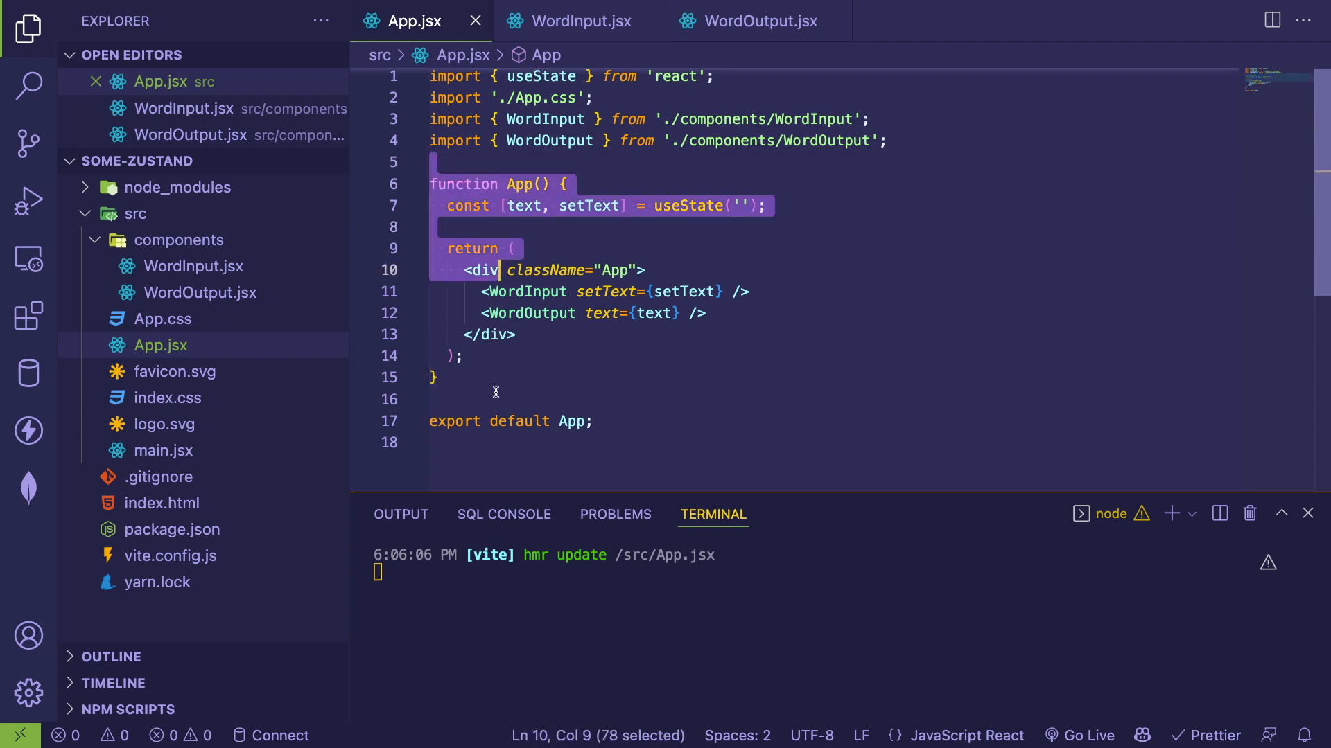
{"action": "left_click", "coordinate": [495, 400]}
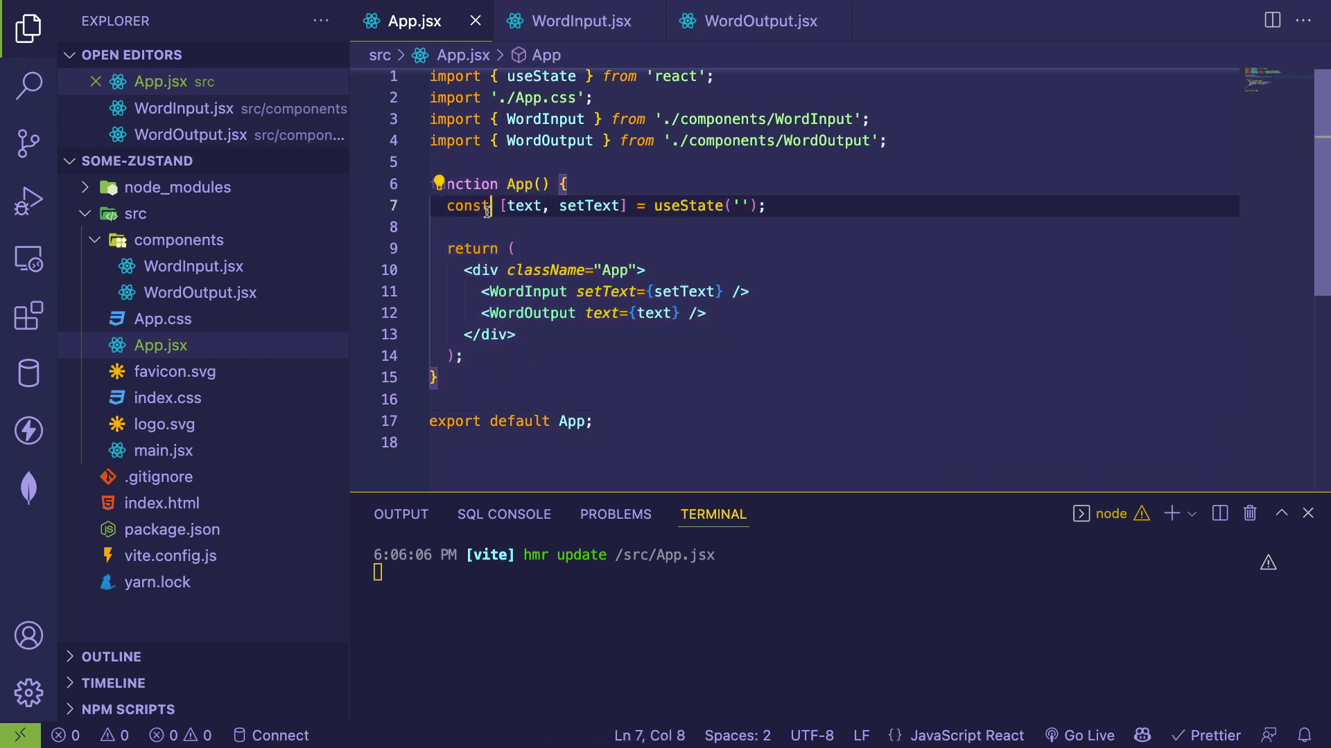
{"action": "left_click", "coordinate": [638, 207]}
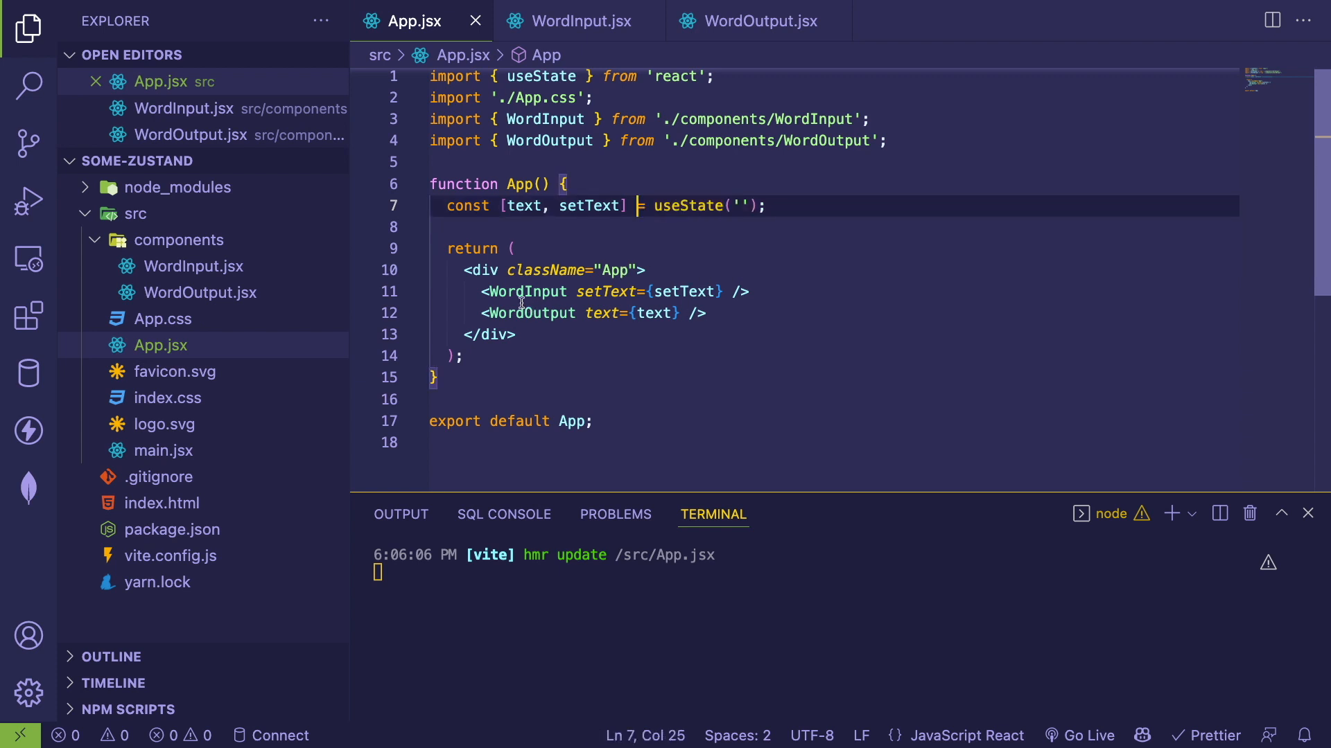
- Select the WordInput component name and switch to WordInput.jsx
{"action": "double_click", "coordinate": [528, 313]}
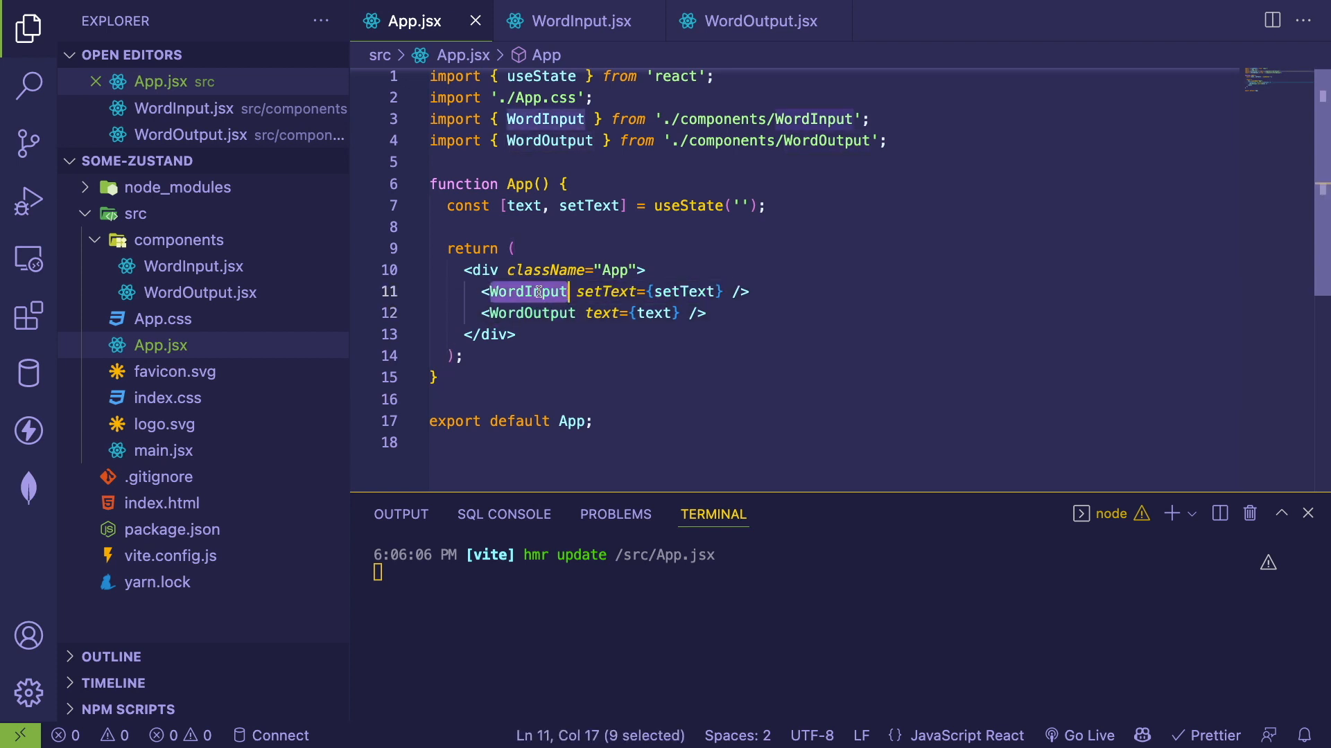
{"action": "mouse_move", "coordinate": [683, 291]}
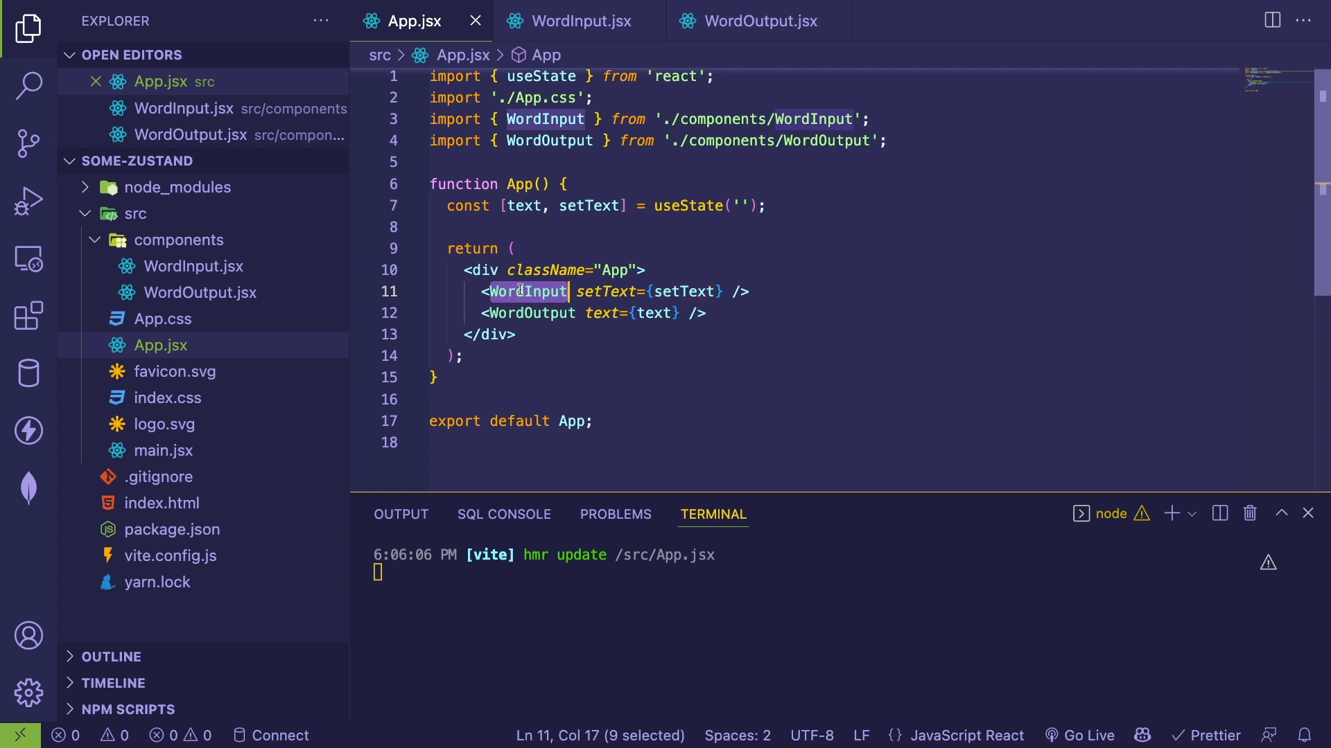
{"action": "left_click", "coordinate": [581, 21]}
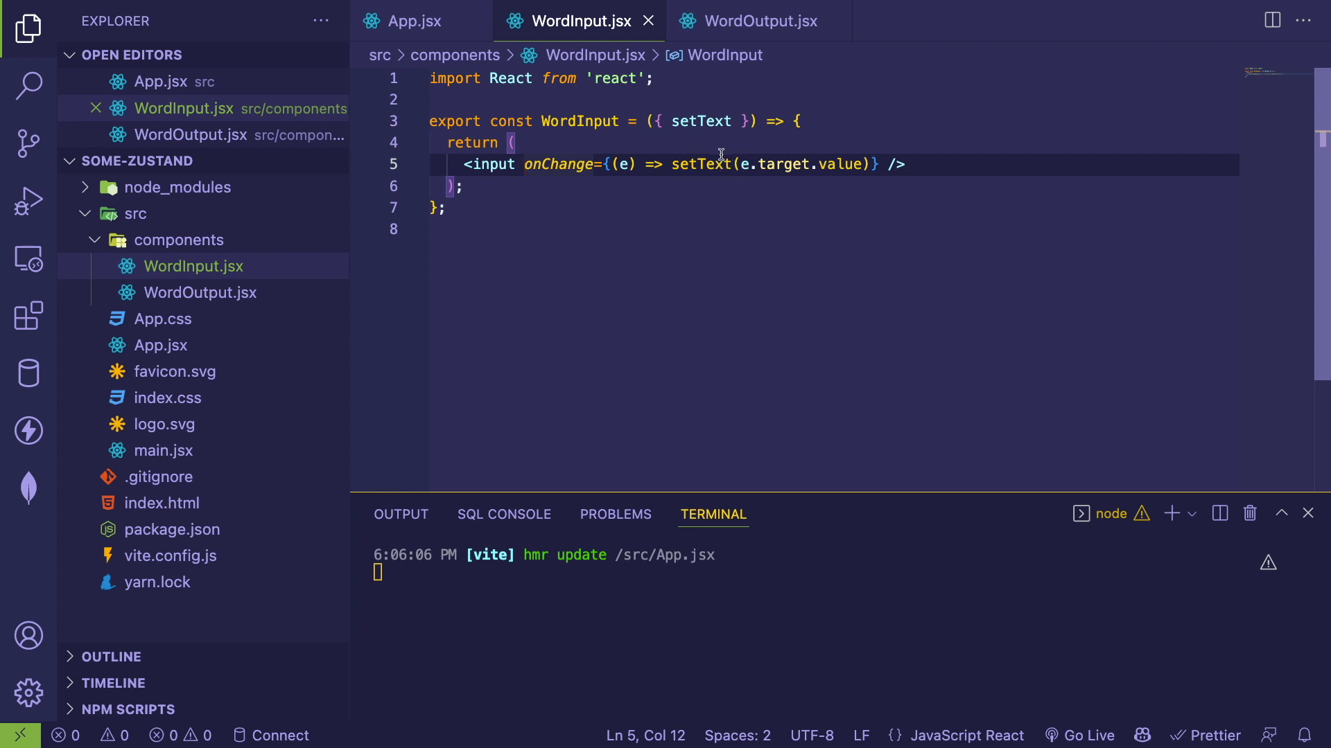
- Review WordInput's setText prop, then WordOutput's stripVowels helper and its str parameter
{"action": "double_click", "coordinate": [700, 122]}
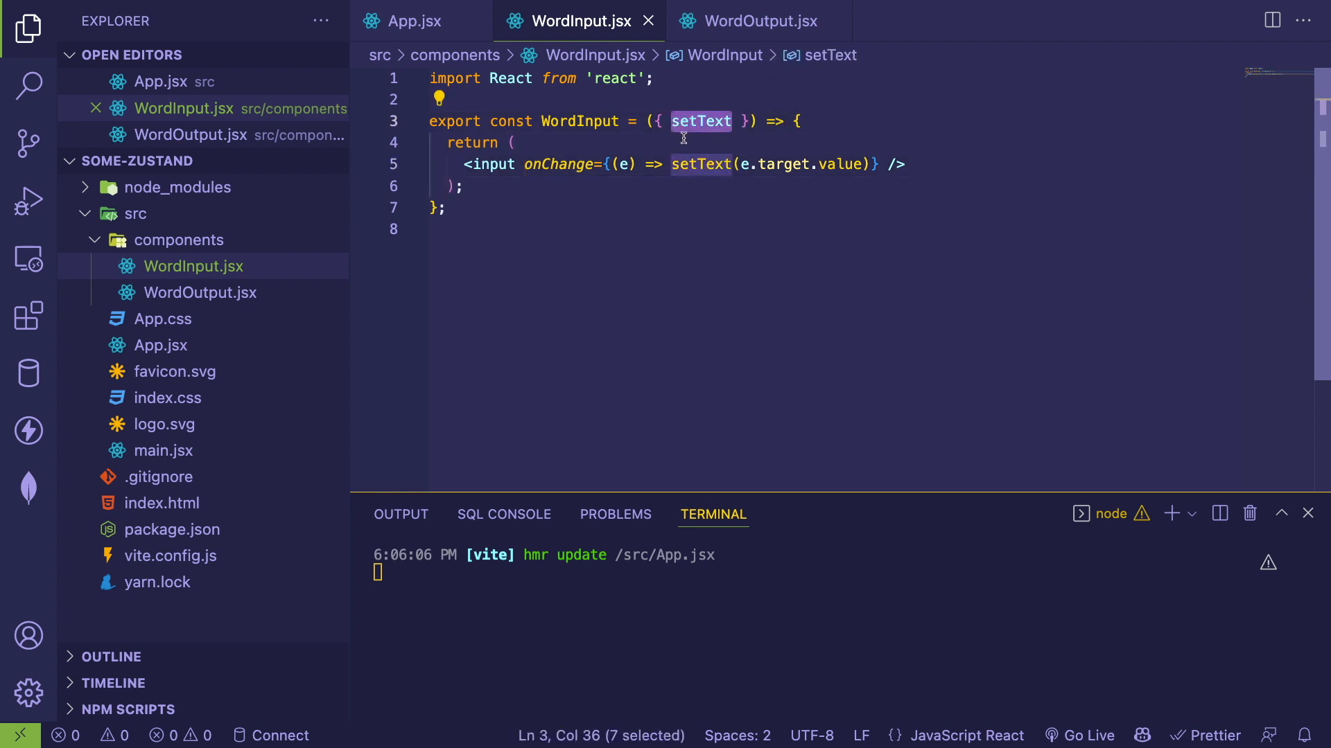
{"action": "left_click", "coordinate": [668, 163]}
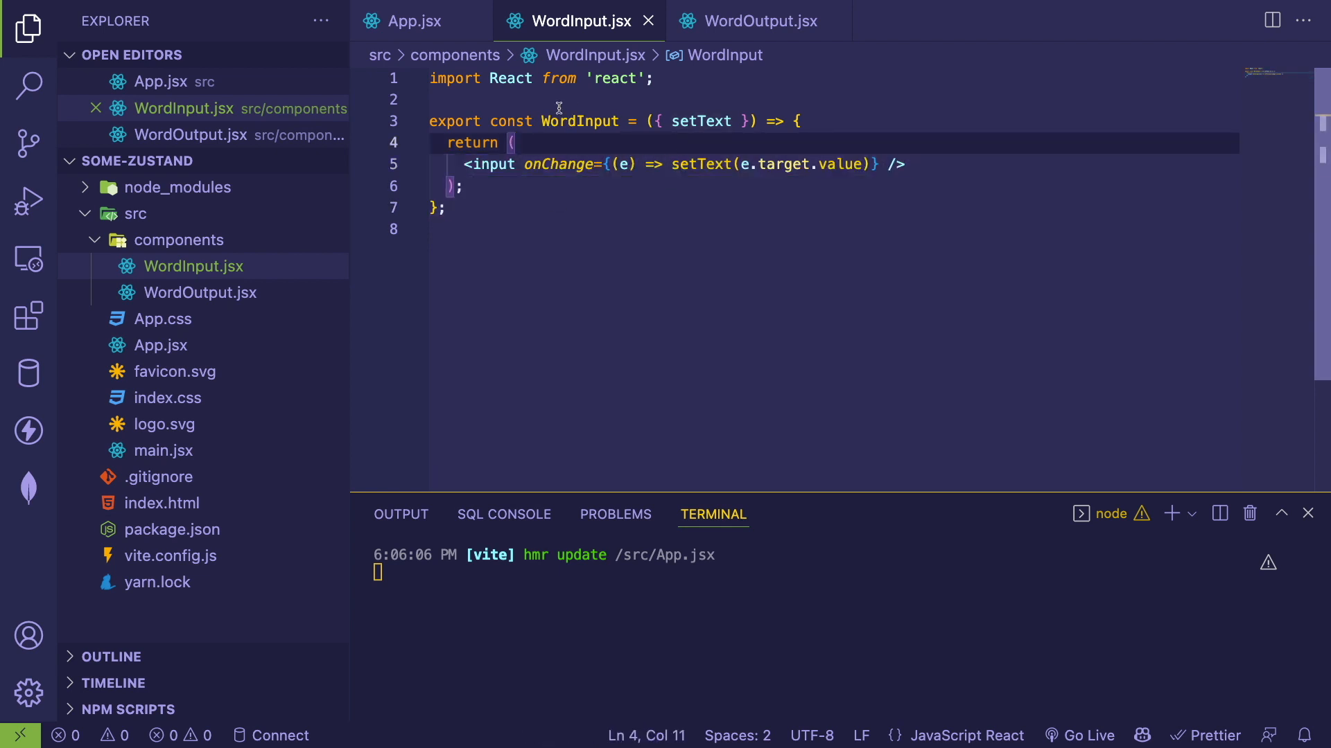
{"action": "left_click", "coordinate": [414, 21]}
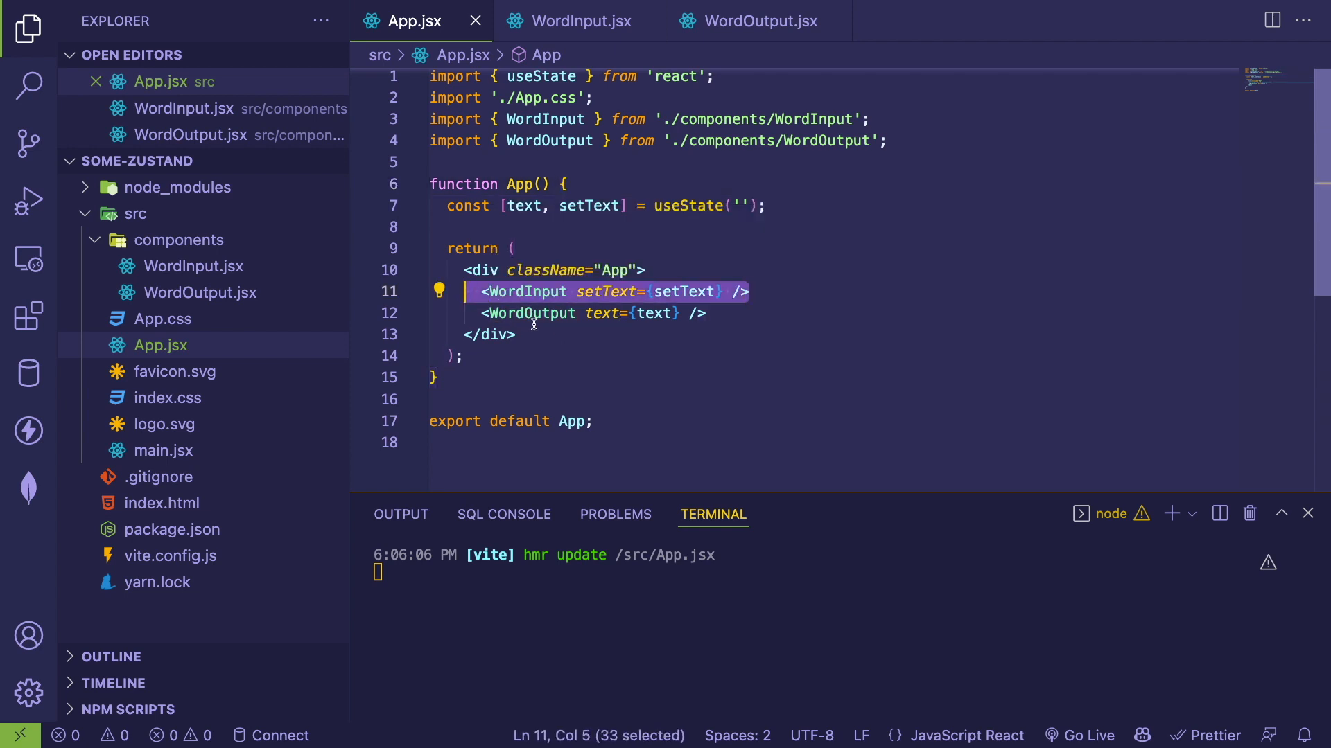
{"action": "left_click", "coordinate": [754, 20]}
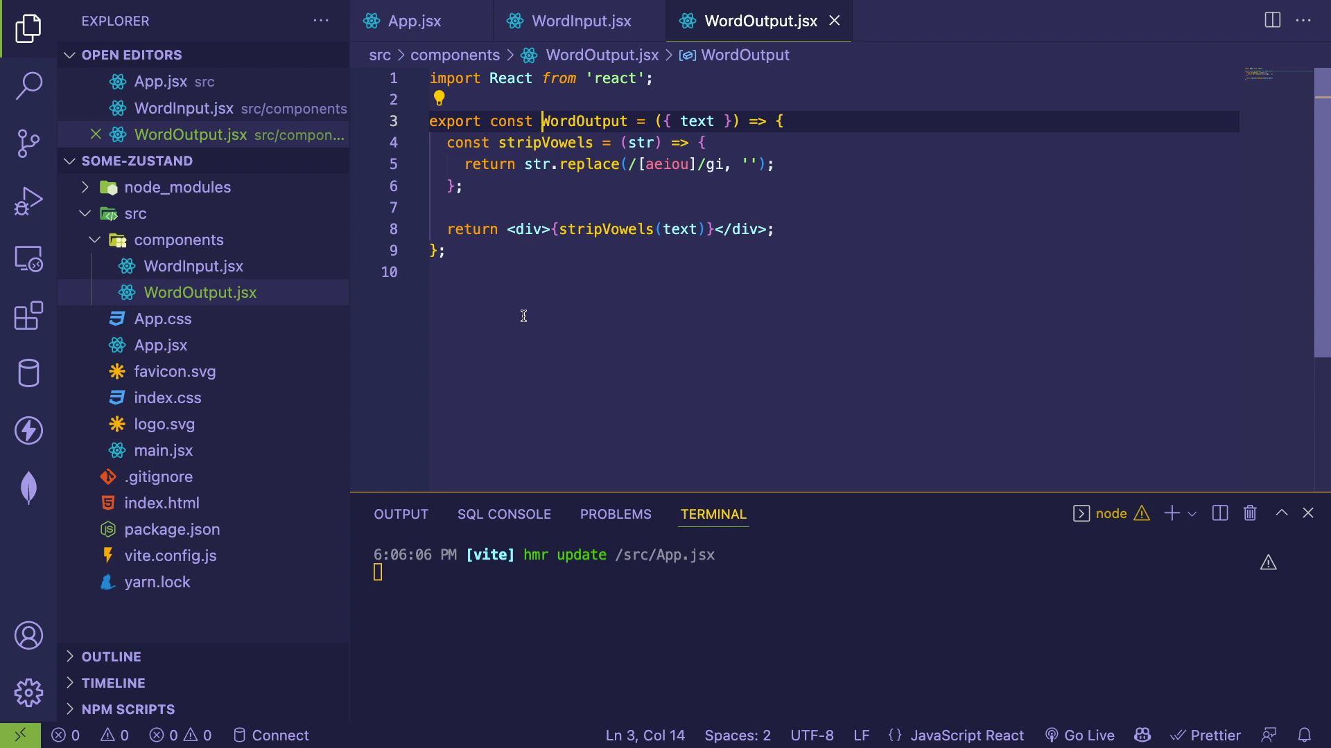
{"action": "mouse_move", "coordinate": [647, 133]}
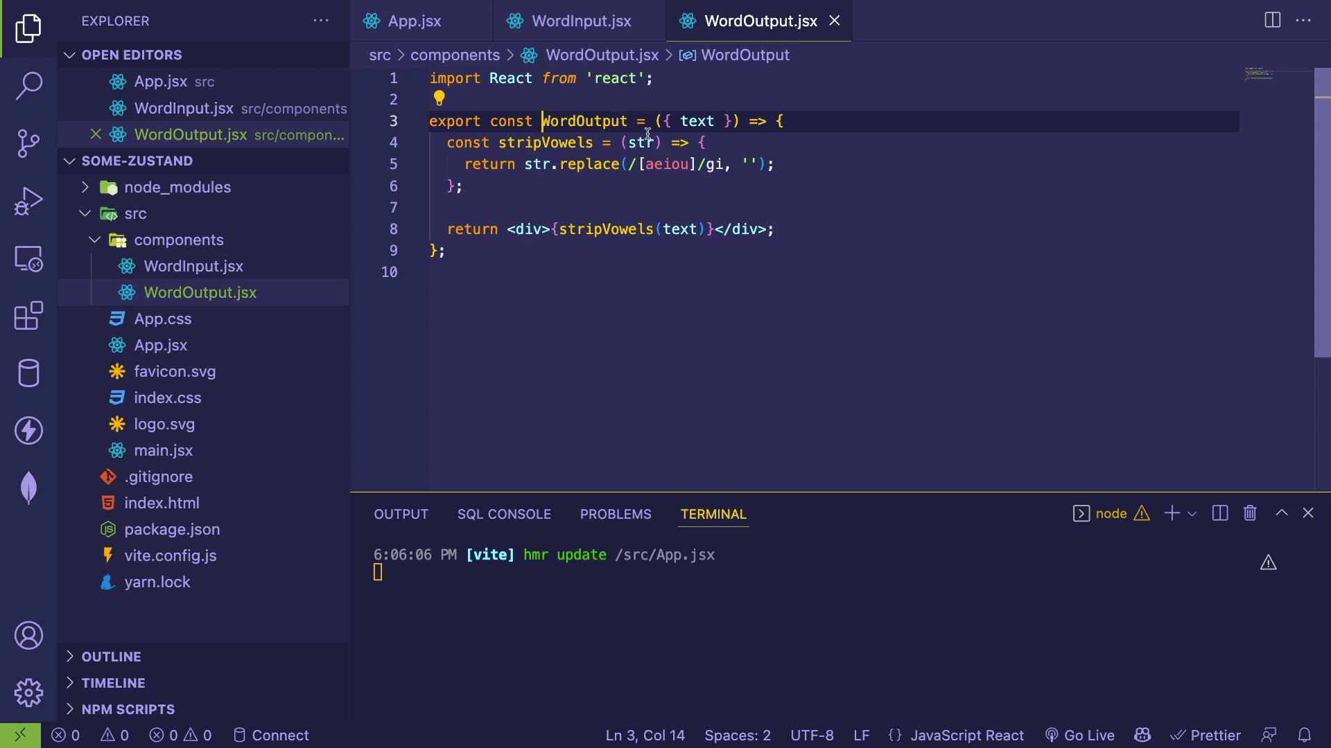
{"action": "double_click", "coordinate": [696, 120]}
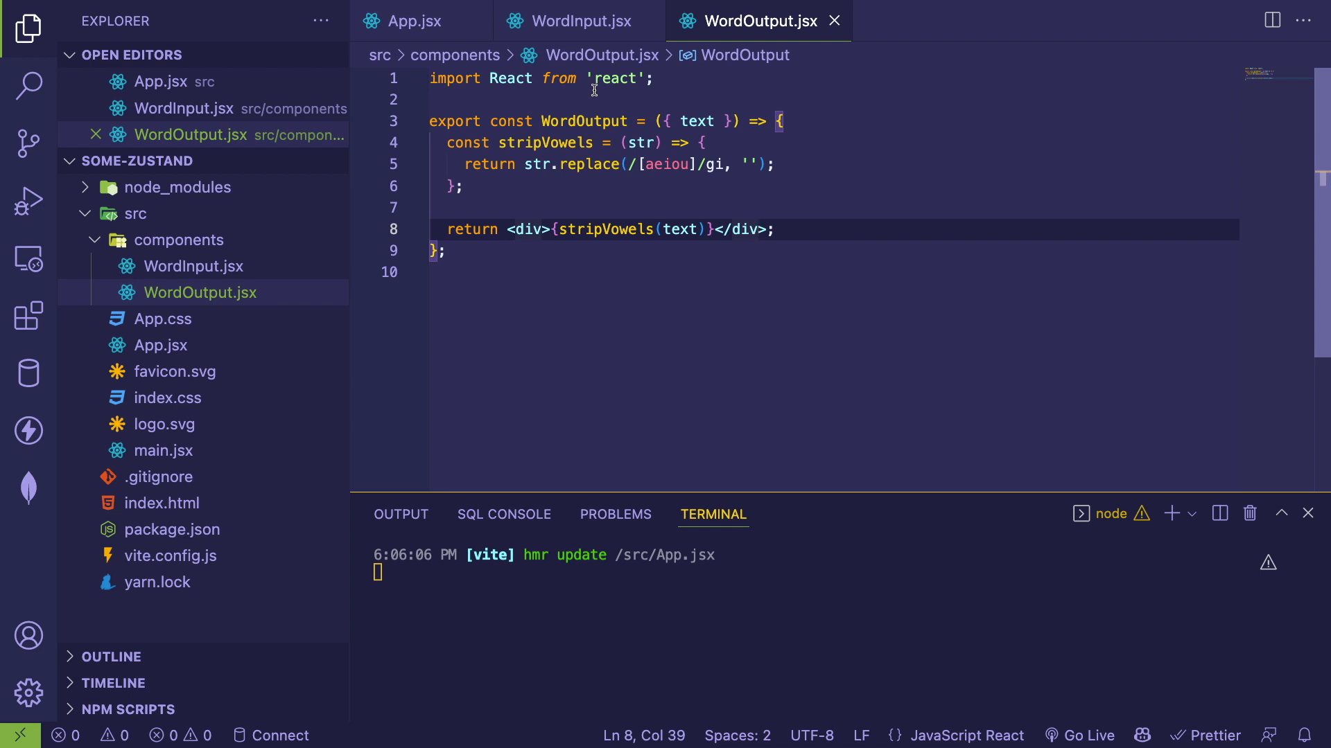
- Flip between App.jsx, WordInput.jsx and WordOutput.jsx to recheck how setText flows through
{"action": "left_click", "coordinate": [582, 21]}
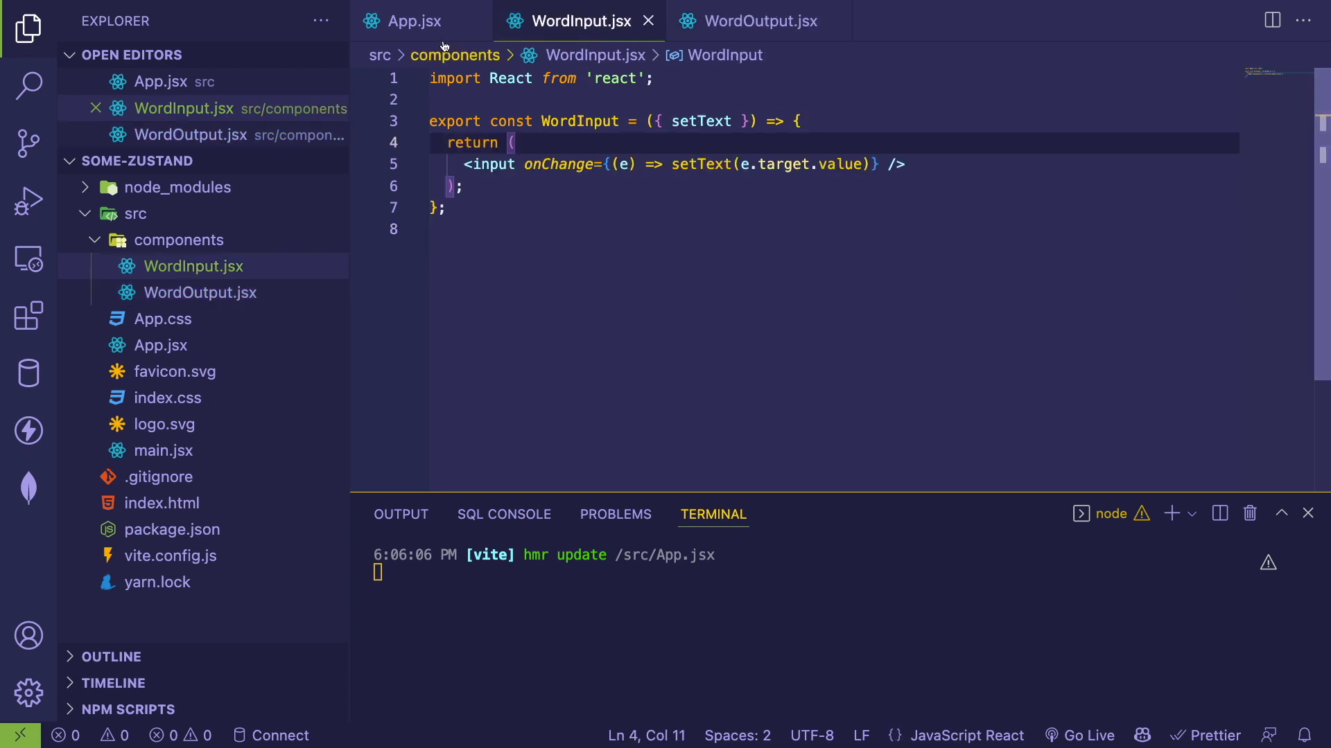
{"action": "left_click", "coordinate": [414, 21]}
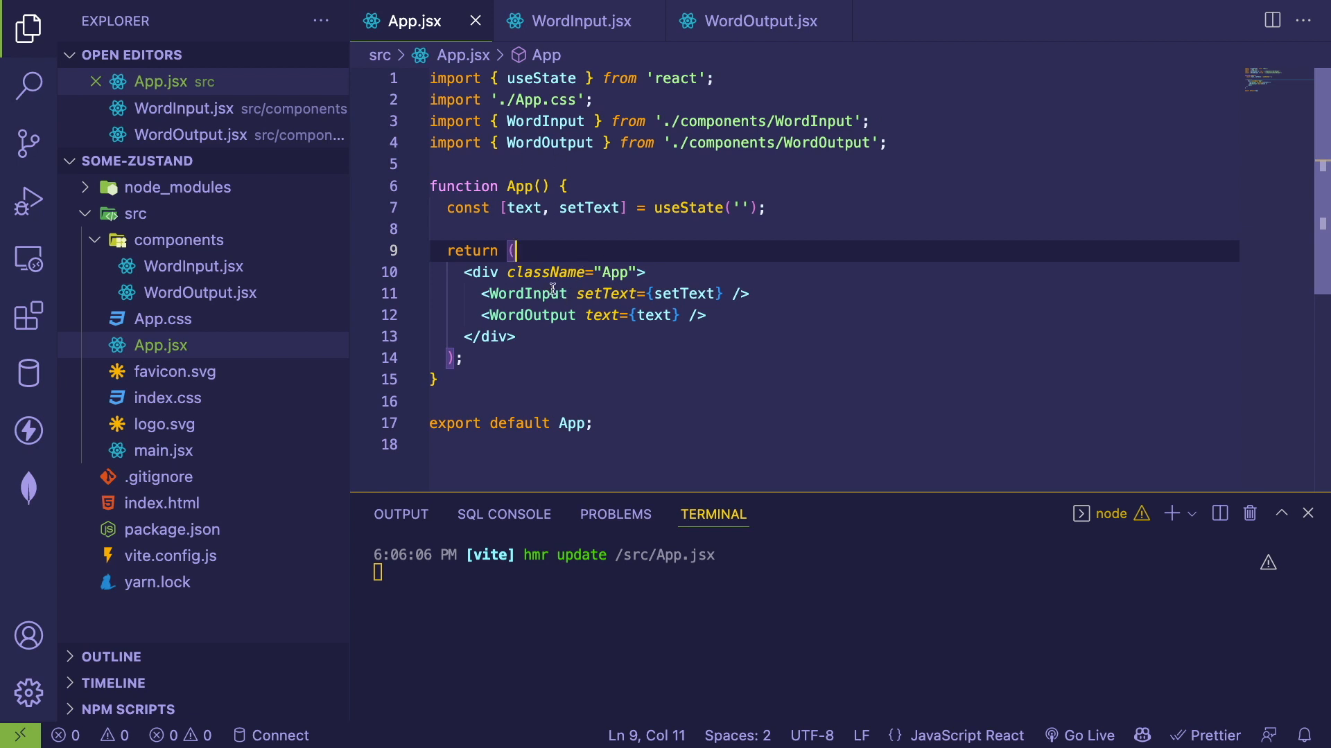
{"action": "left_click", "coordinate": [580, 20]}
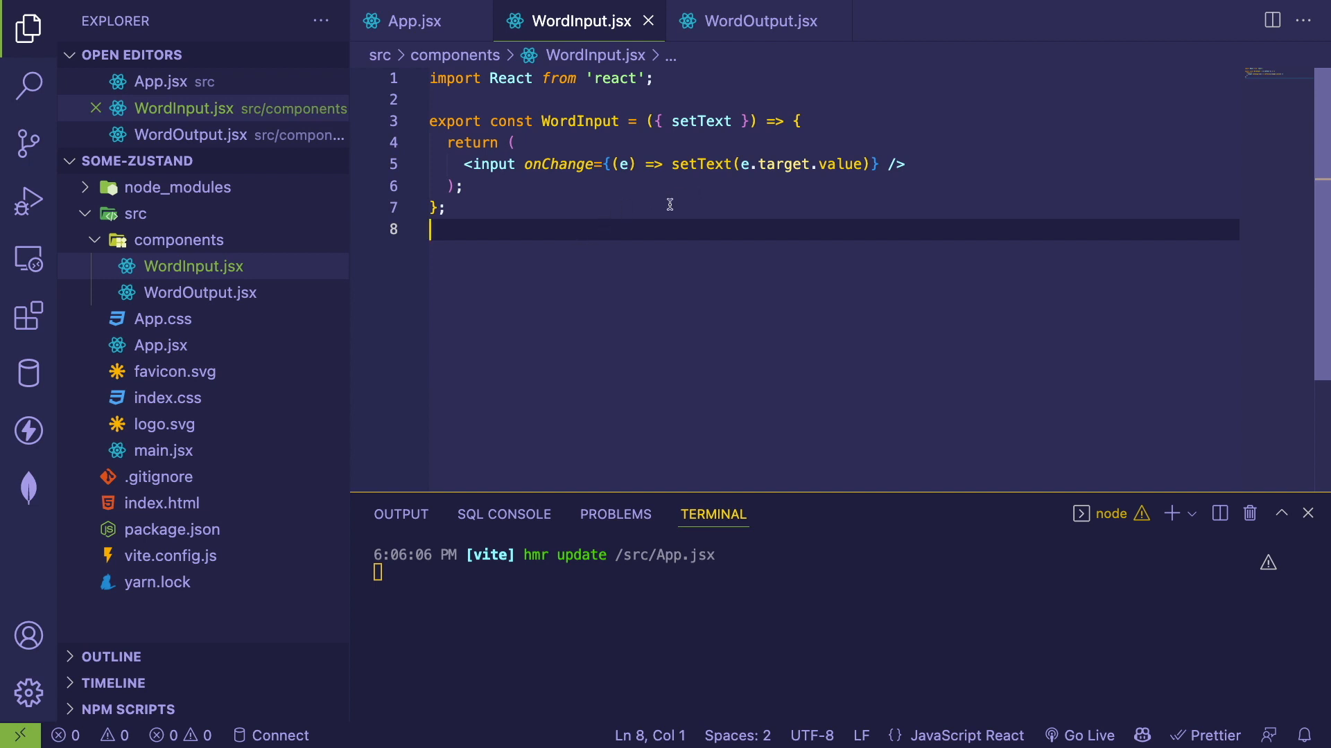
{"action": "double_click", "coordinate": [700, 121]}
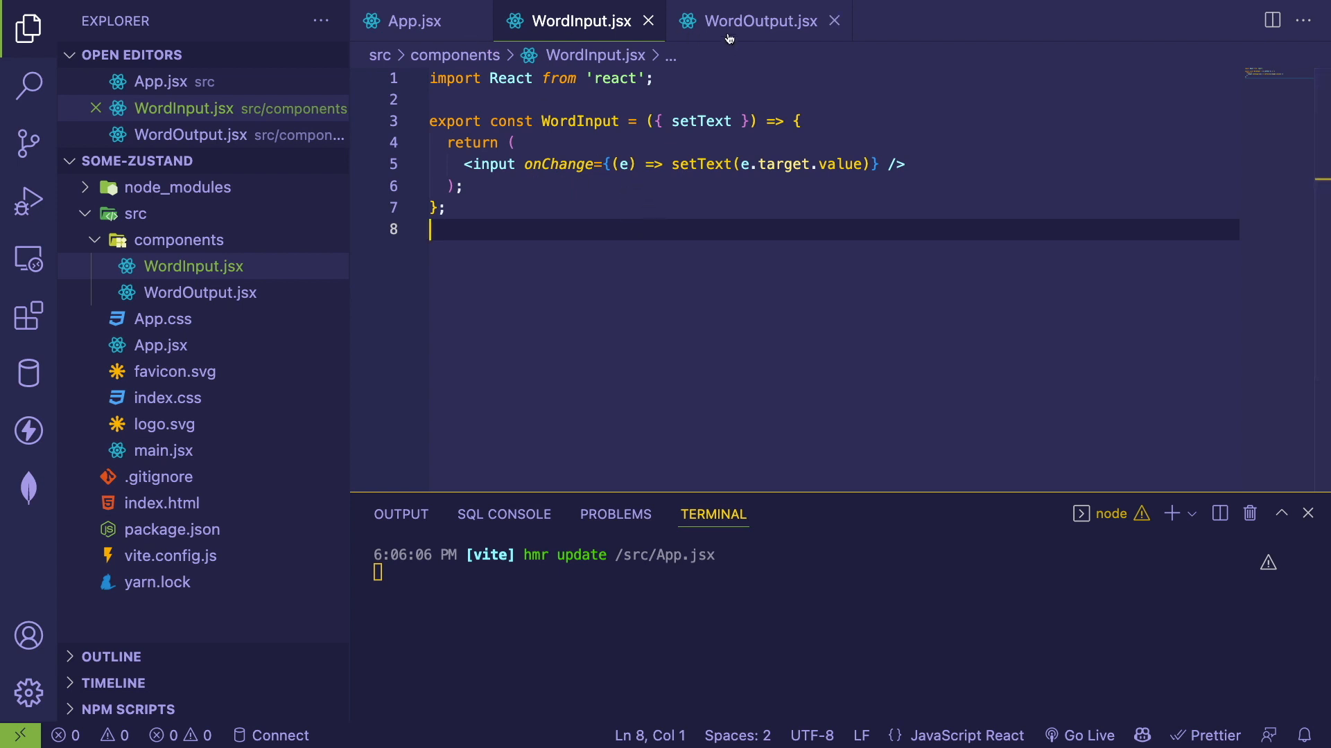
{"action": "left_click", "coordinate": [413, 21]}
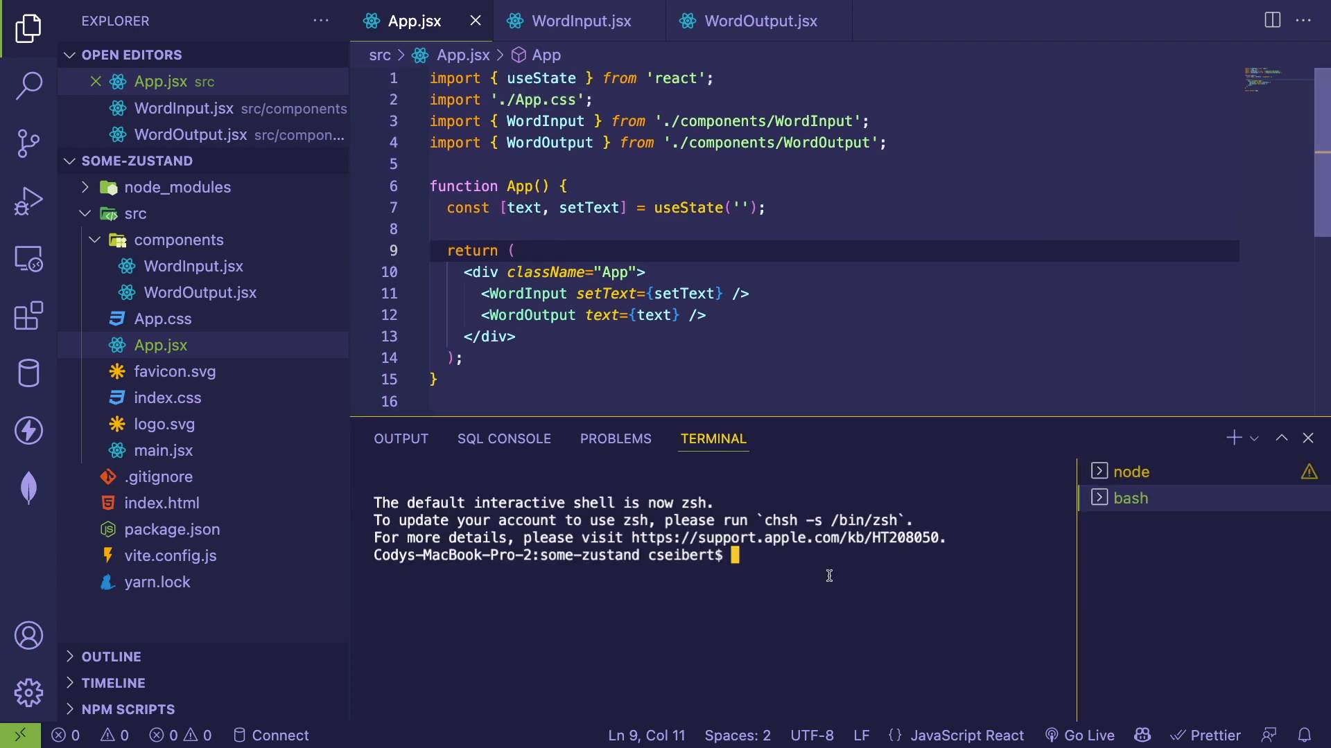
- Run 'yarn add zustand' in the terminal to install the package
{"action": "type", "text": "yarn add"}
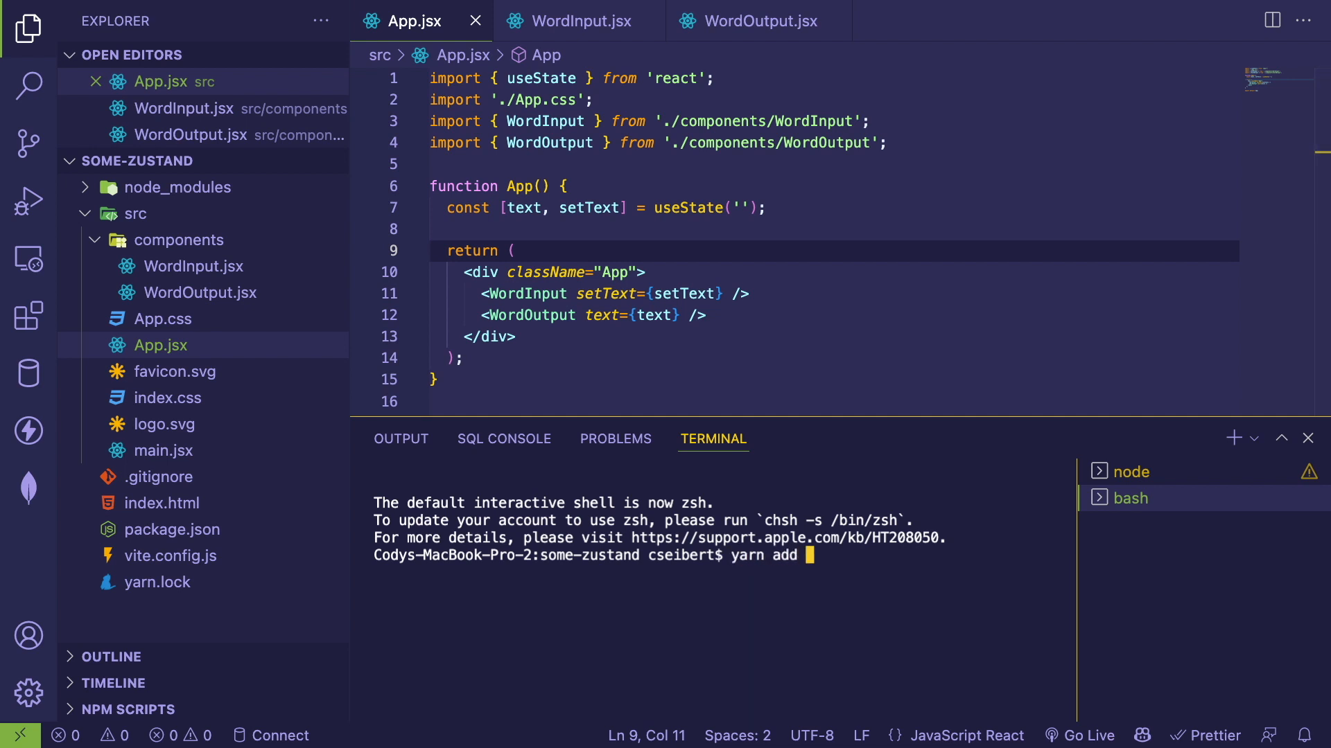
{"action": "type", "text": "zustand"}
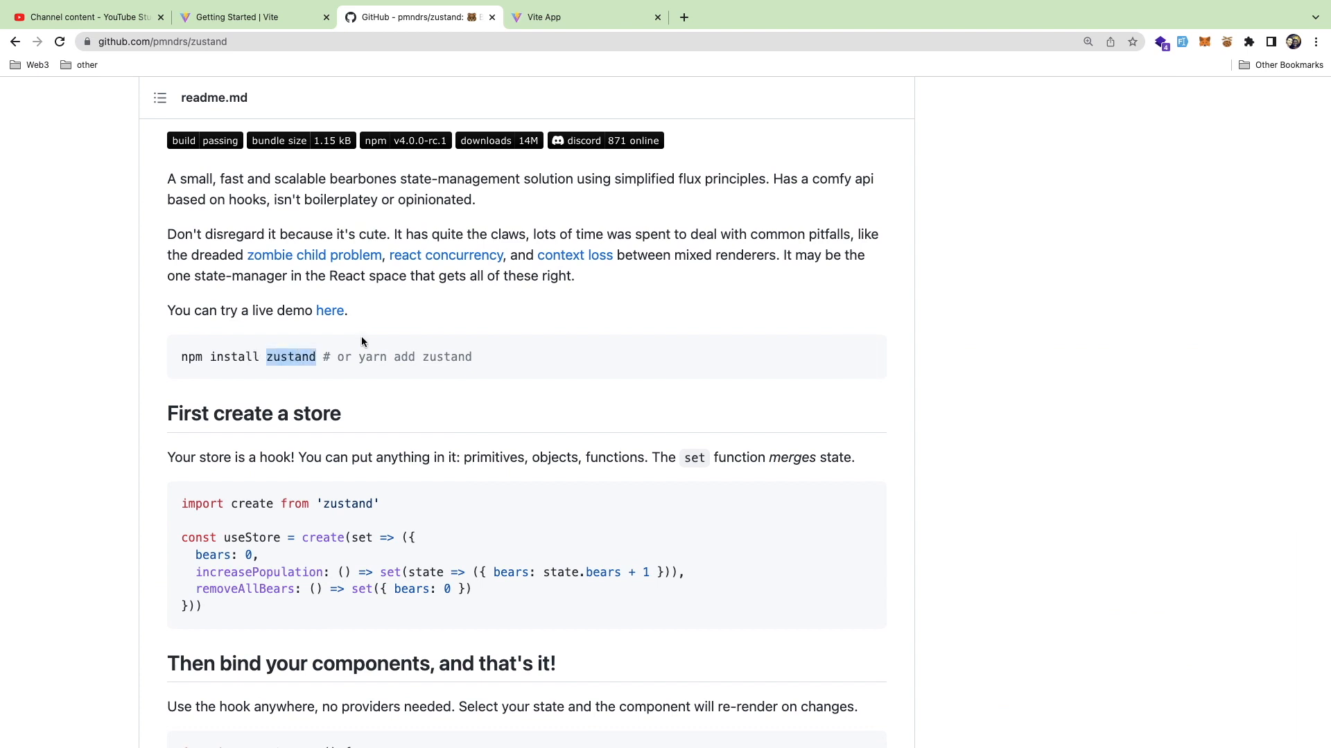
- Scroll the zustand README to 'First create a store' and select the useStore example code
{"action": "scroll", "scroll_direction": "down", "scroll_amount": 3}
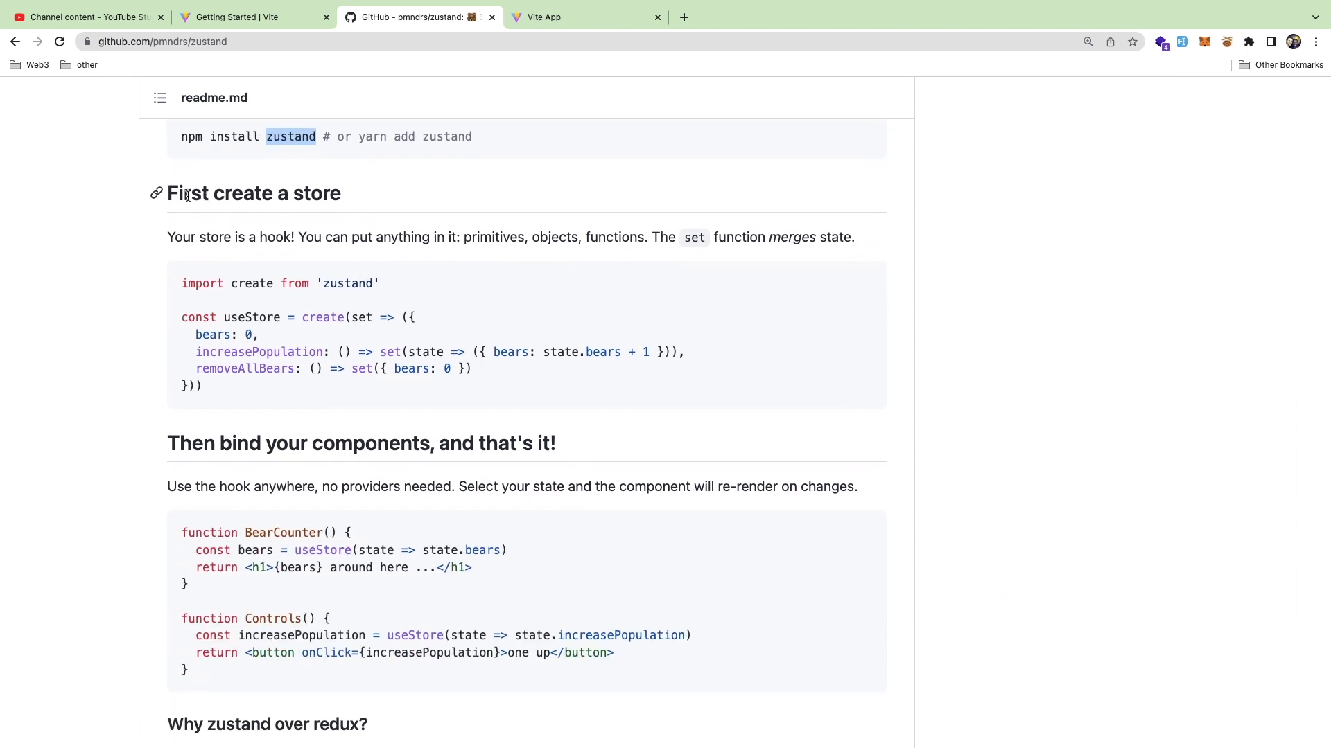
{"action": "double_click", "coordinate": [316, 193]}
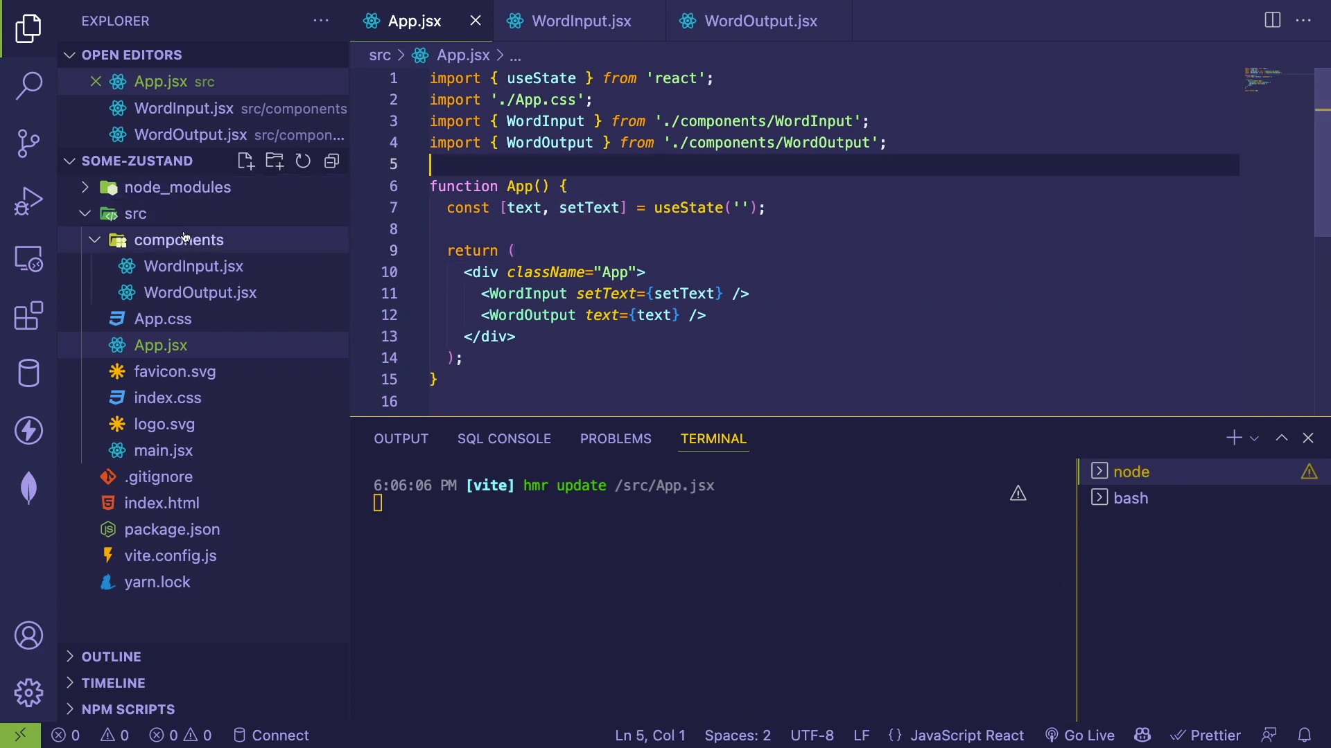
- Create a store folder with textStore.js and paste the zustand useStore bears example into it
{"action": "type", "text": "sto"}
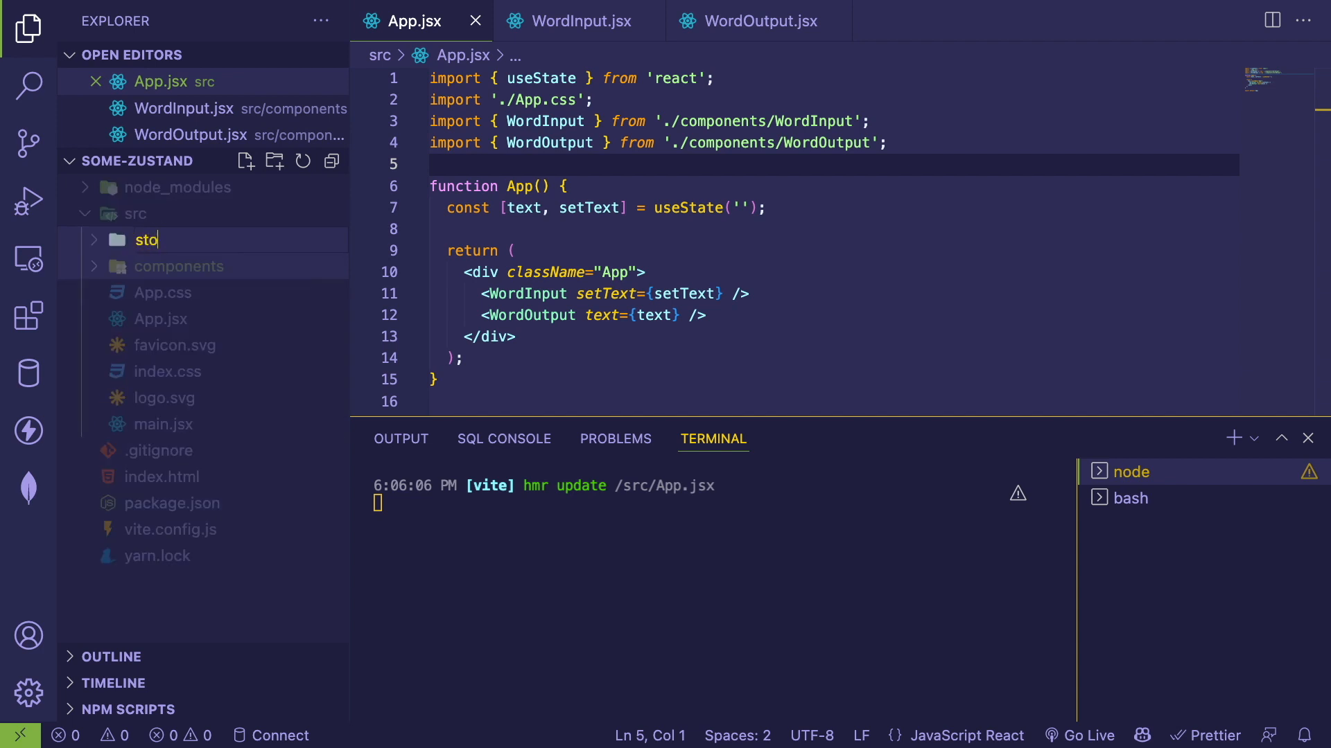
{"action": "key", "text": "Enter"}
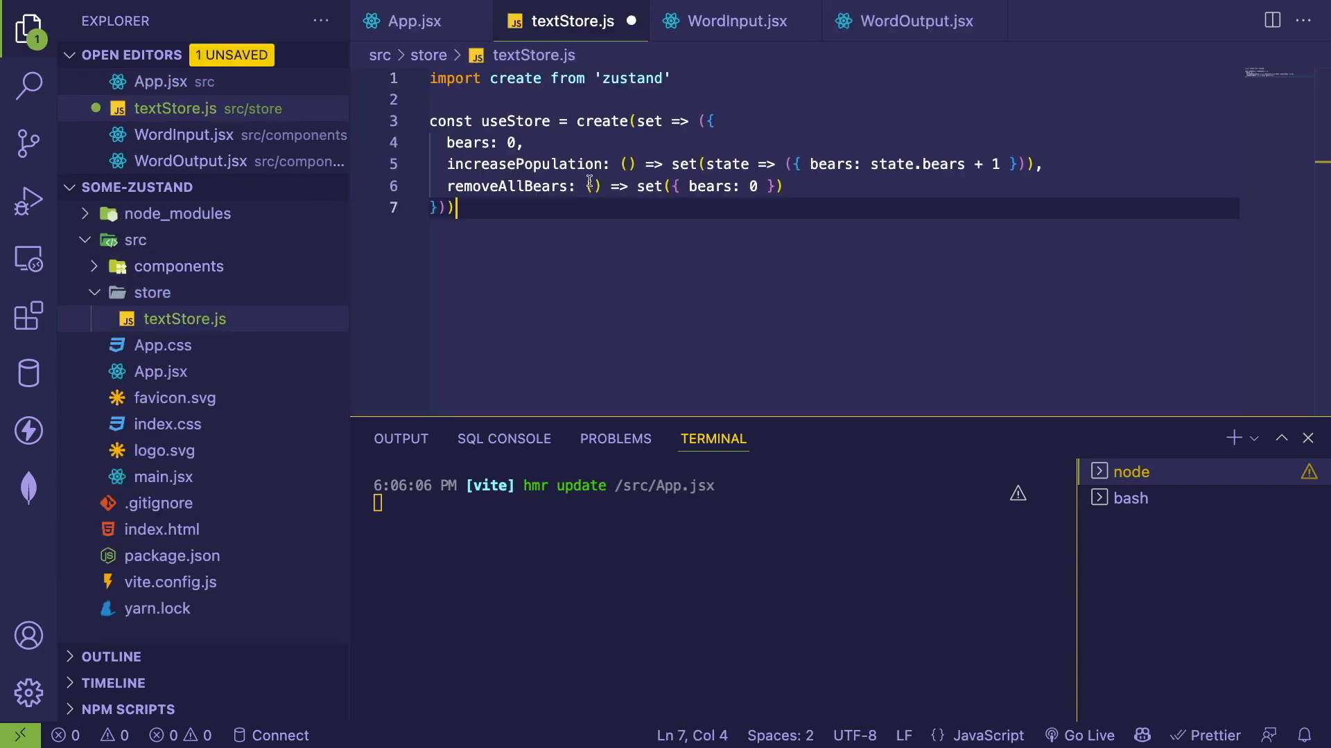
{"action": "left_click", "coordinate": [511, 121]}
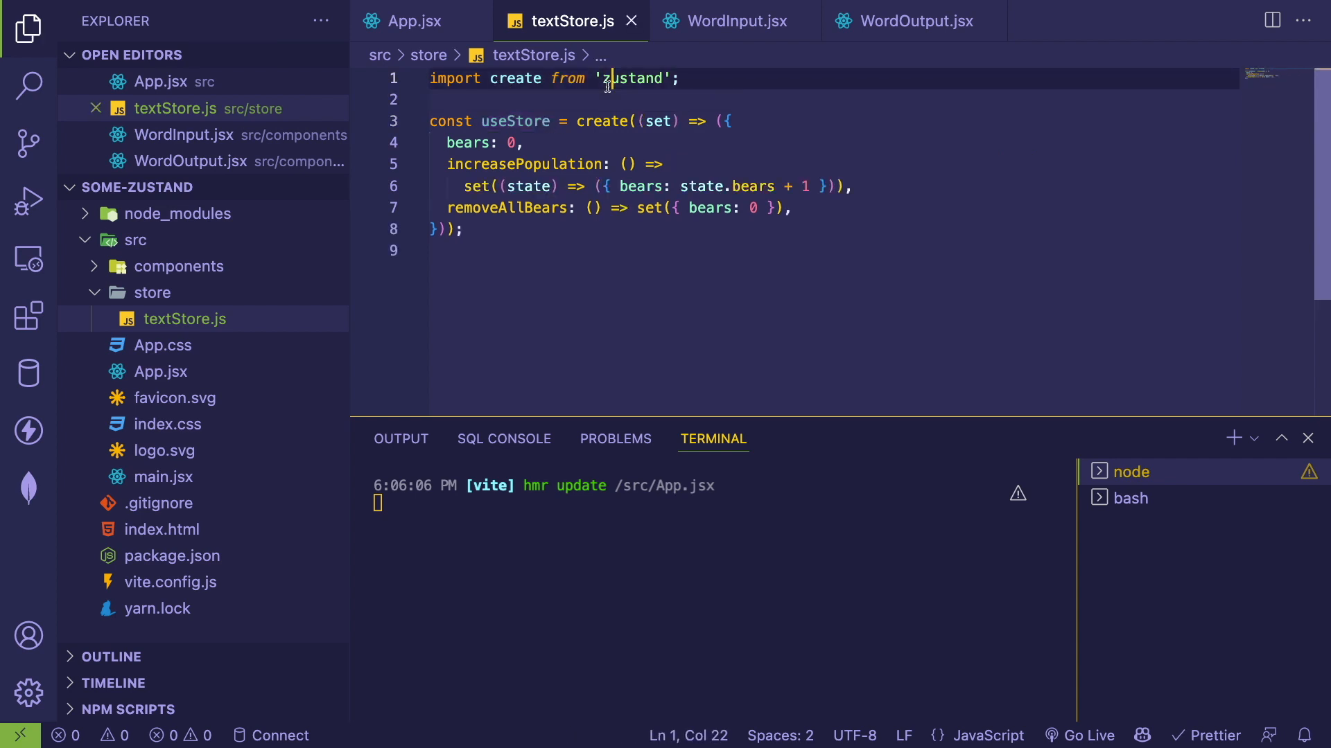
{"action": "double_click", "coordinate": [603, 122]}
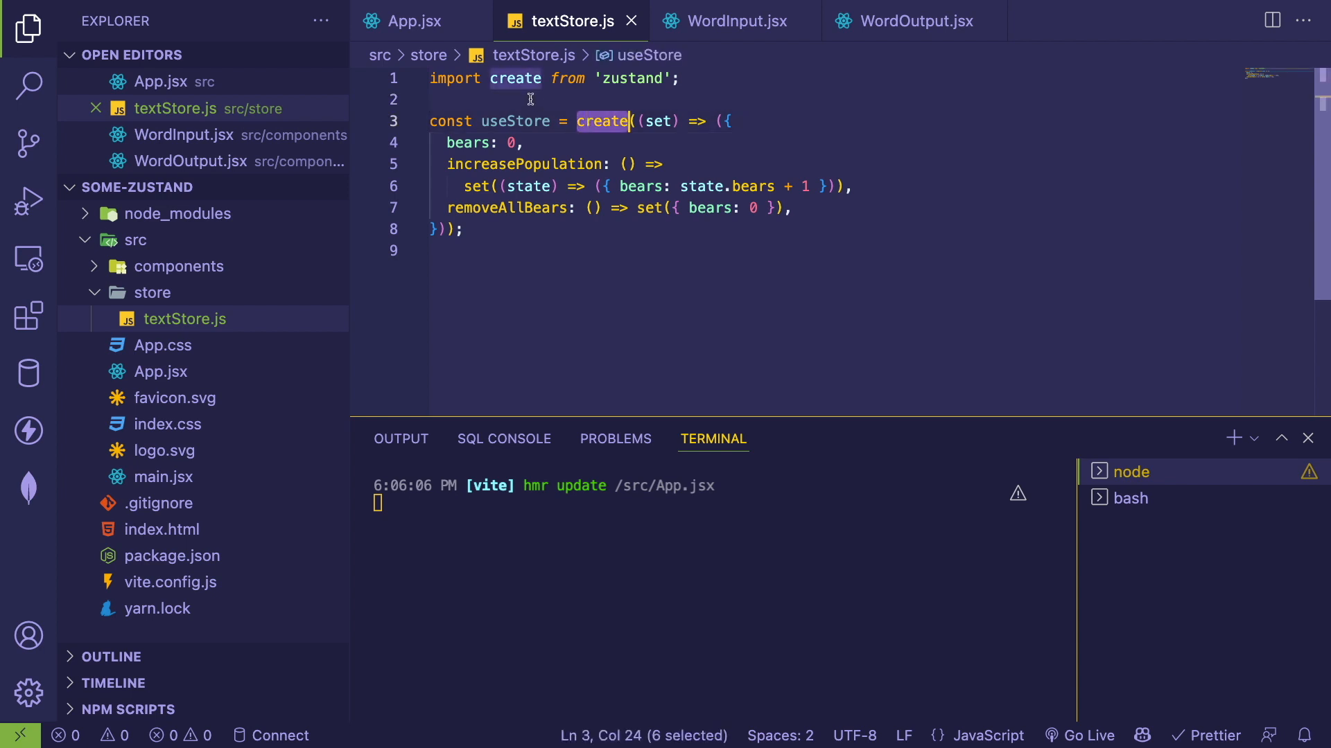
{"action": "left_click", "coordinate": [627, 163]}
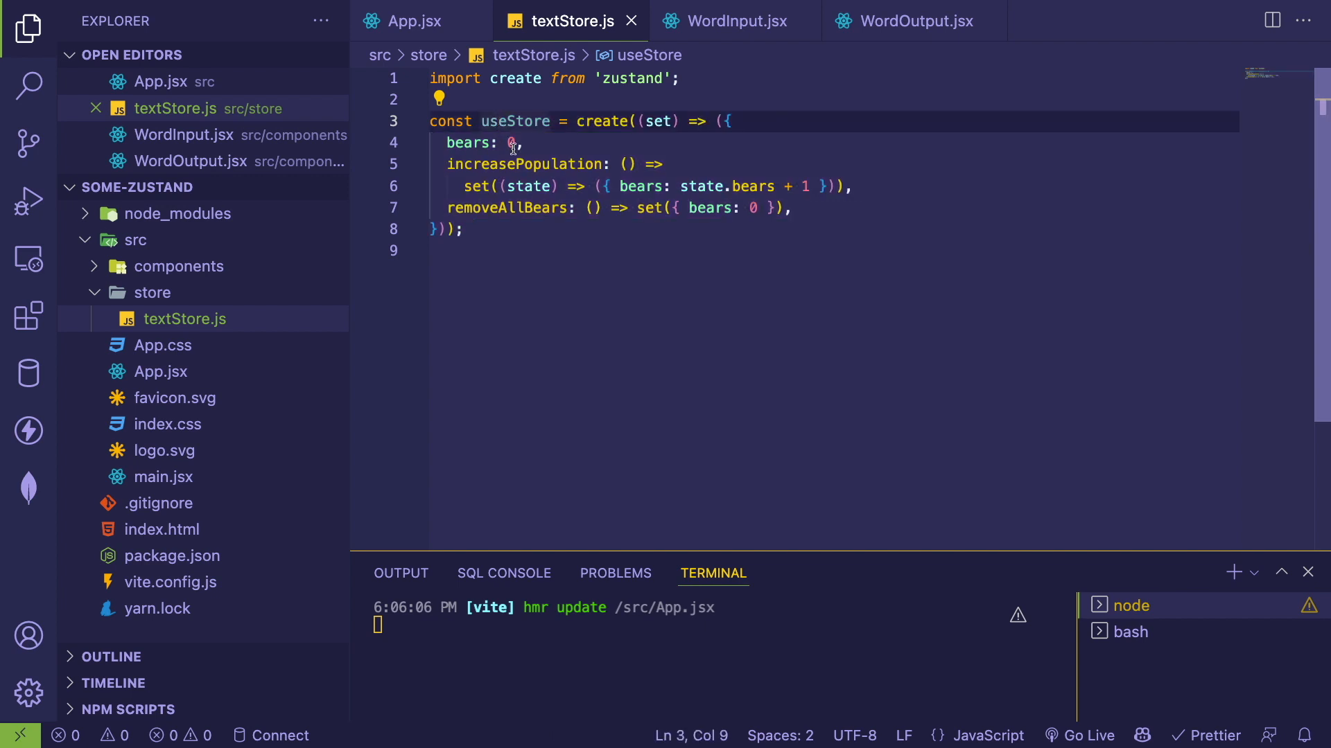
- Rename bears to text and increasePopulation to a setText action that sets text
{"action": "double_click", "coordinate": [467, 143]}
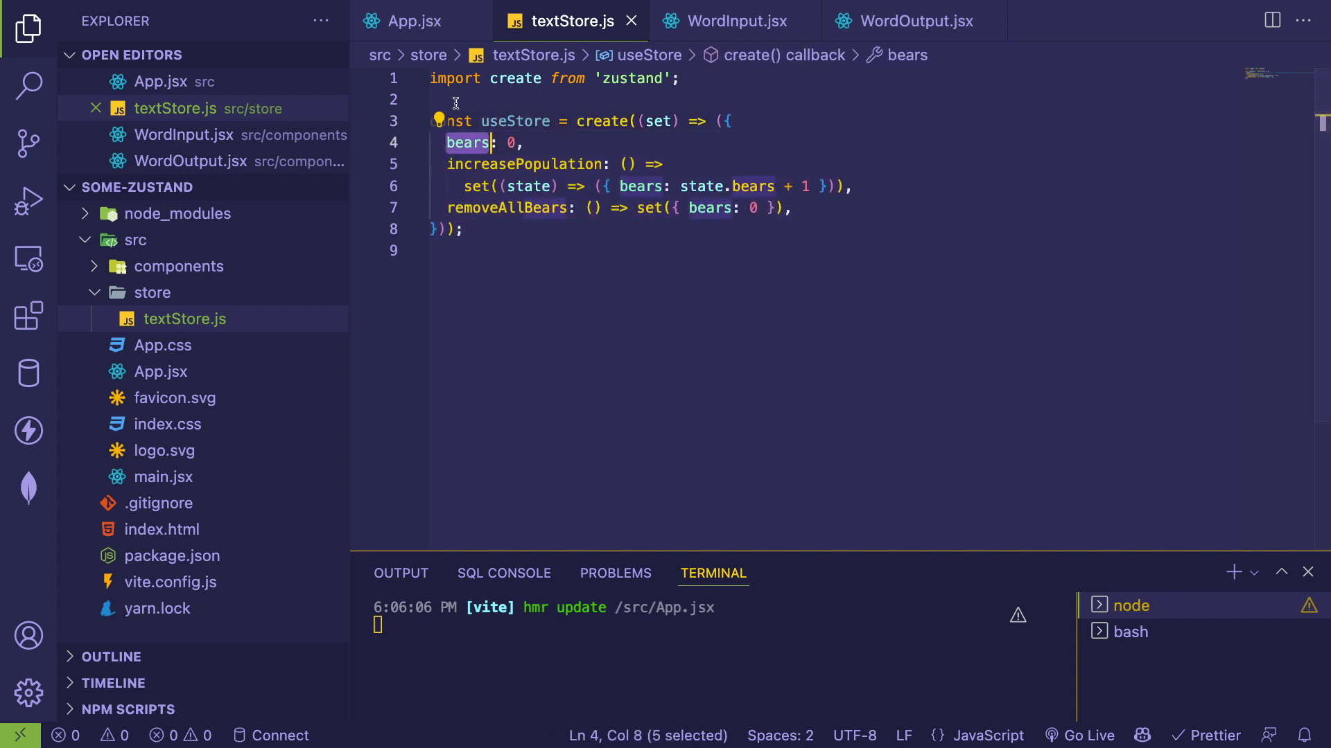
{"action": "type", "text": "text: '',"}
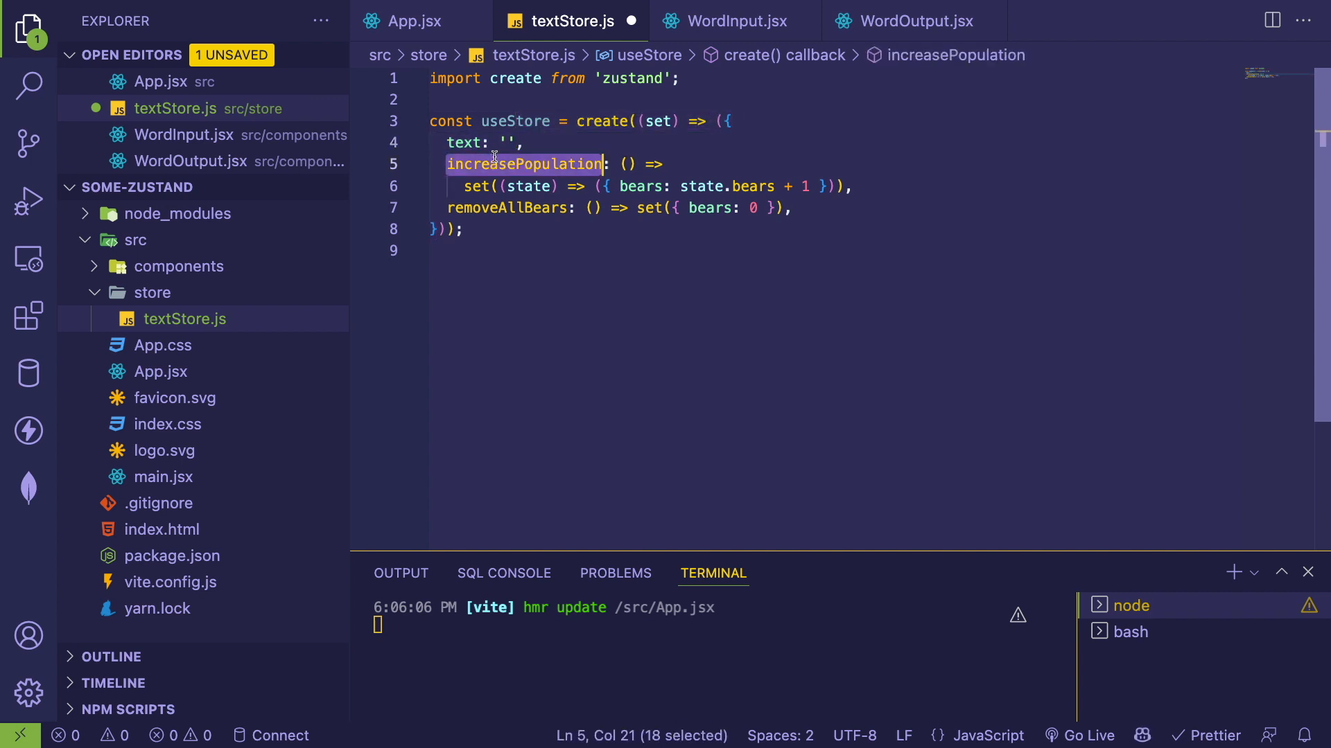
{"action": "type", "text": "setText: () =>"}
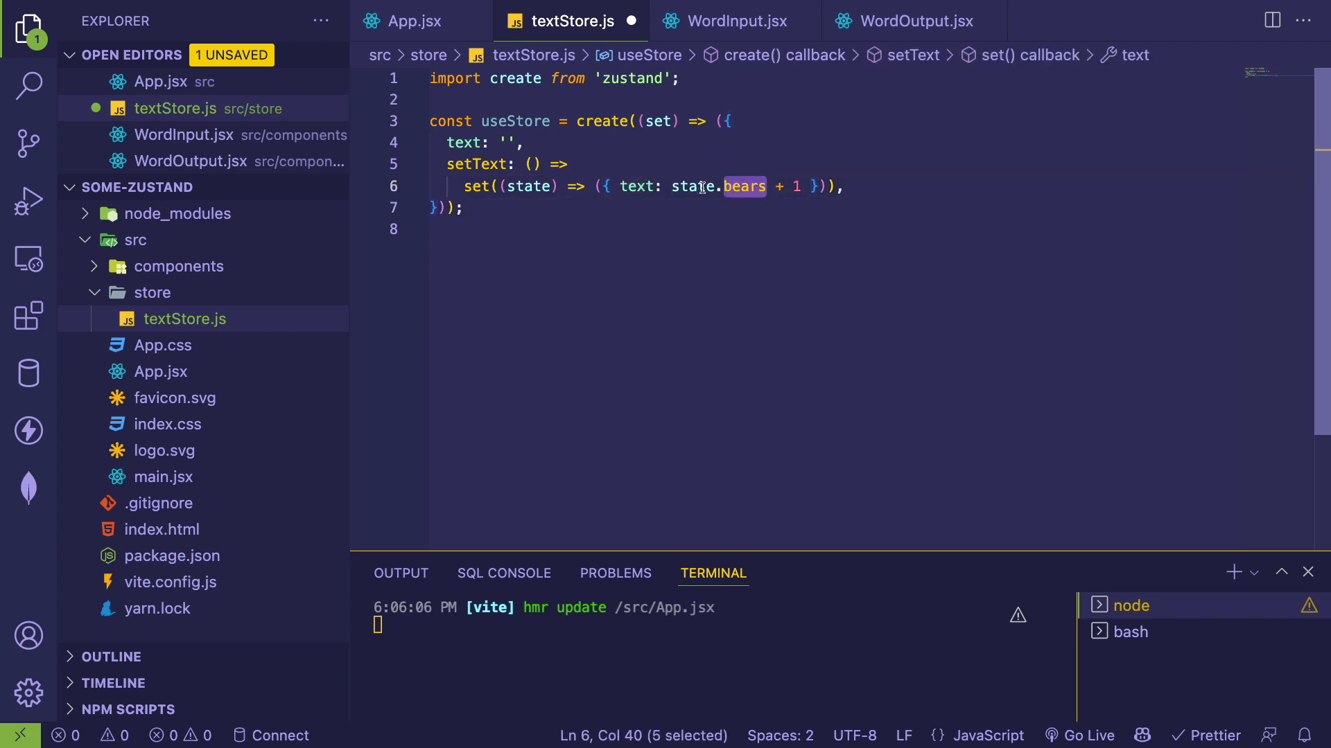
{"action": "type", "text": "text"}
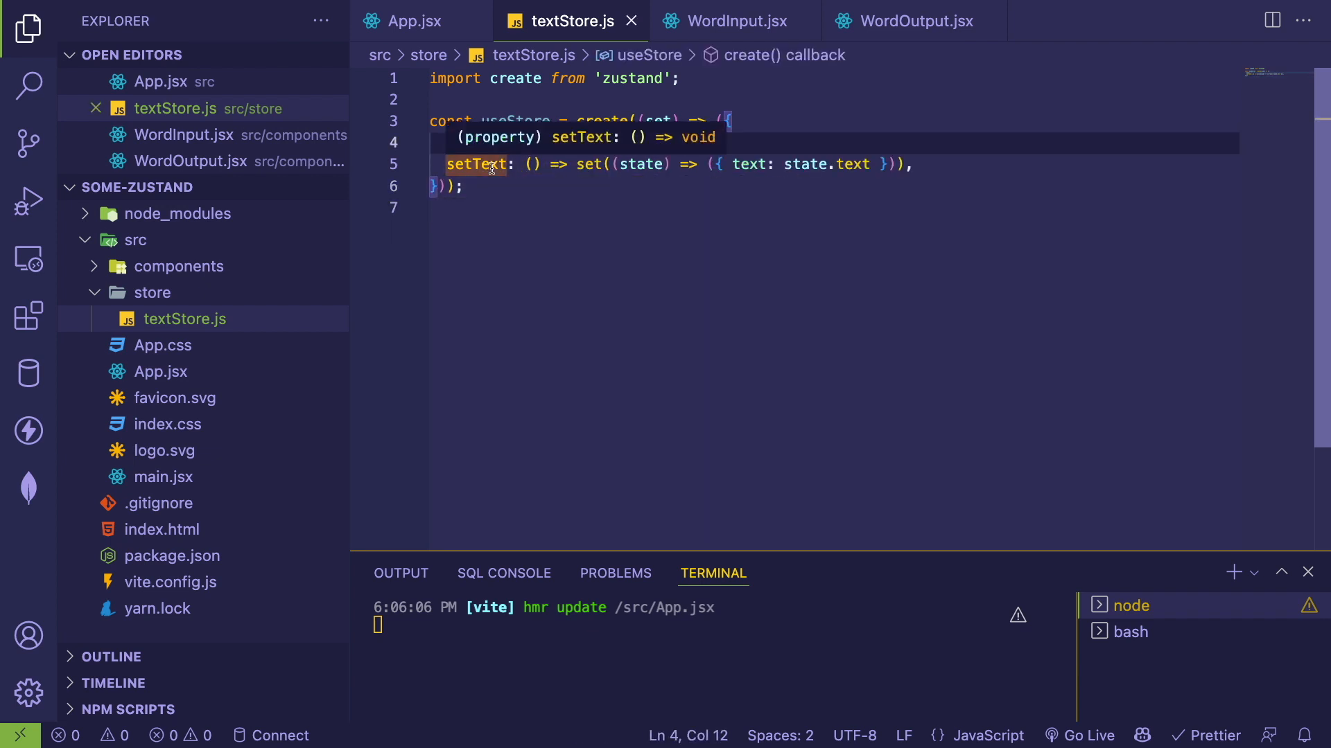
- Give setText a str parameter storing it as text, and drop removeAllBears
{"action": "double_click", "coordinate": [474, 163]}
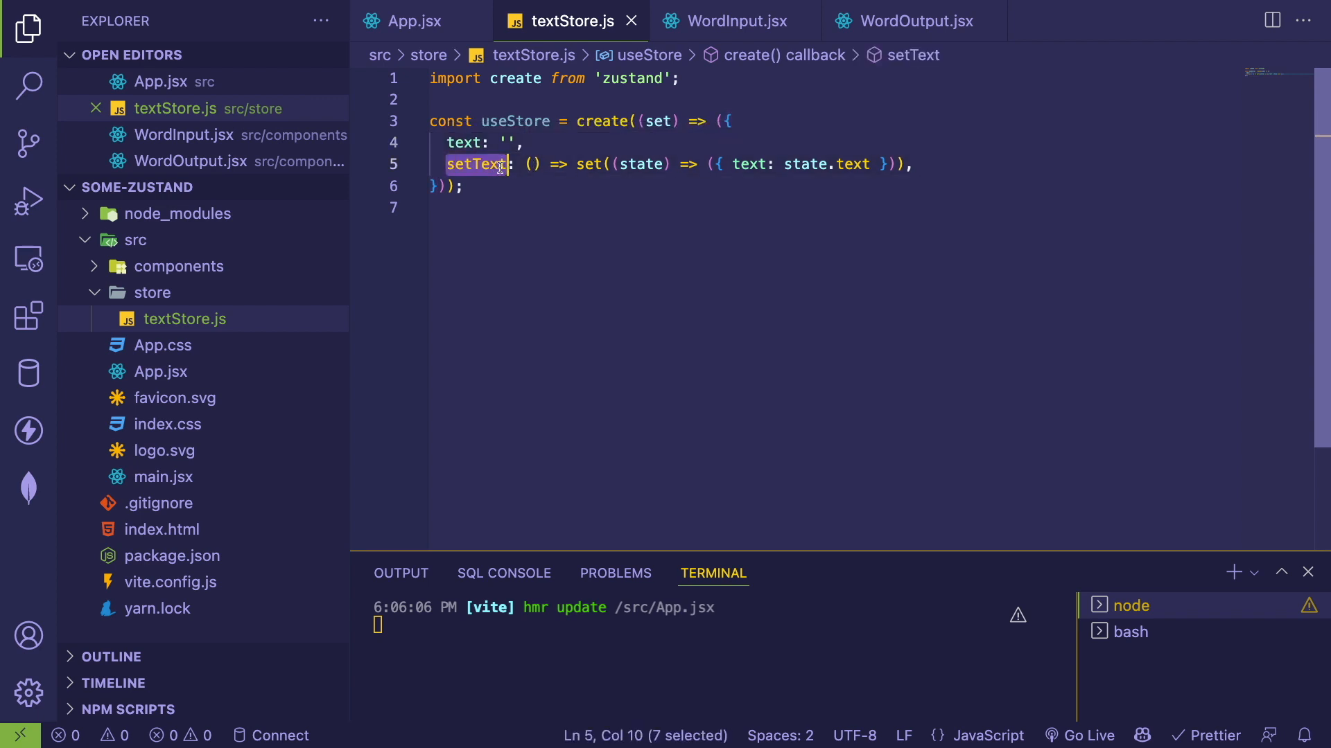
{"action": "type", "text": "st"}
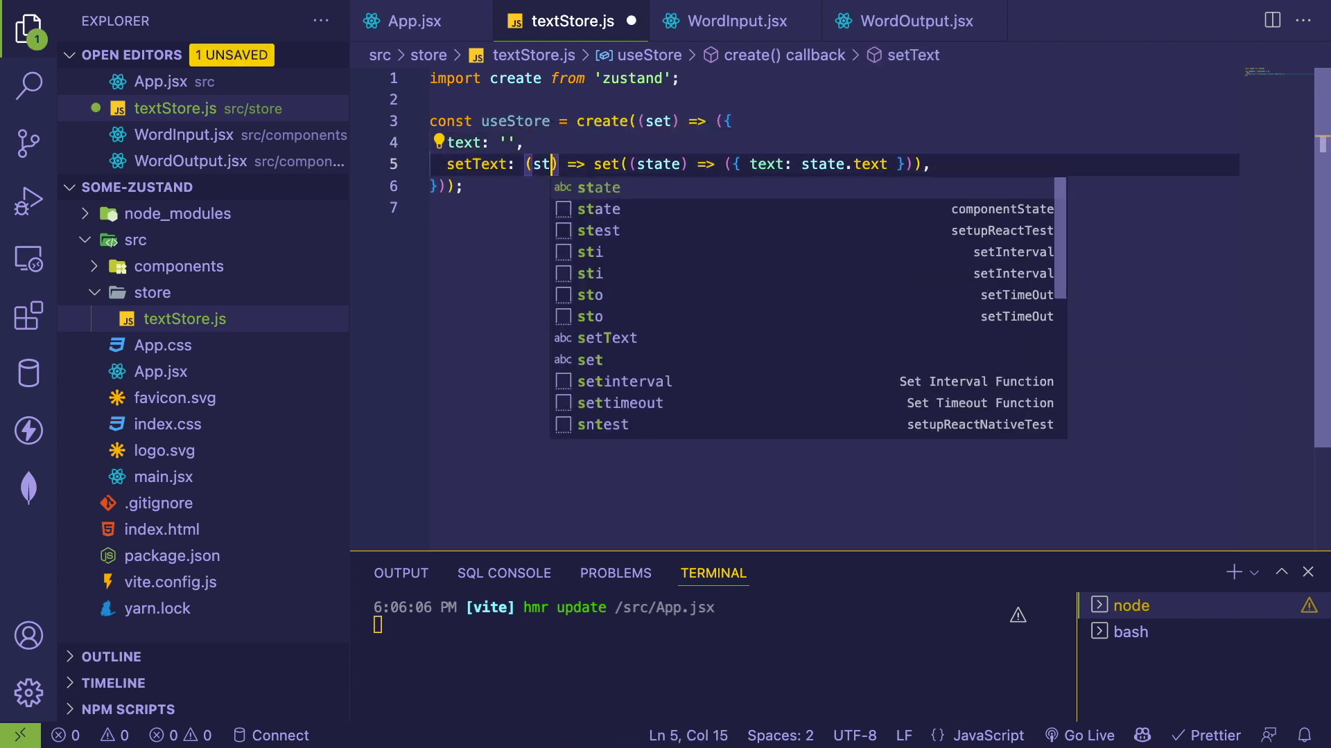
{"action": "type", "text": "r"}
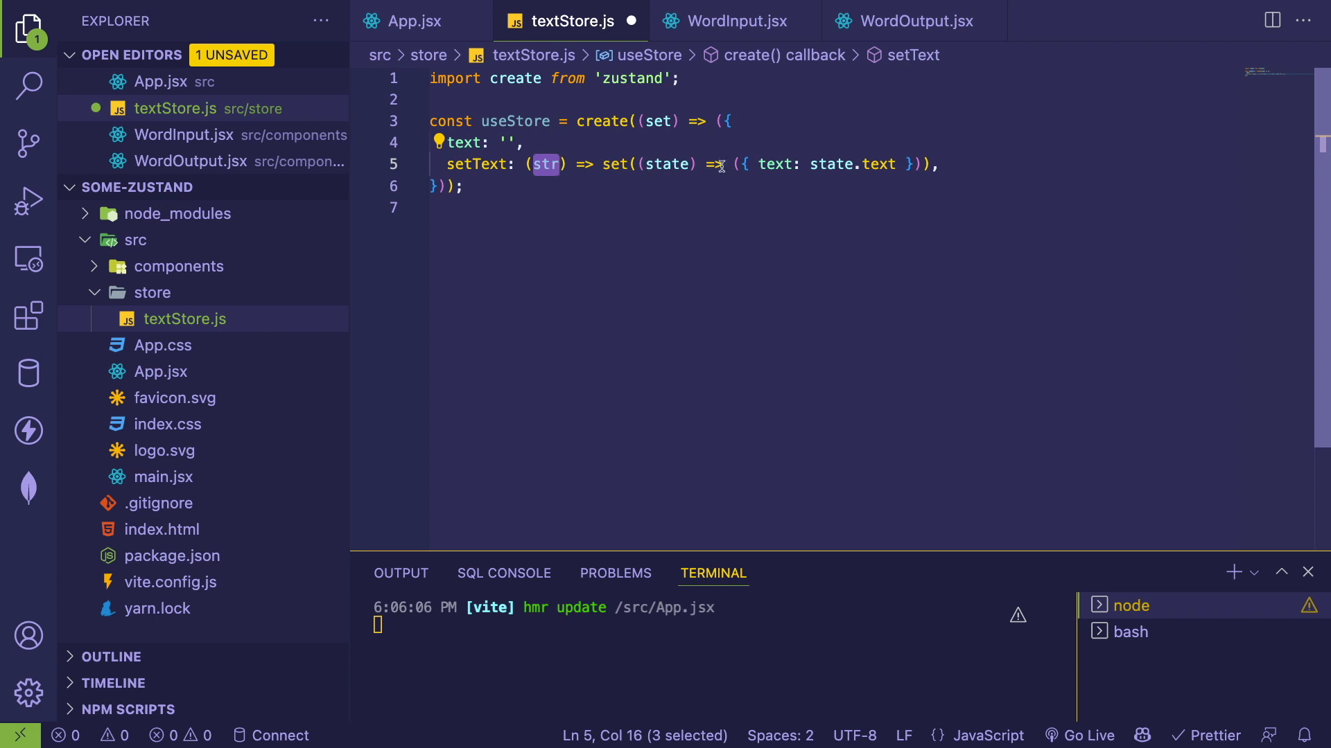
{"action": "type", "text": "str"}
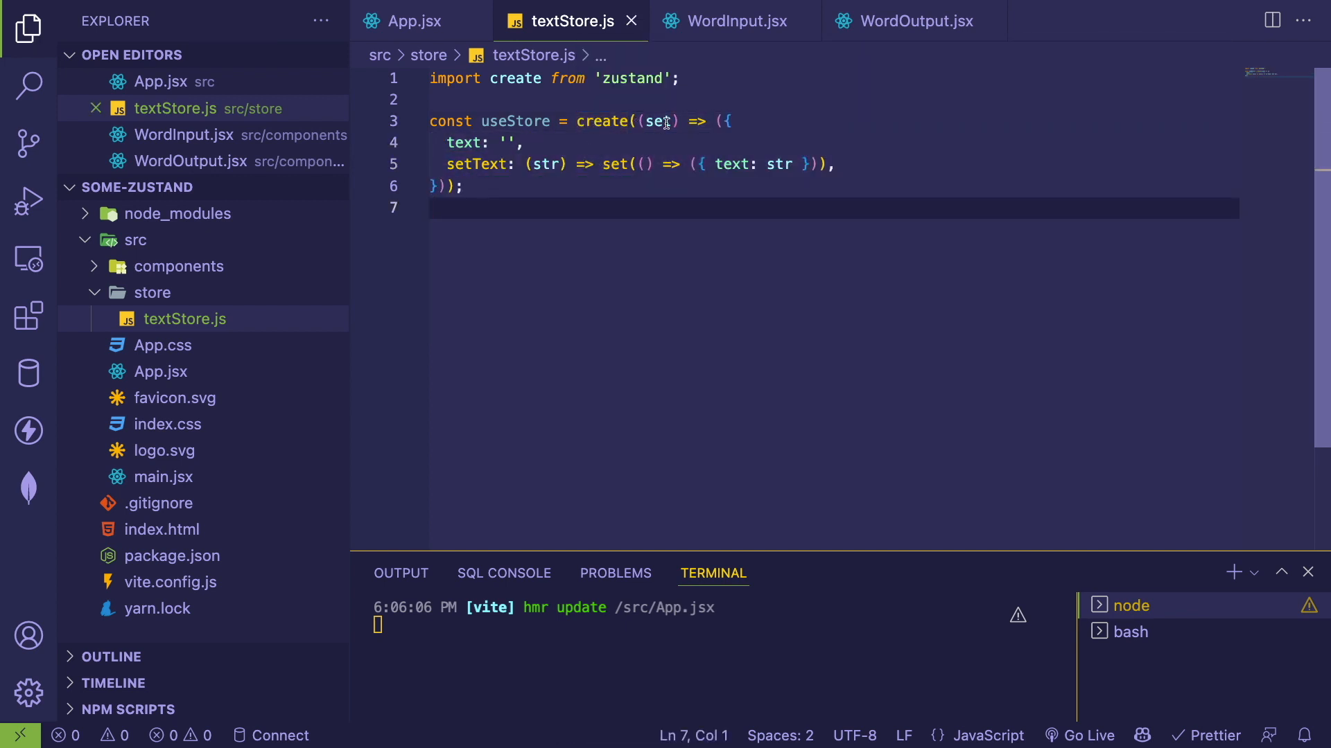
{"action": "double_click", "coordinate": [657, 122]}
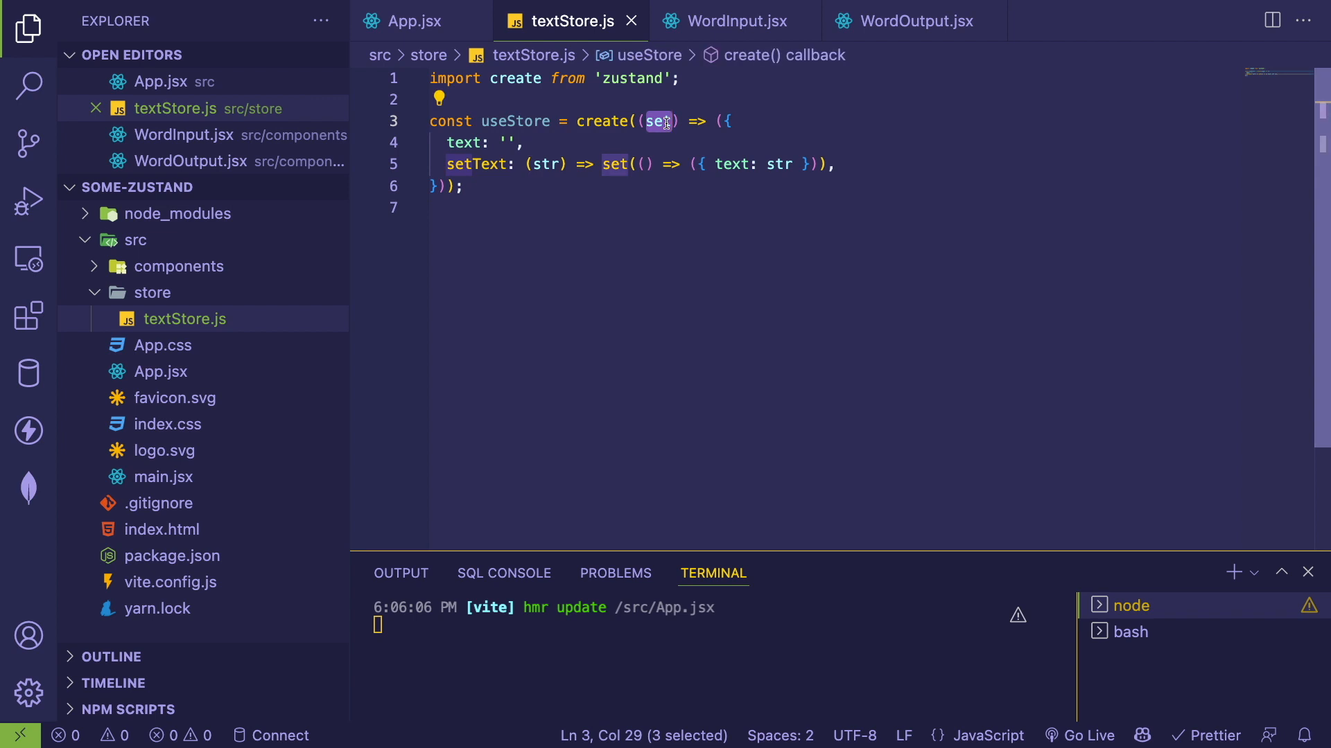
{"action": "left_click", "coordinate": [470, 163]}
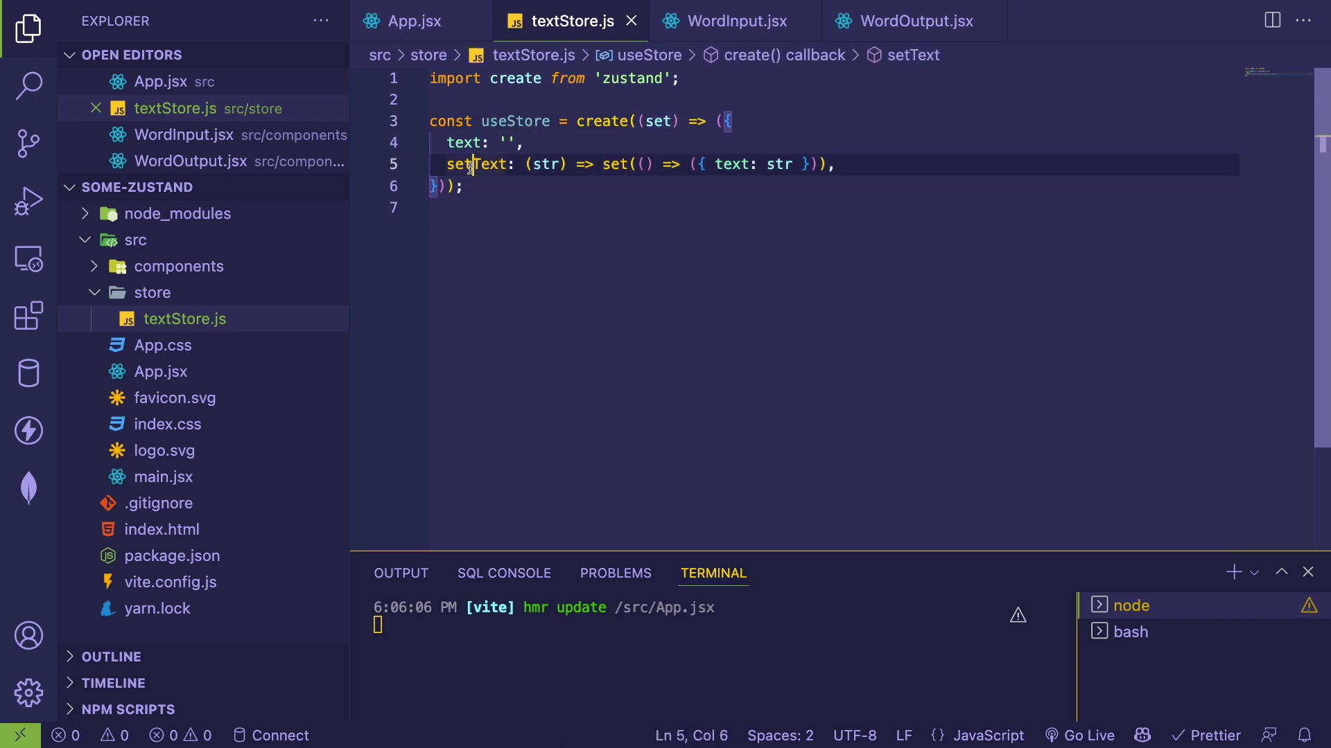
{"action": "double_click", "coordinate": [475, 163]}
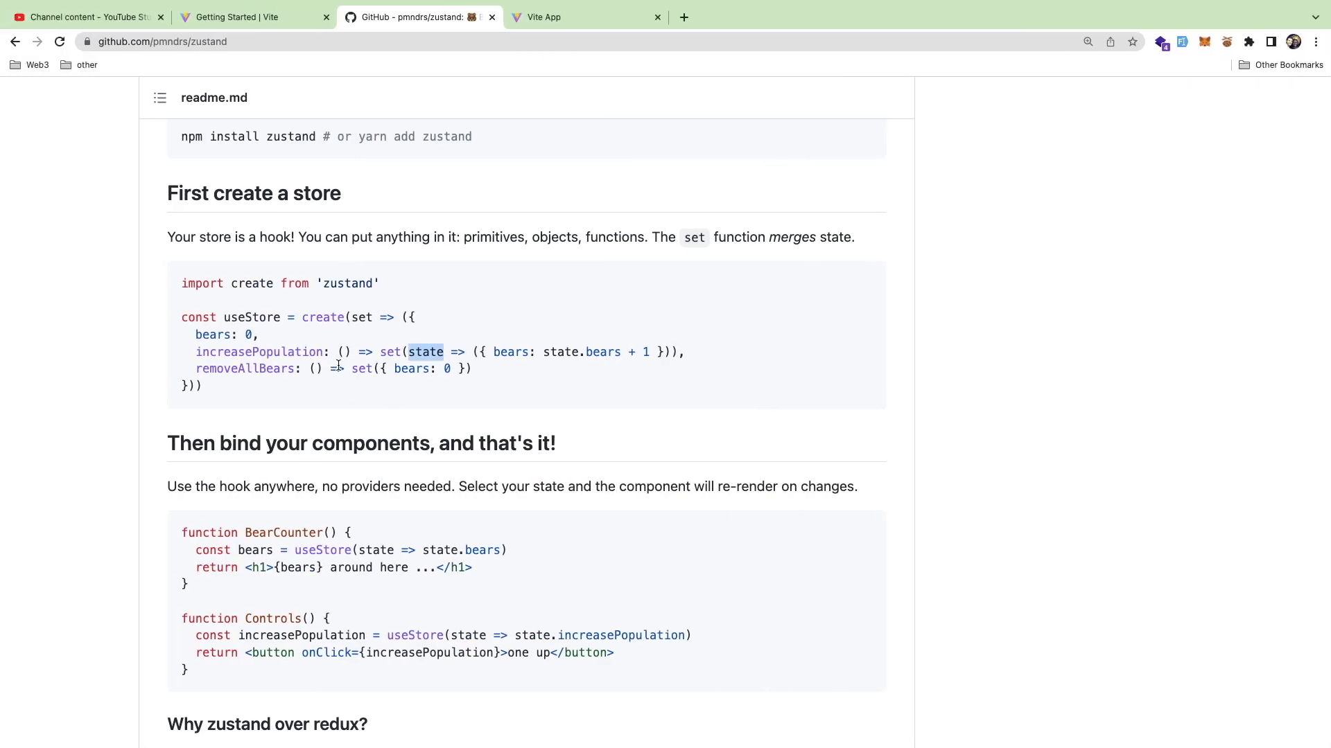
{"action": "scroll", "scroll_direction": "down", "scroll_amount": 3}
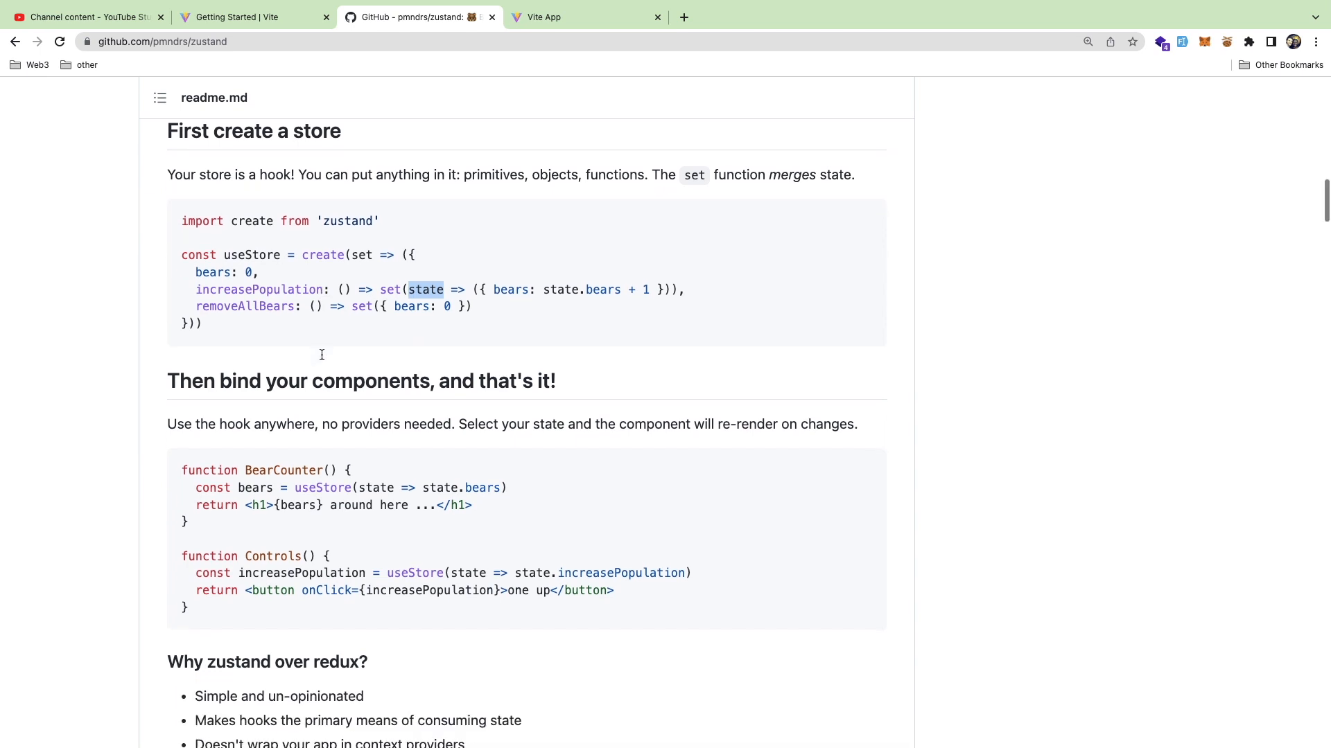
{"action": "mouse_move", "coordinate": [374, 320]}
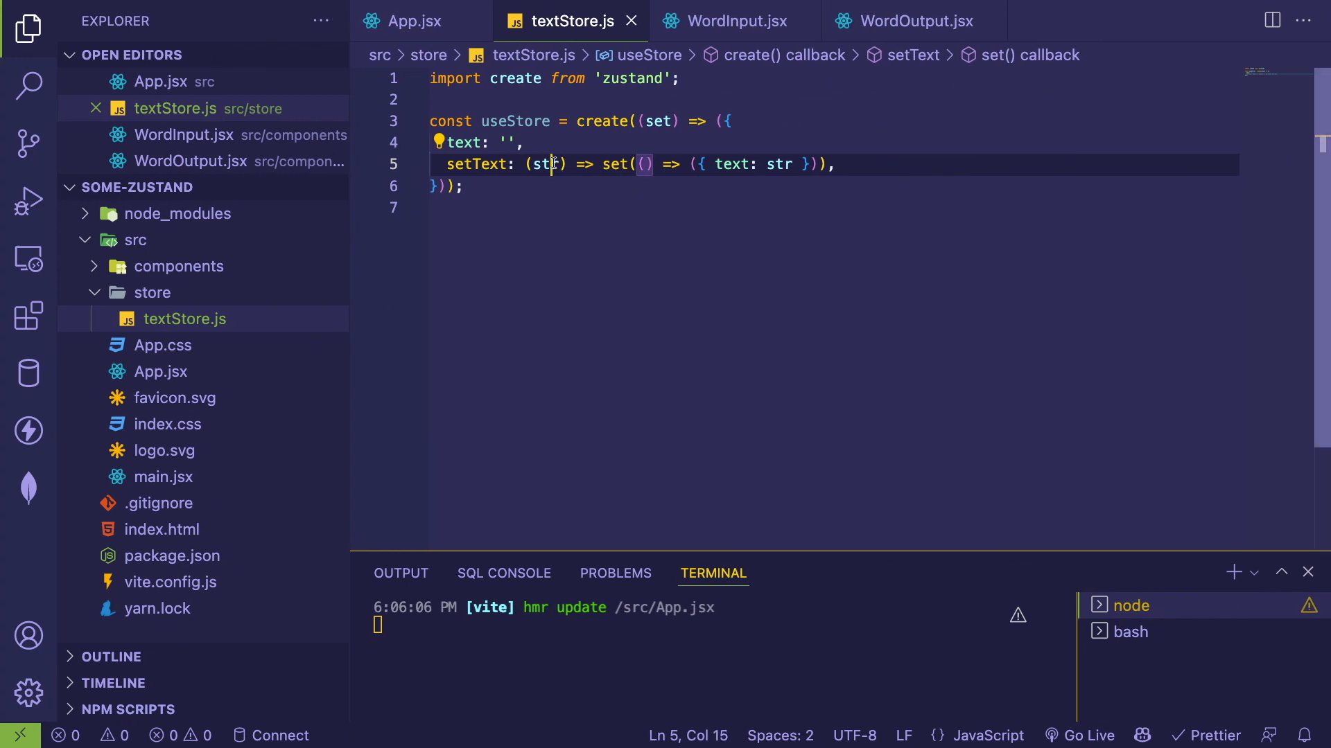
- Simplify setText to set({ text: str }) and select the useStore hook name
{"action": "type", "text": "text"}
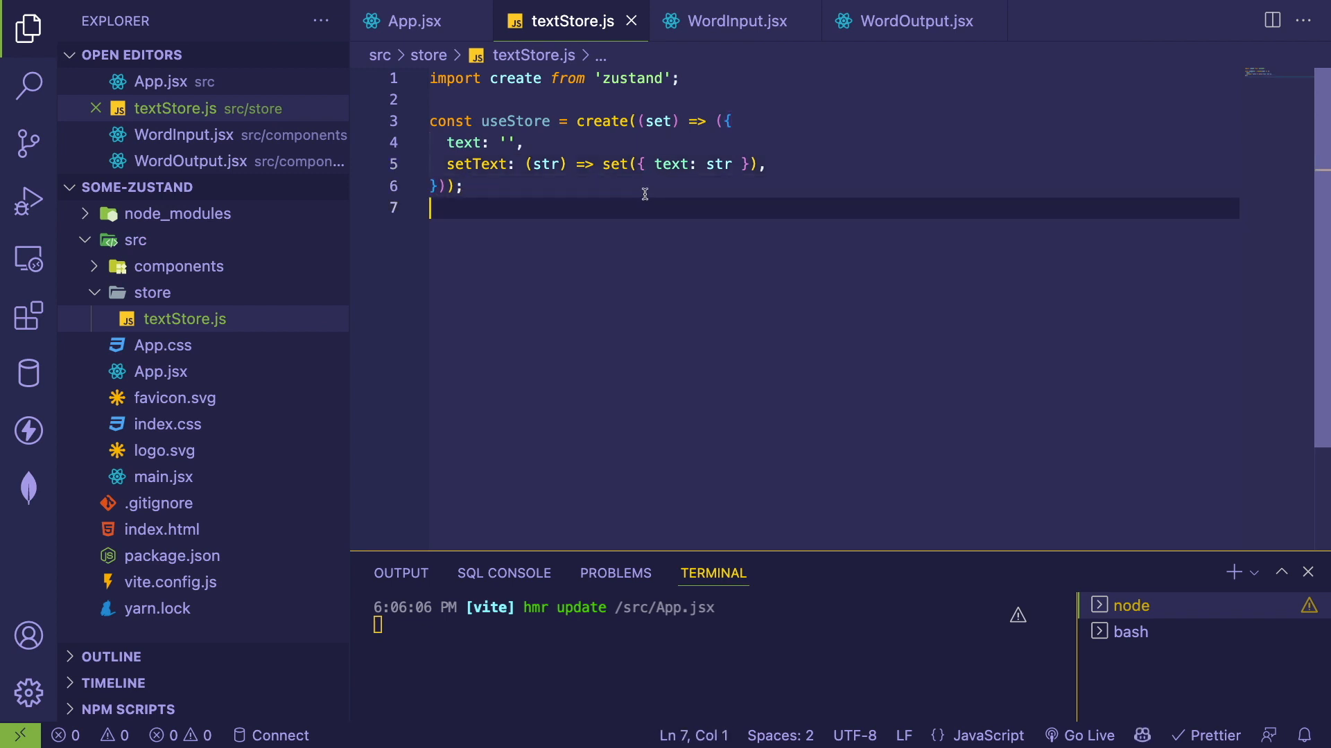
{"action": "double_click", "coordinate": [476, 163]}
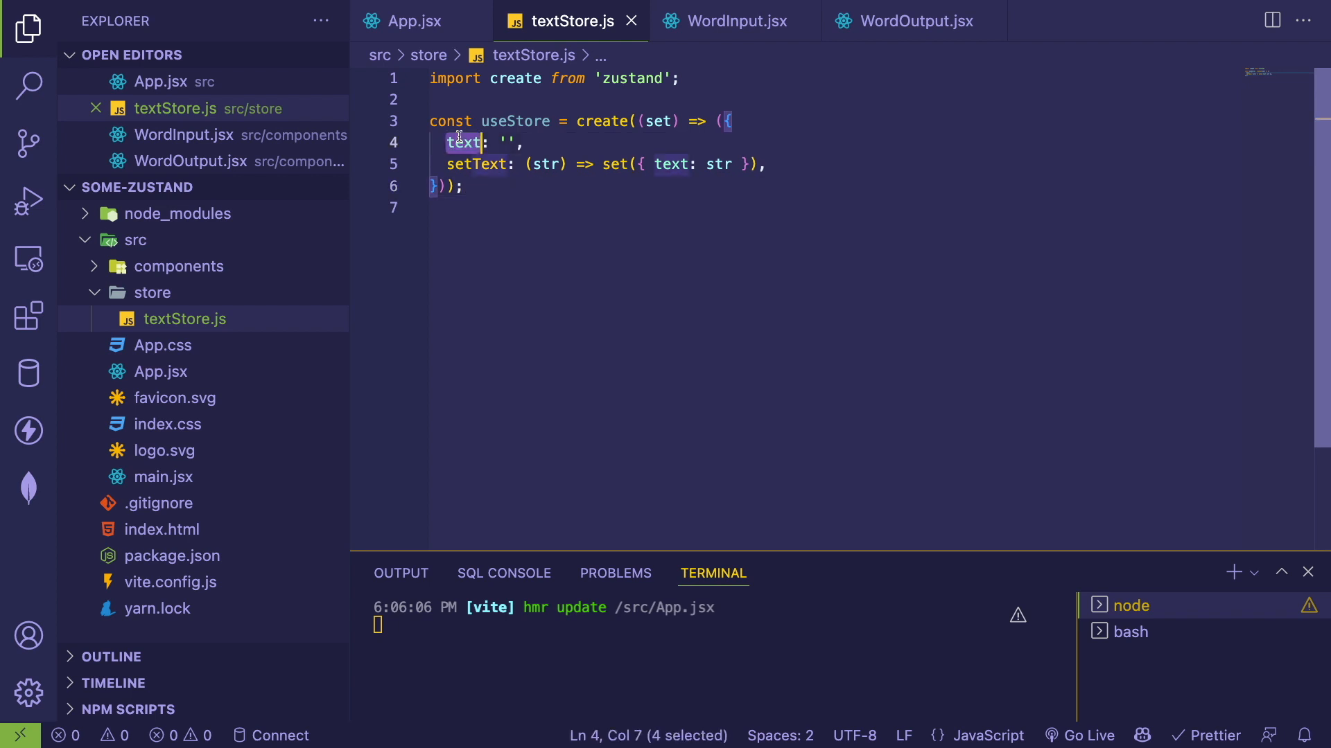
{"action": "double_click", "coordinate": [514, 122]}
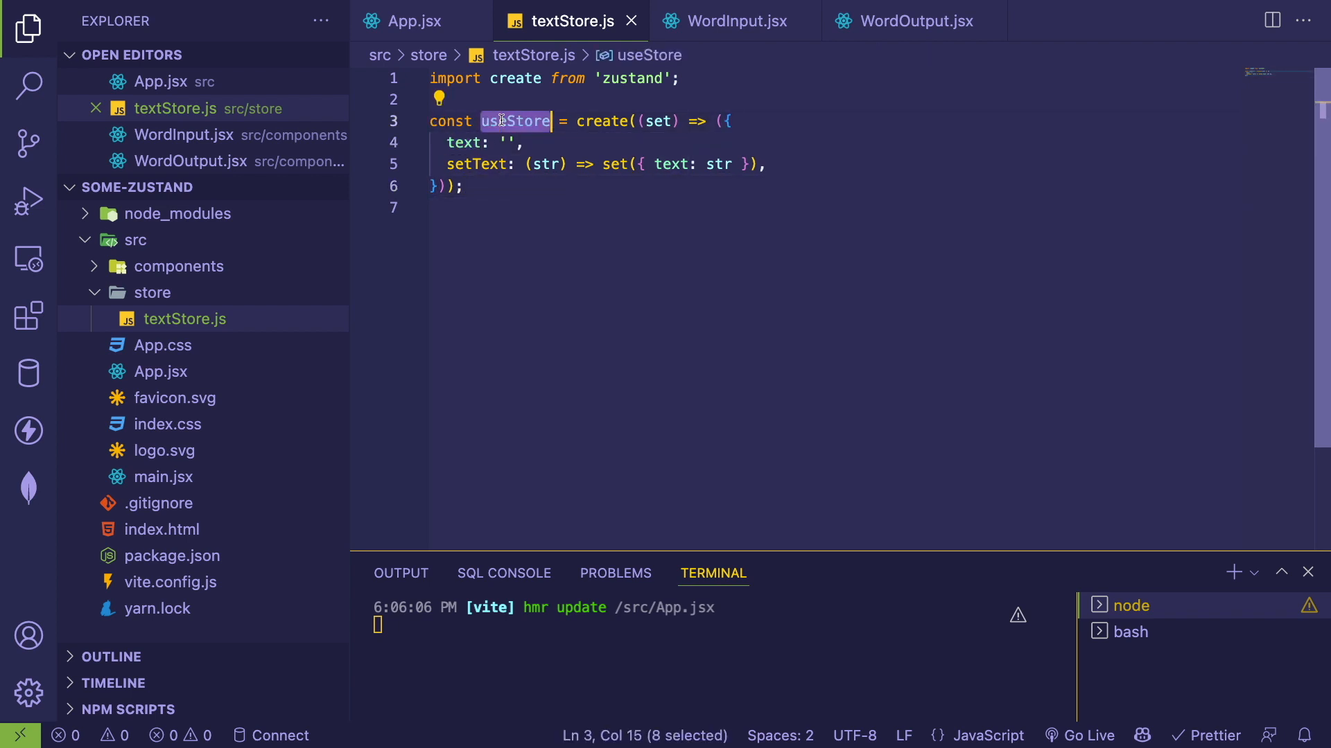
- Rename the hook to useTextStore and export it from textStore.js
{"action": "type", "text": "textS"}
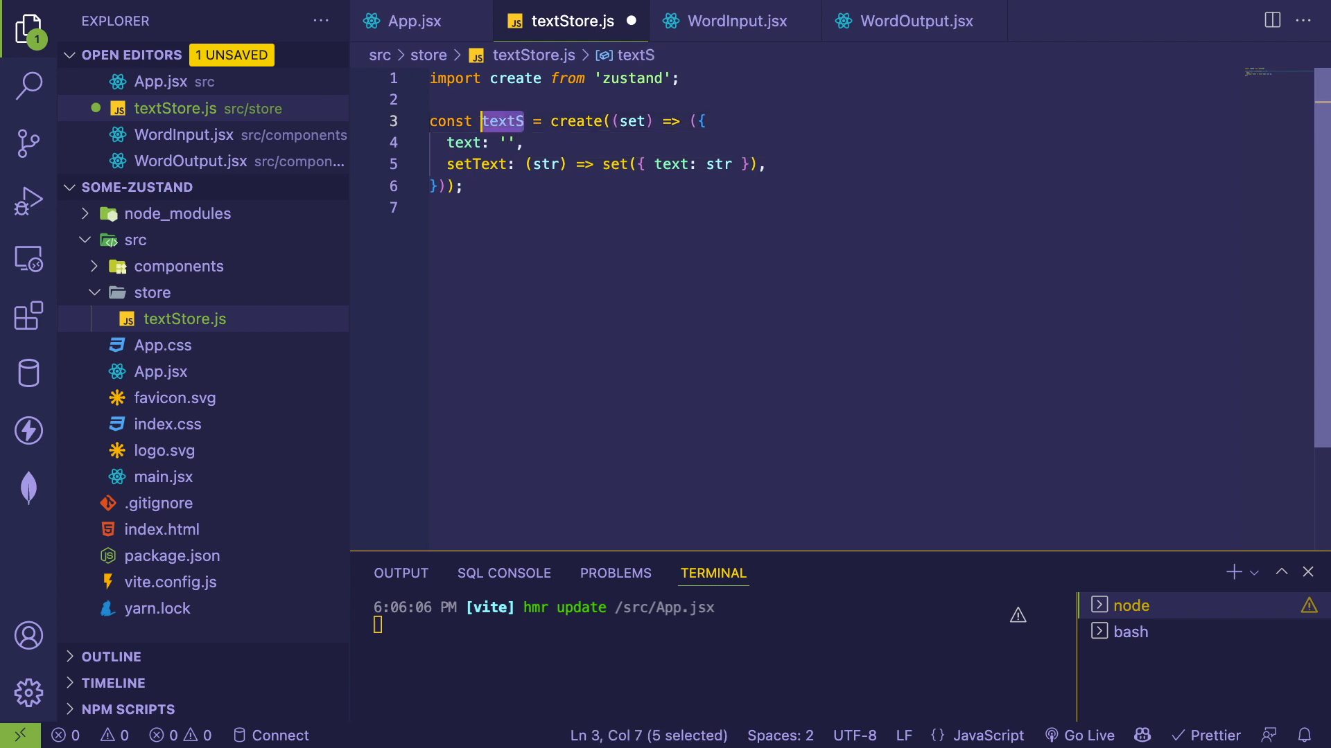
{"action": "type", "text": "useTextStore"}
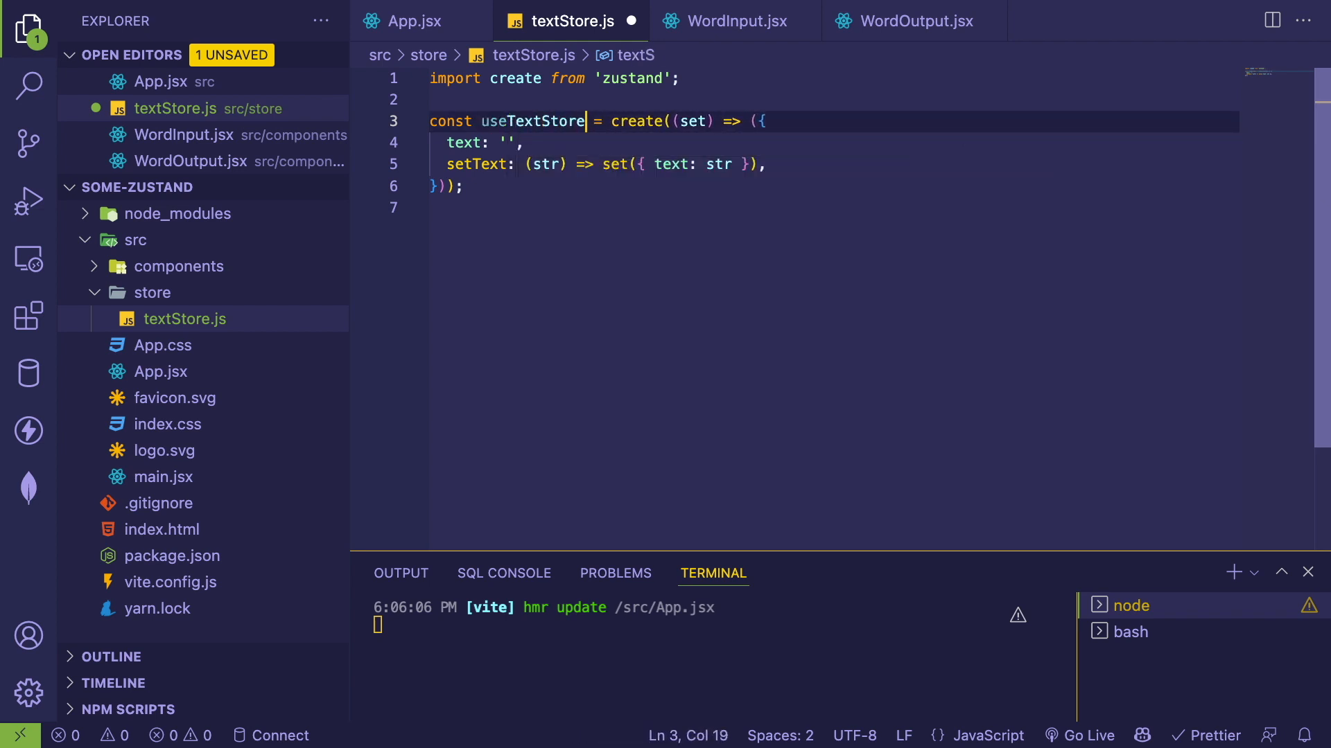
{"action": "type", "text": "export"}
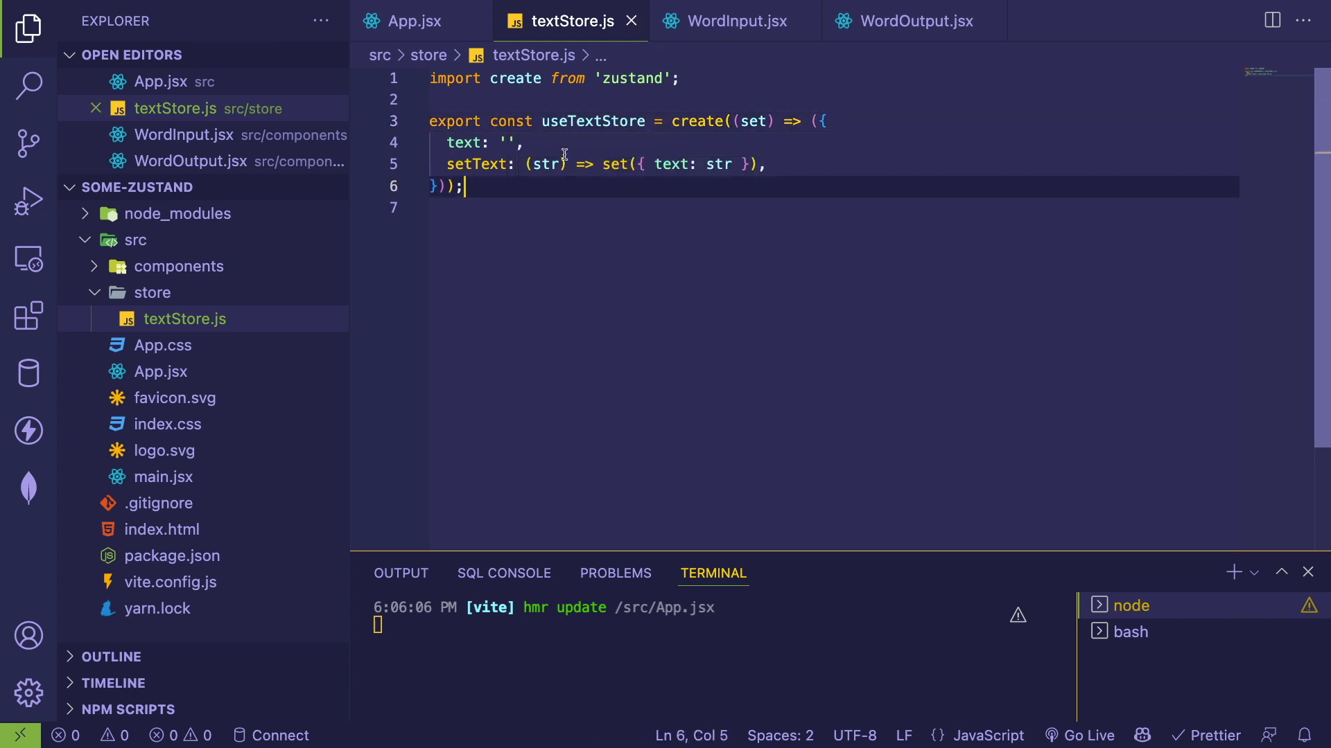
{"action": "double_click", "coordinate": [592, 122]}
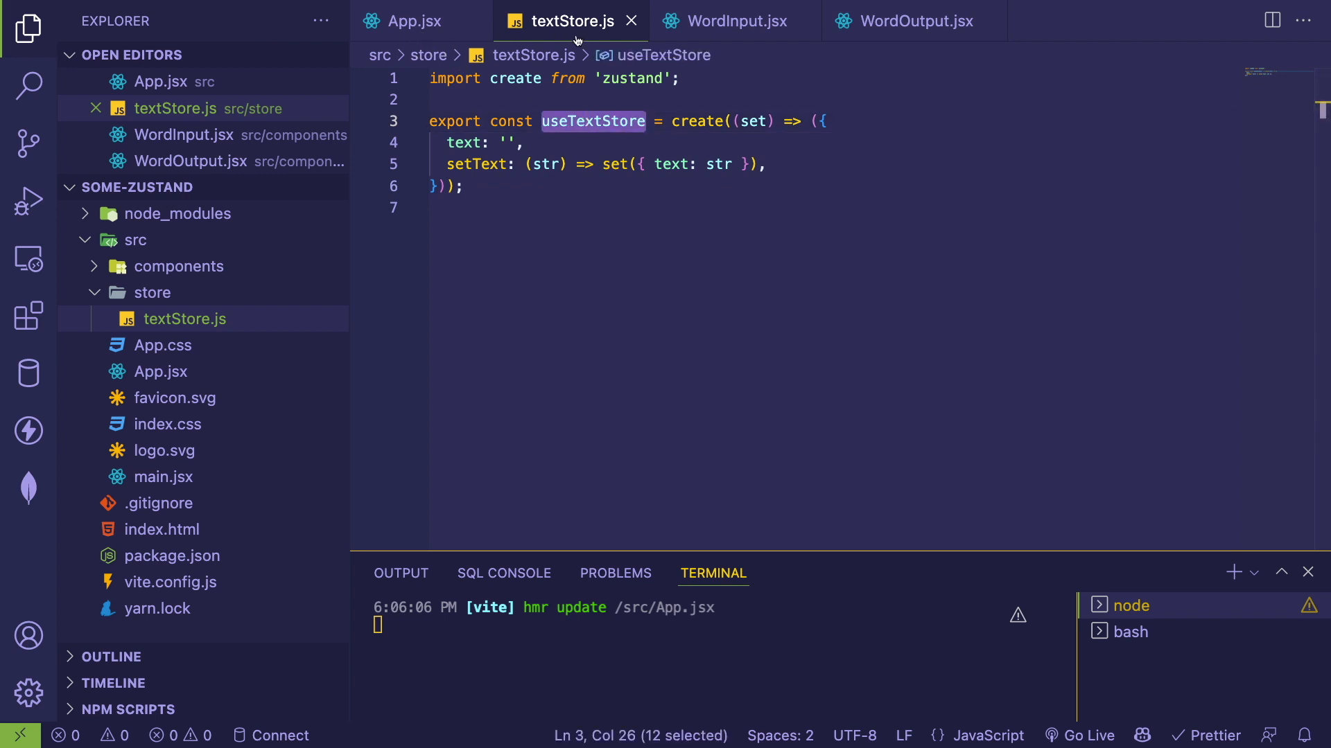
- Remove useState and props from App.jsx, drop WordInput's setText prop and begin a const setText declaration
{"action": "left_click", "coordinate": [414, 21]}
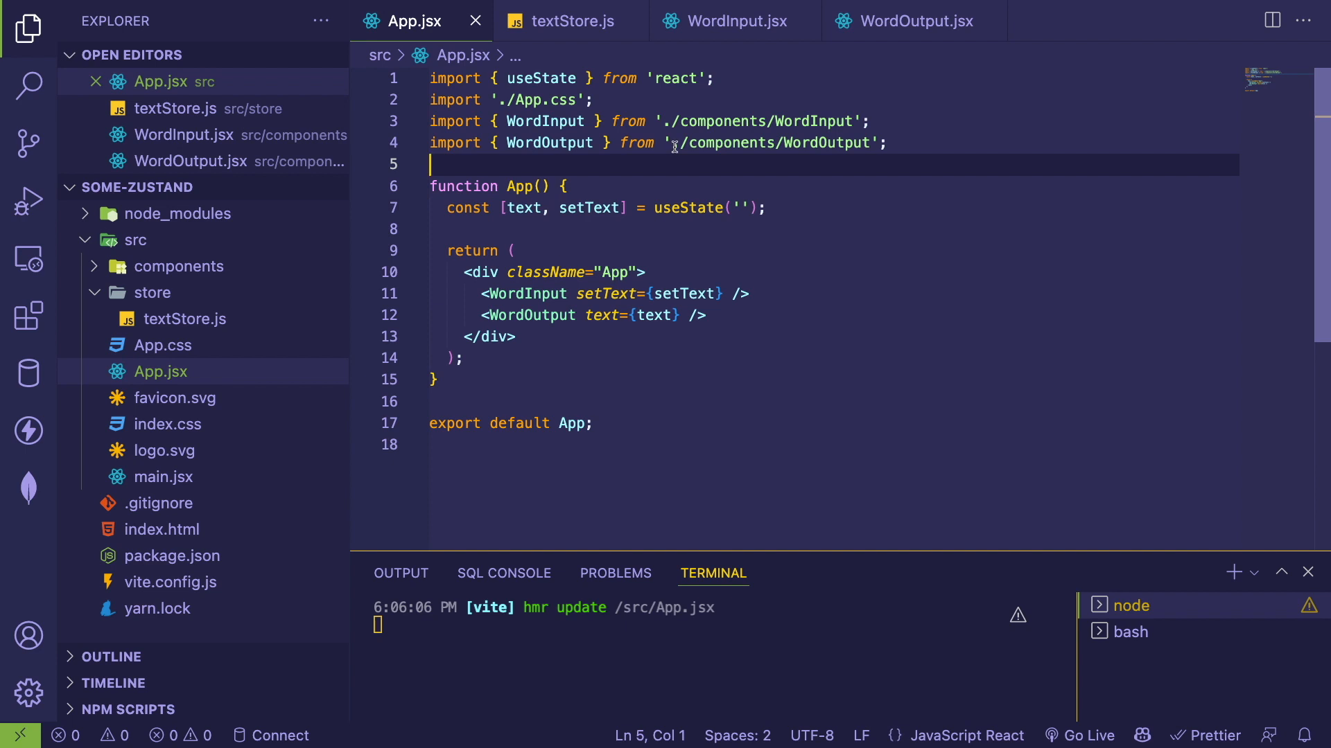
{"action": "left_click", "coordinate": [733, 21]}
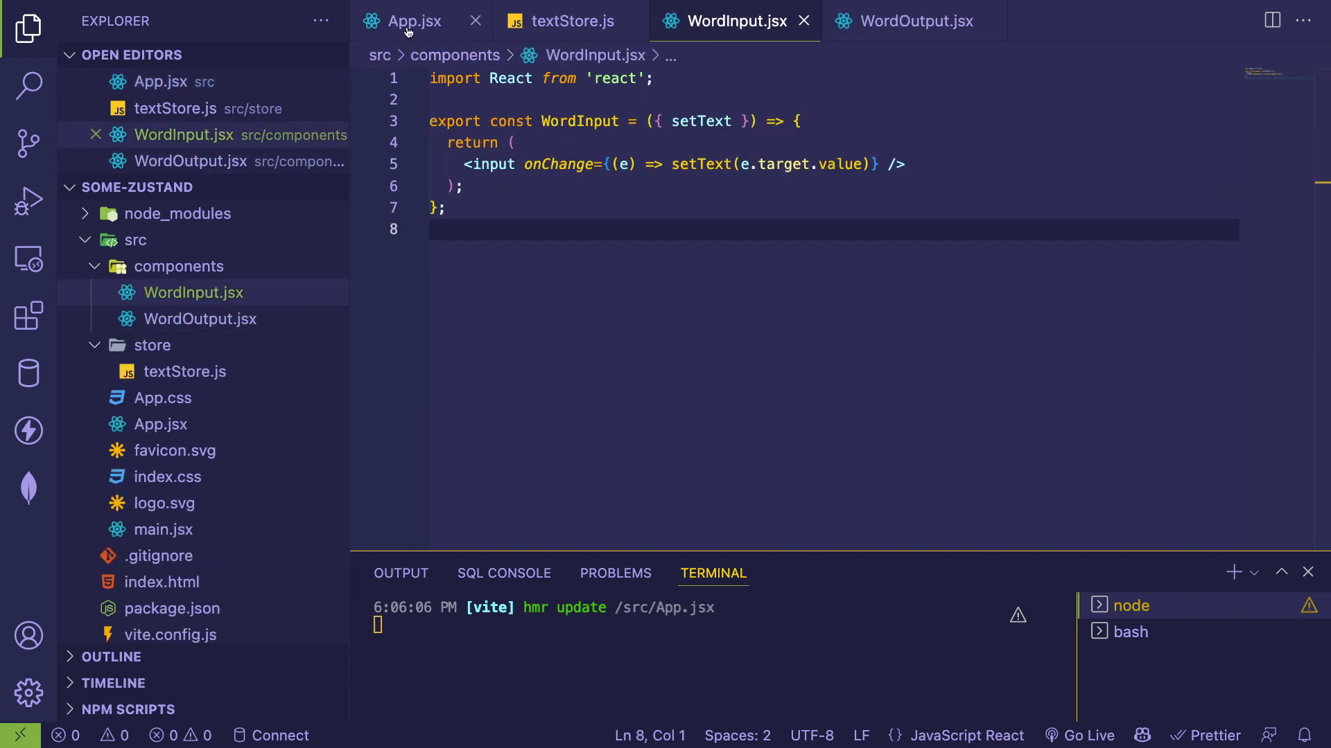
{"action": "left_click", "coordinate": [412, 20]}
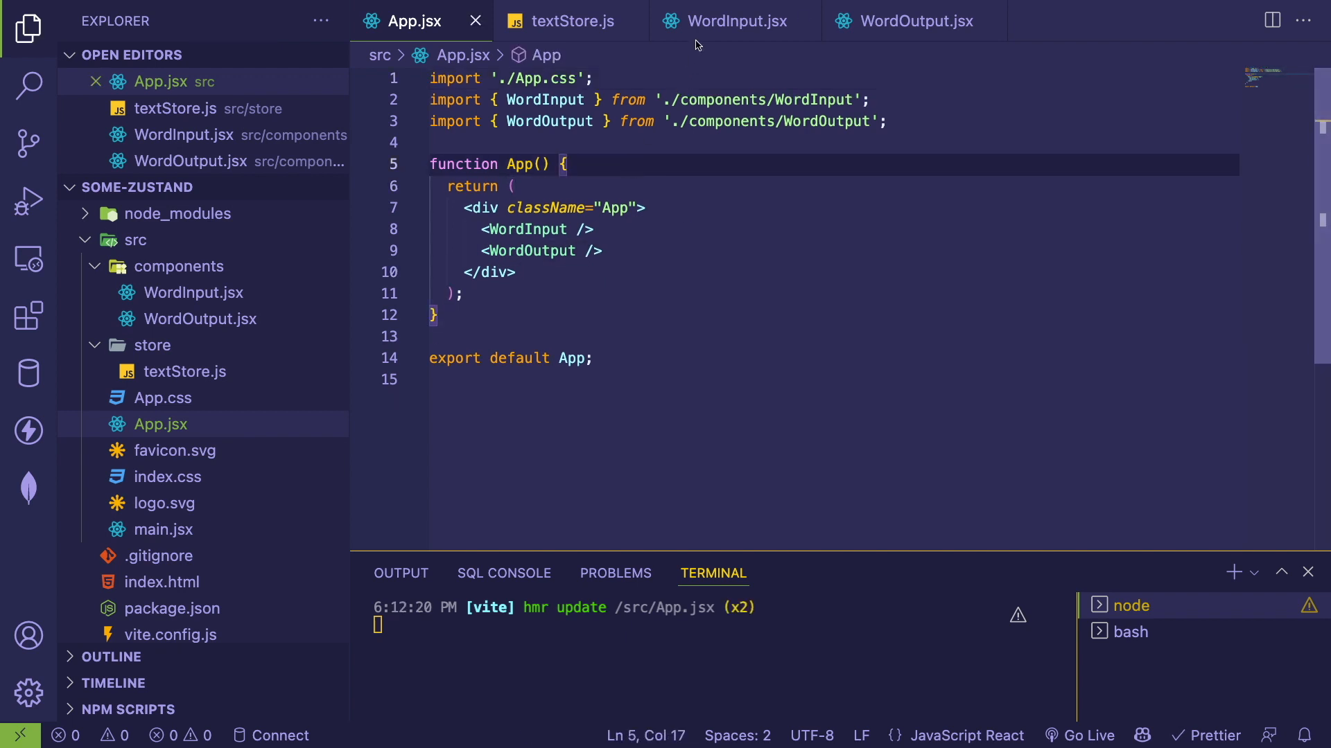
{"action": "left_click", "coordinate": [734, 21]}
{"action": "type", "text": "const {"}
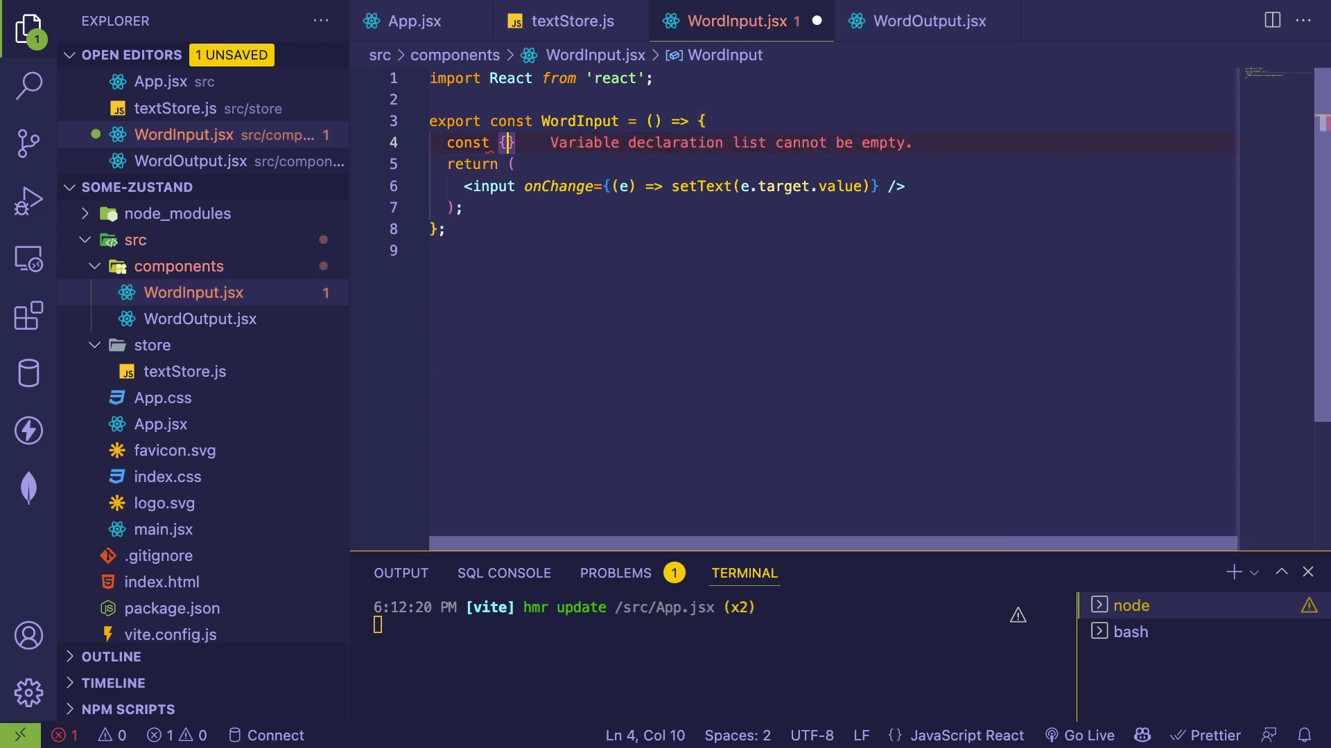
{"action": "type", "text": "se"}
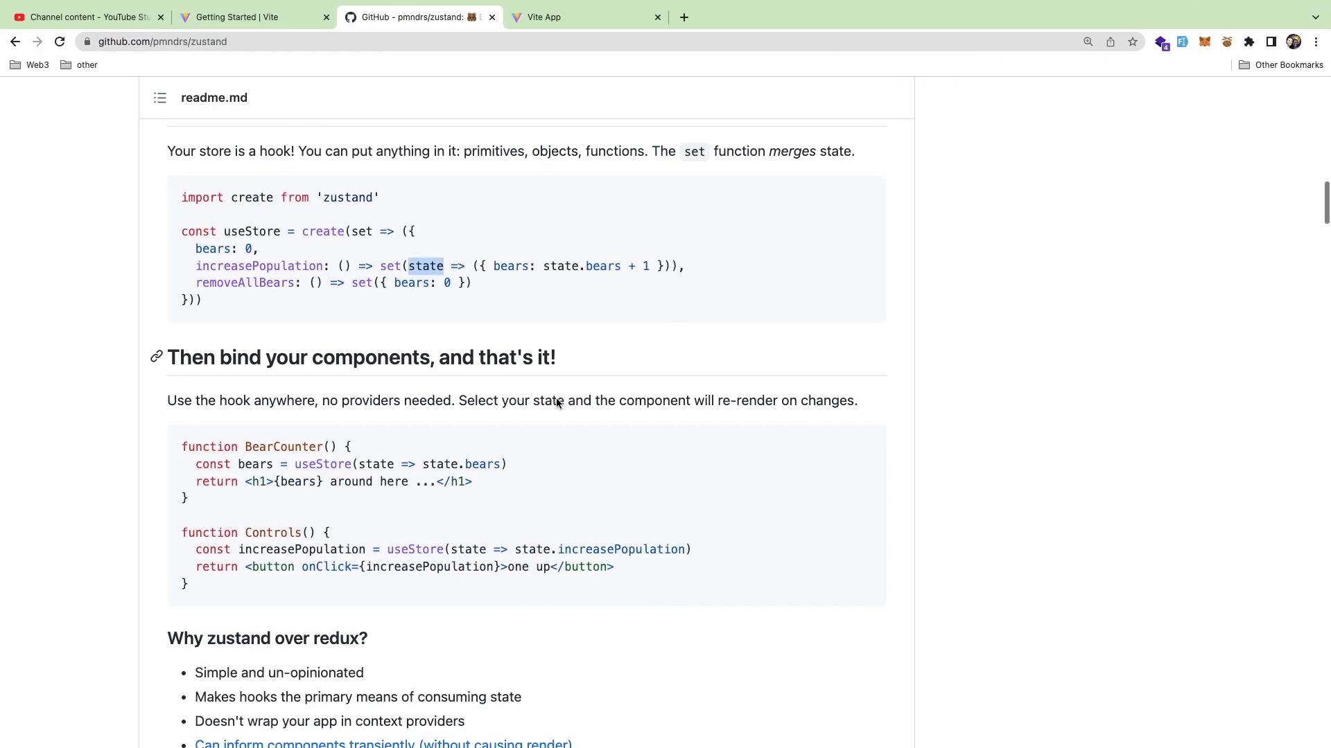
- Scroll the zustand readme to the 'Then bind your components' example and select a word from it
{"action": "scroll", "scroll_direction": "down", "scroll_amount": 3}
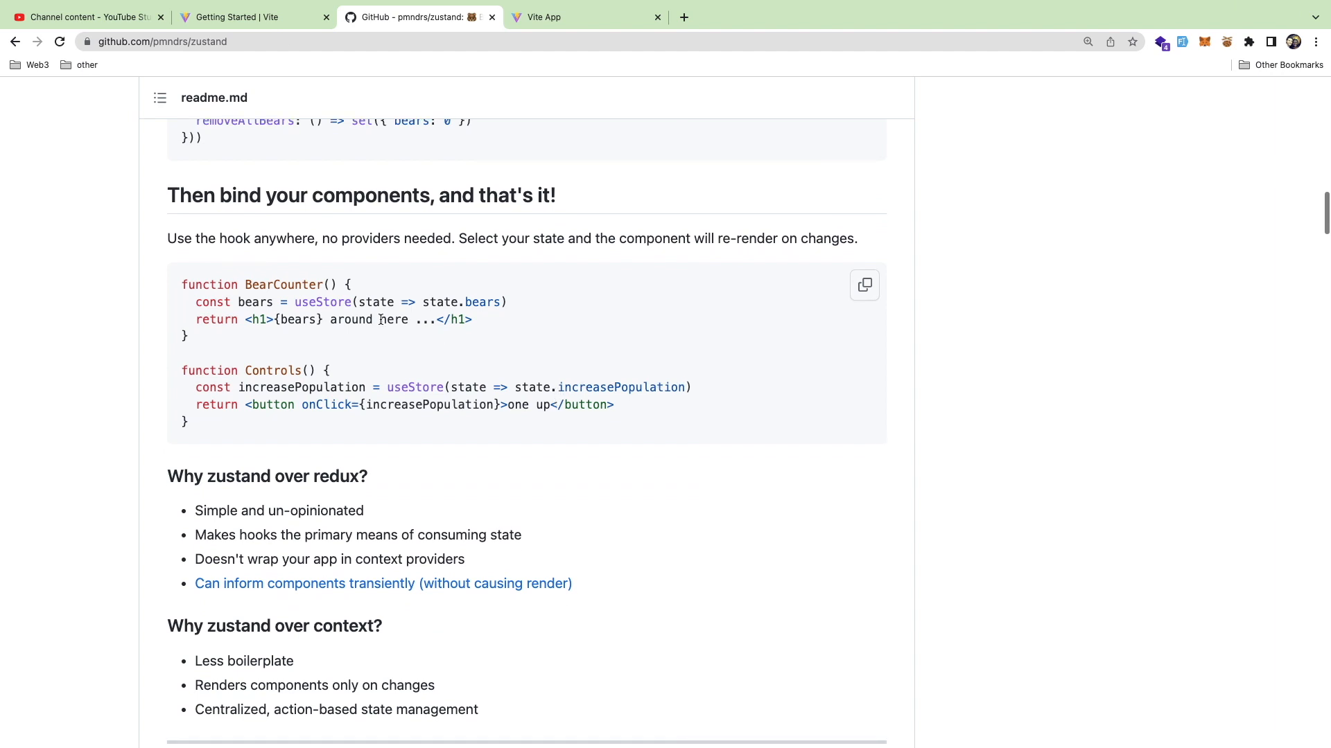
{"action": "double_click", "coordinate": [321, 302]}
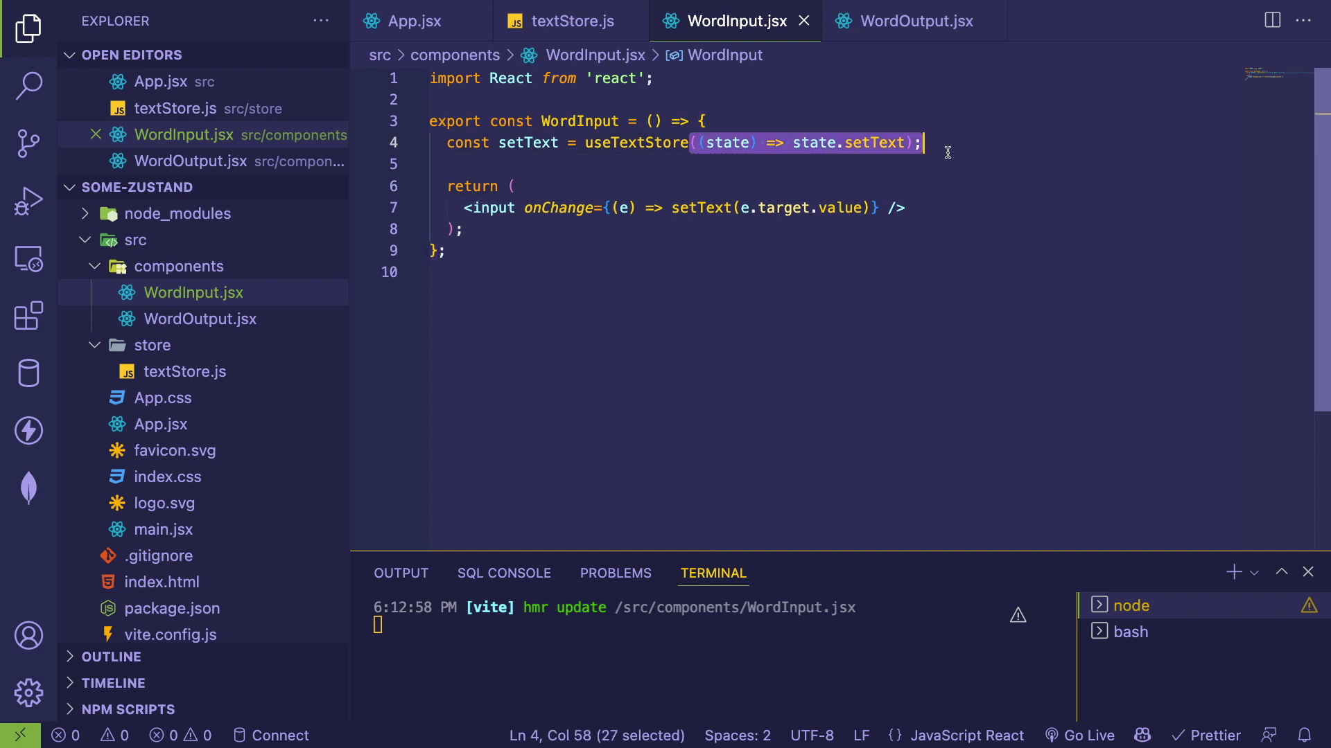
- Add const setText = useTextStore((state) => state.setText) with the '../store/textStore' import, then select that line
{"action": "left_click", "coordinate": [481, 121]}
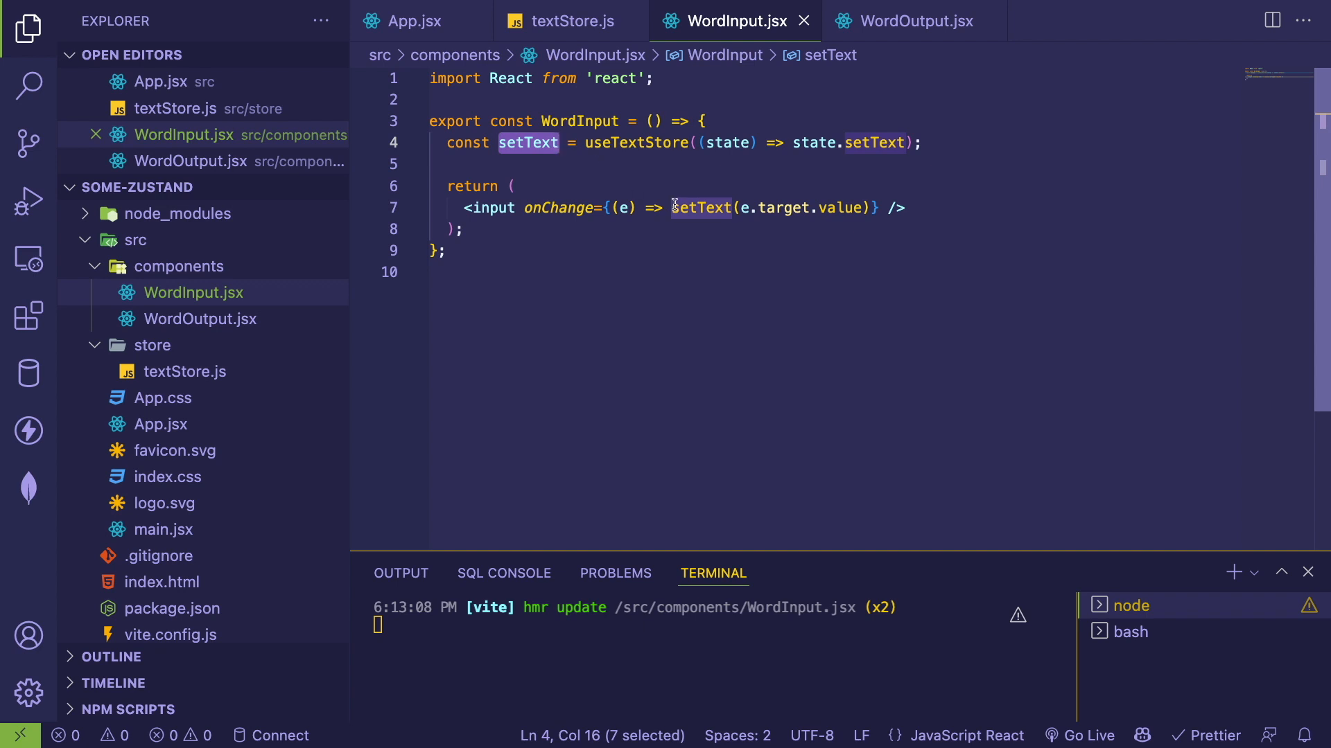
{"action": "left_click", "coordinate": [921, 143]}
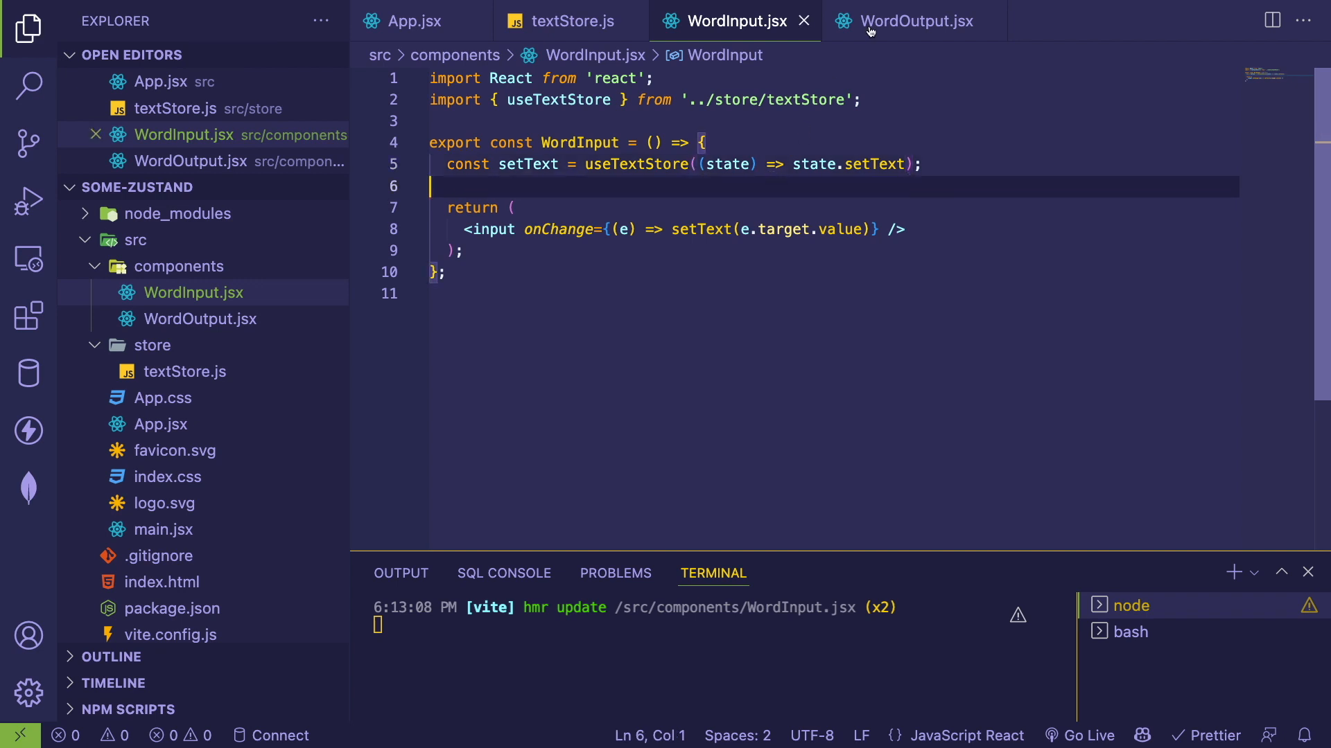
{"action": "triple_click", "coordinate": [675, 164]}
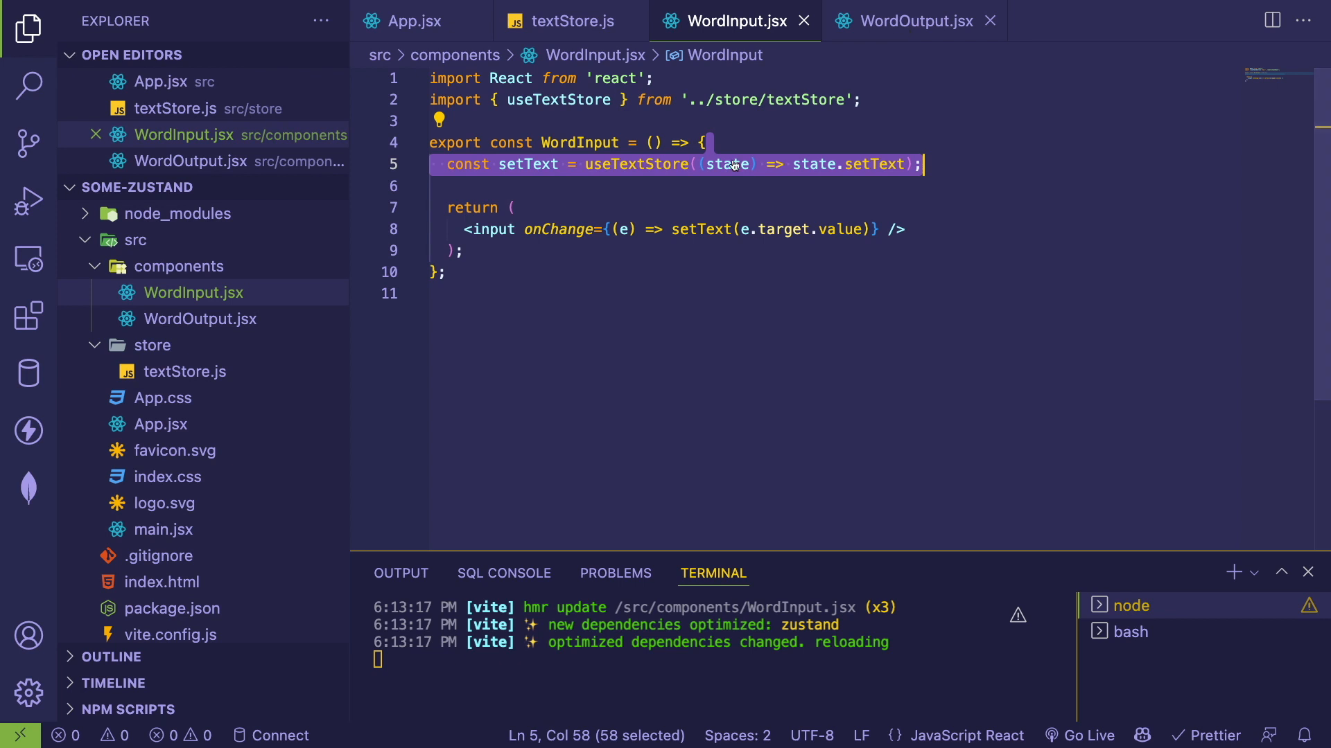
- Paste the useTextStore selector line into WordOutput.jsx and check textStore's property names for the text field
{"action": "left_click", "coordinate": [912, 21]}
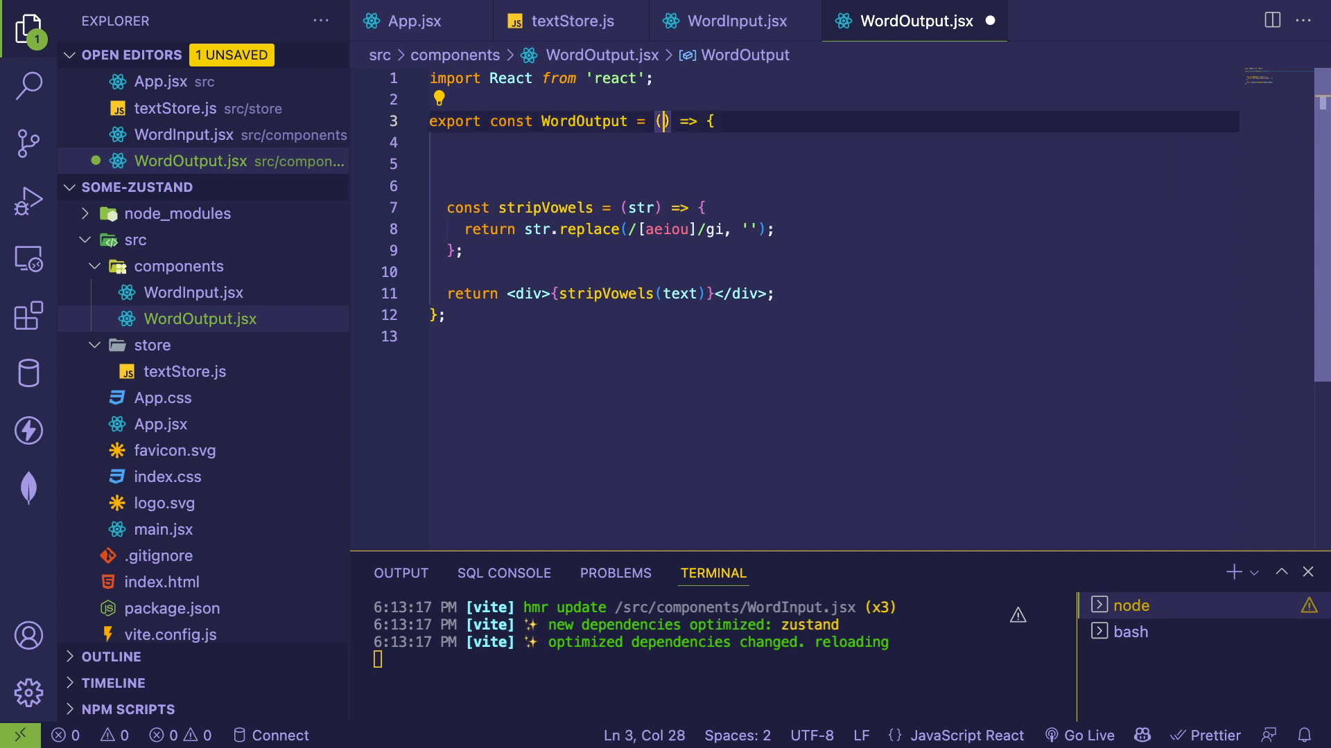
{"action": "type", "text": "const setText = useTextStore((state) => state.setText);"}
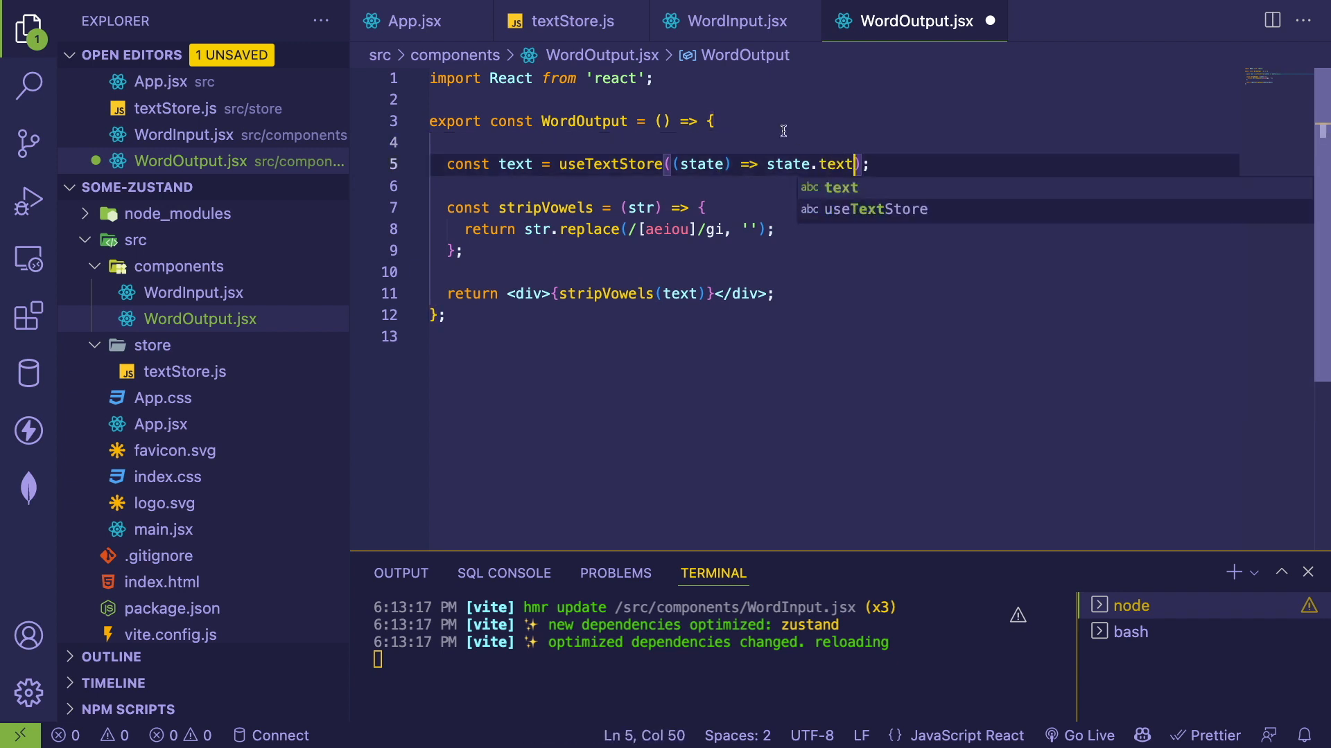
{"action": "double_click", "coordinate": [701, 164]}
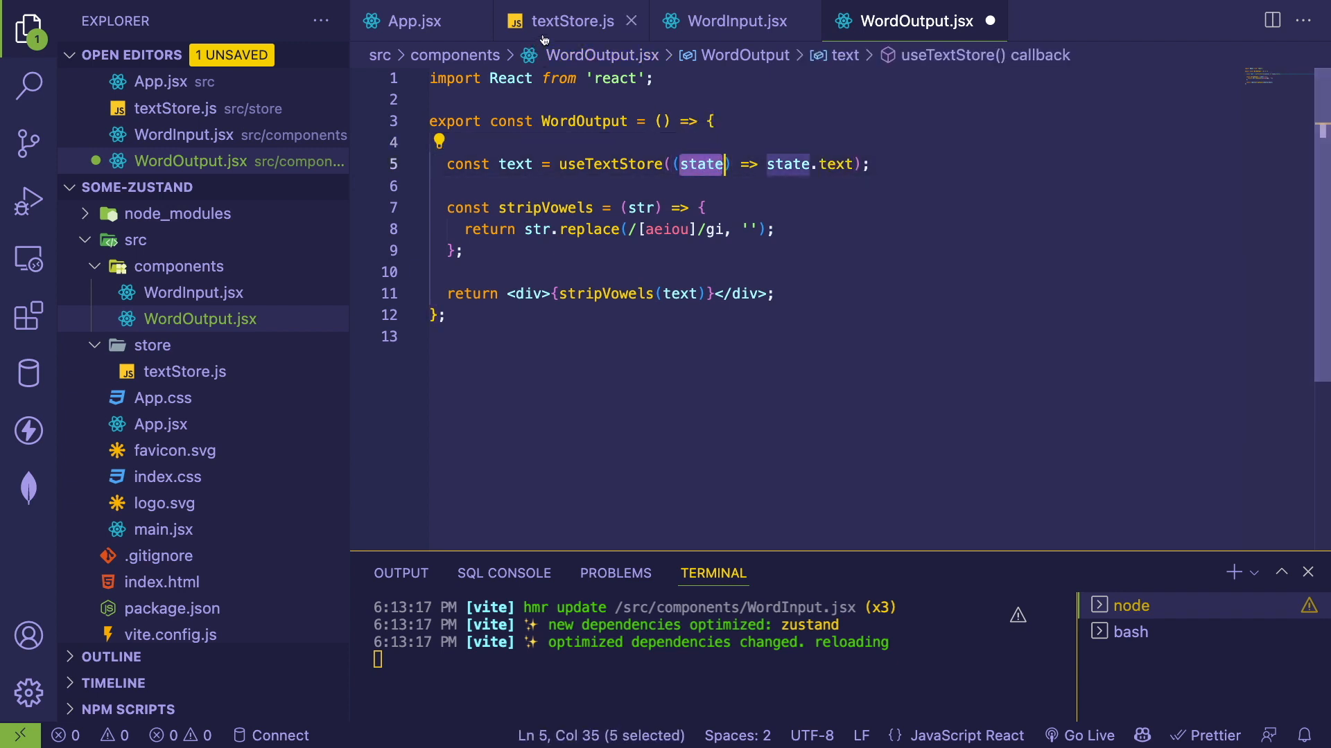
{"action": "left_click", "coordinate": [569, 21]}
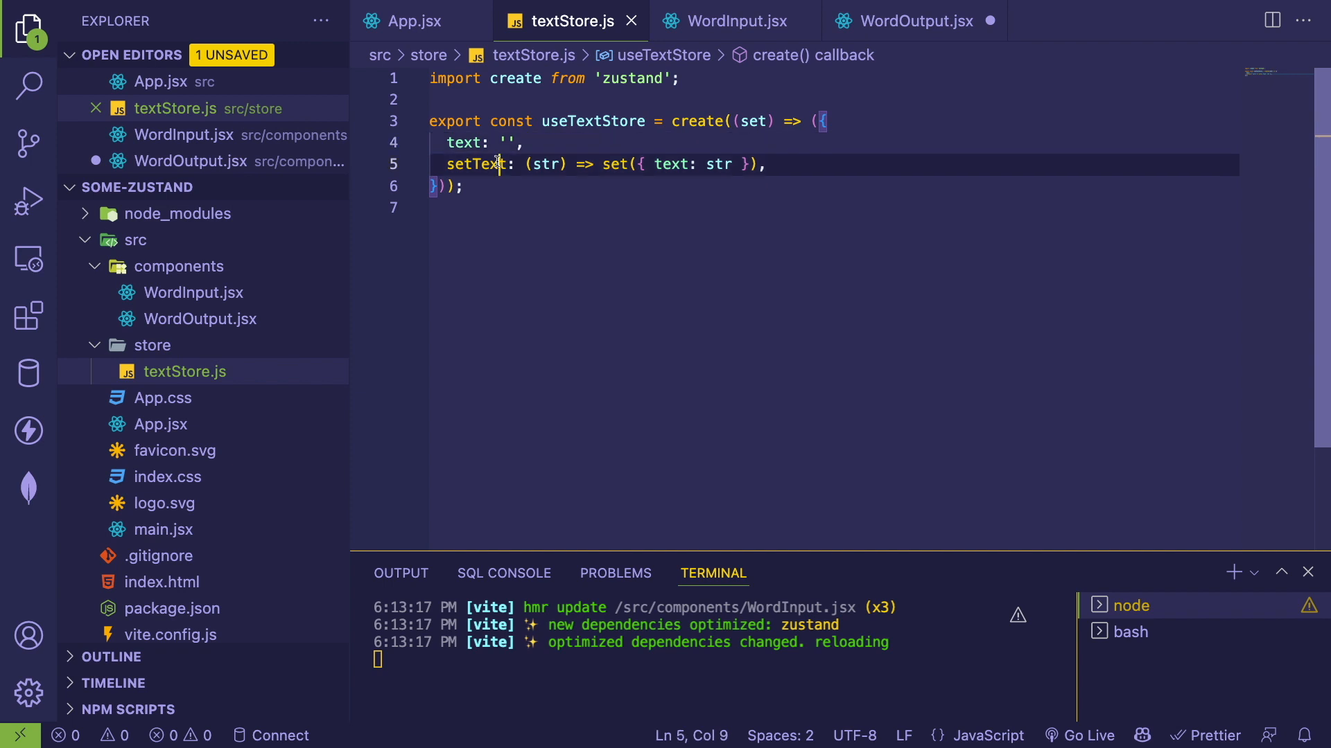
{"action": "left_click", "coordinate": [470, 163]}
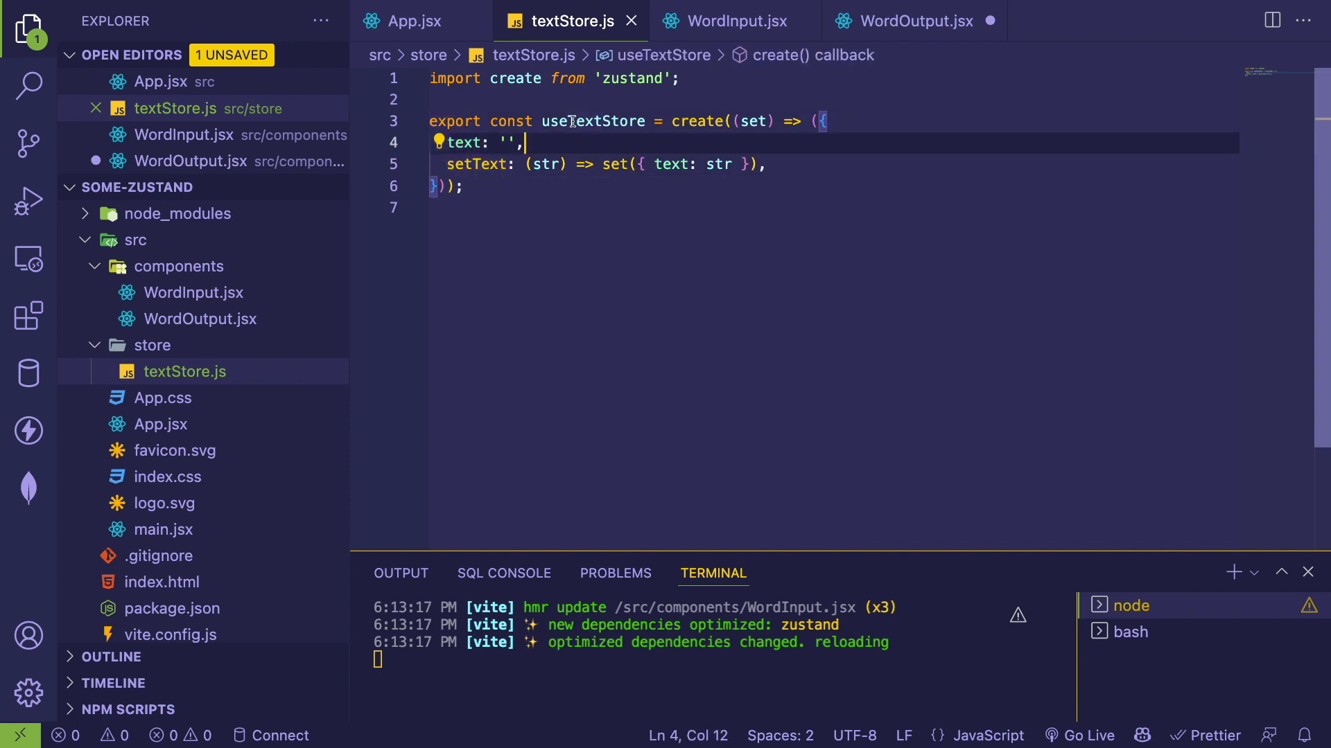
- Make WordOutput read state.text from useTextStore with the hook imported, and save the file
{"action": "left_click", "coordinate": [905, 21]}
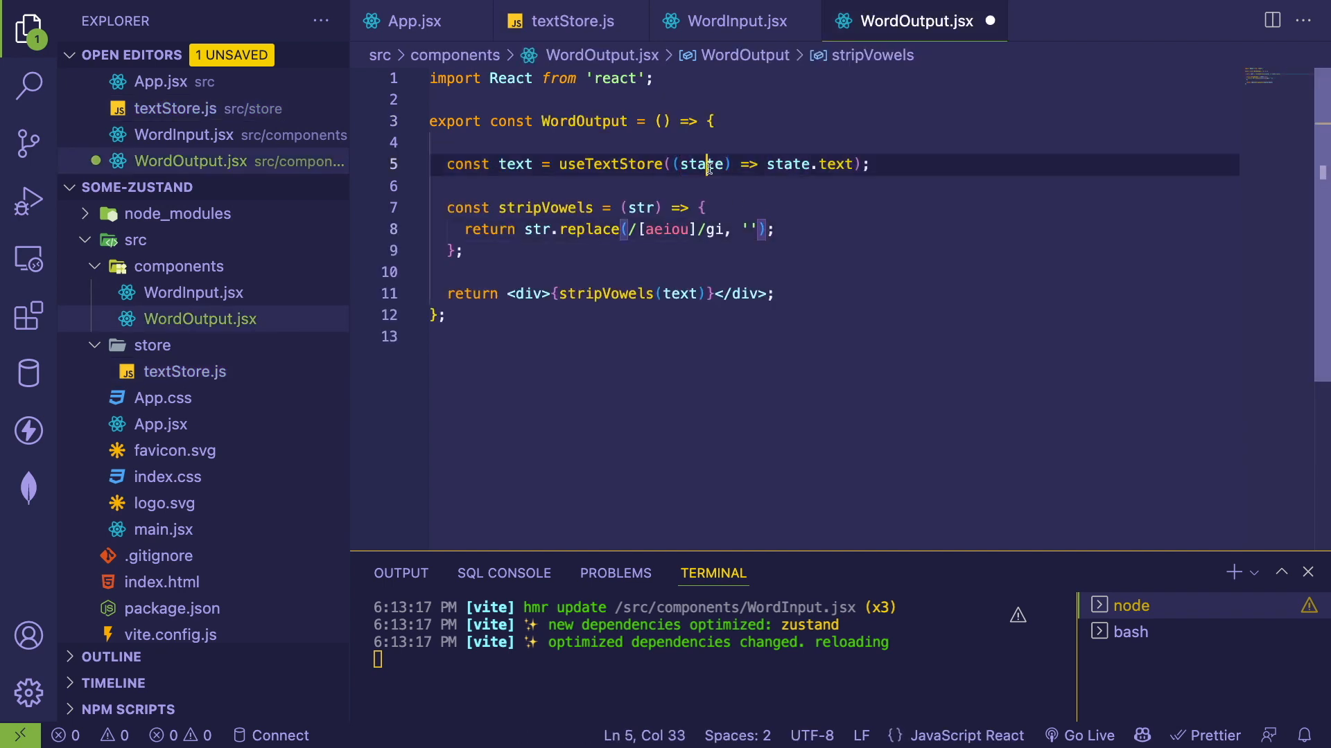
{"action": "left_click", "coordinate": [577, 142]}
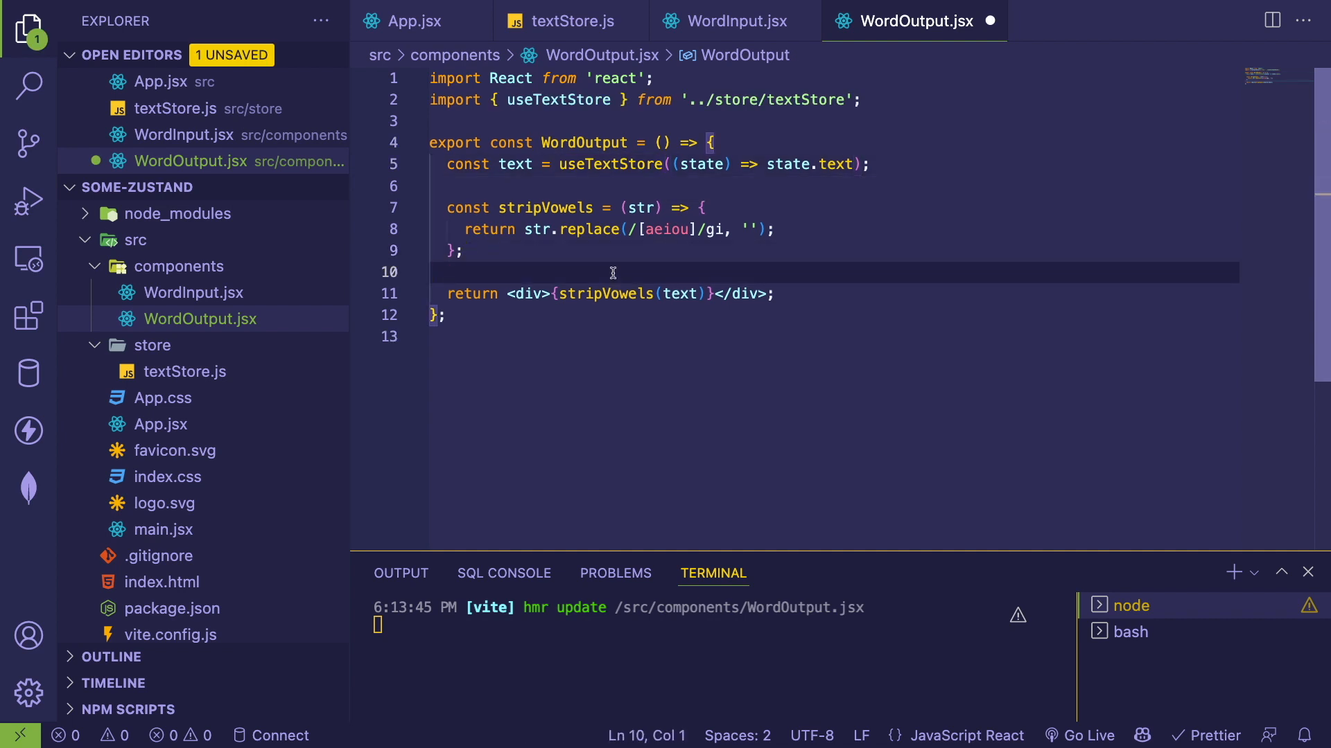
{"action": "key", "text": "ctrl+s"}
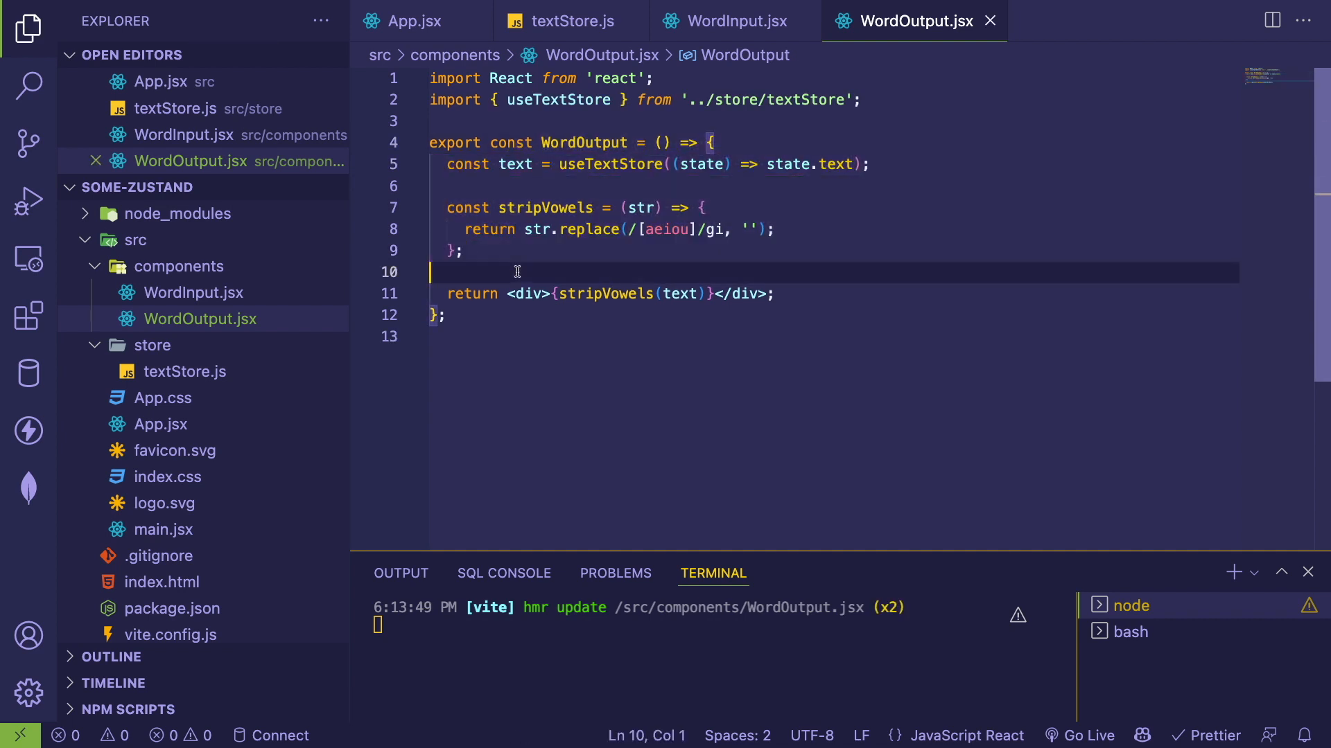
{"action": "mouse_move", "coordinate": [556, 100]}
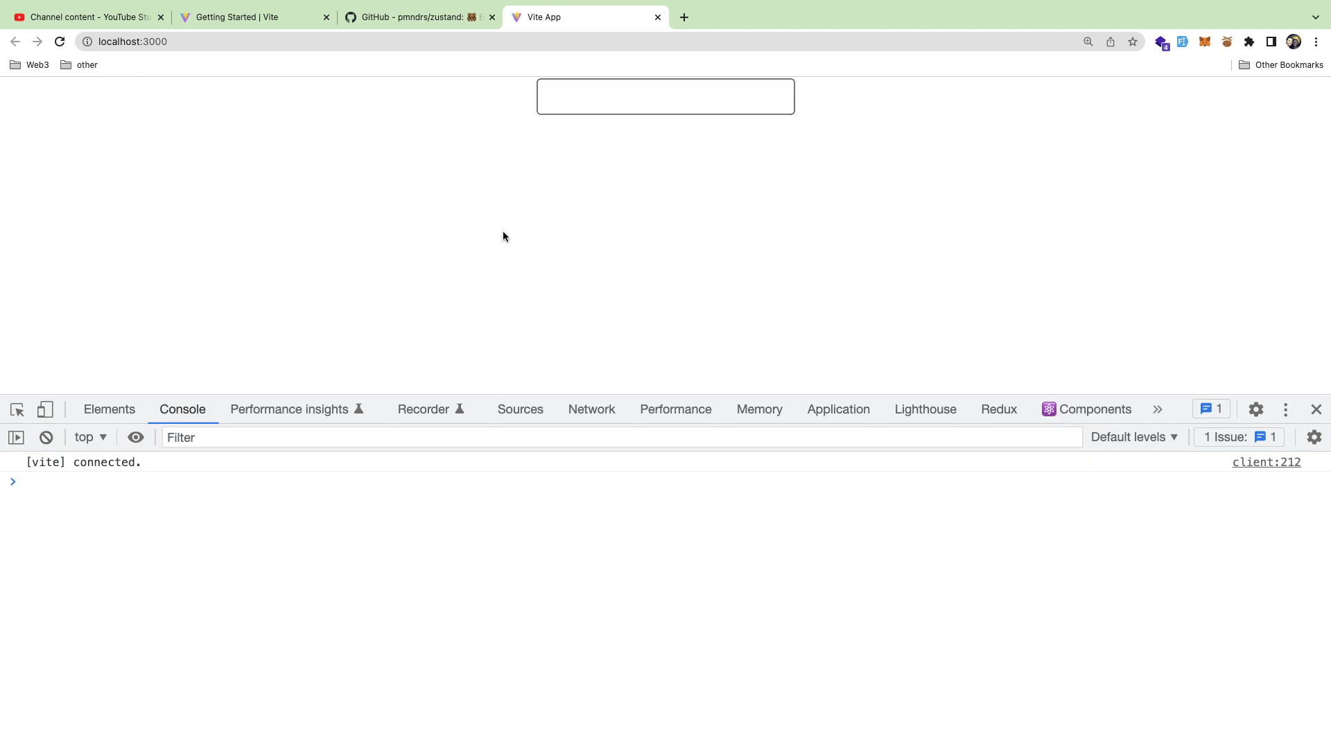
{"action": "mouse_move", "coordinate": [410, 327]}
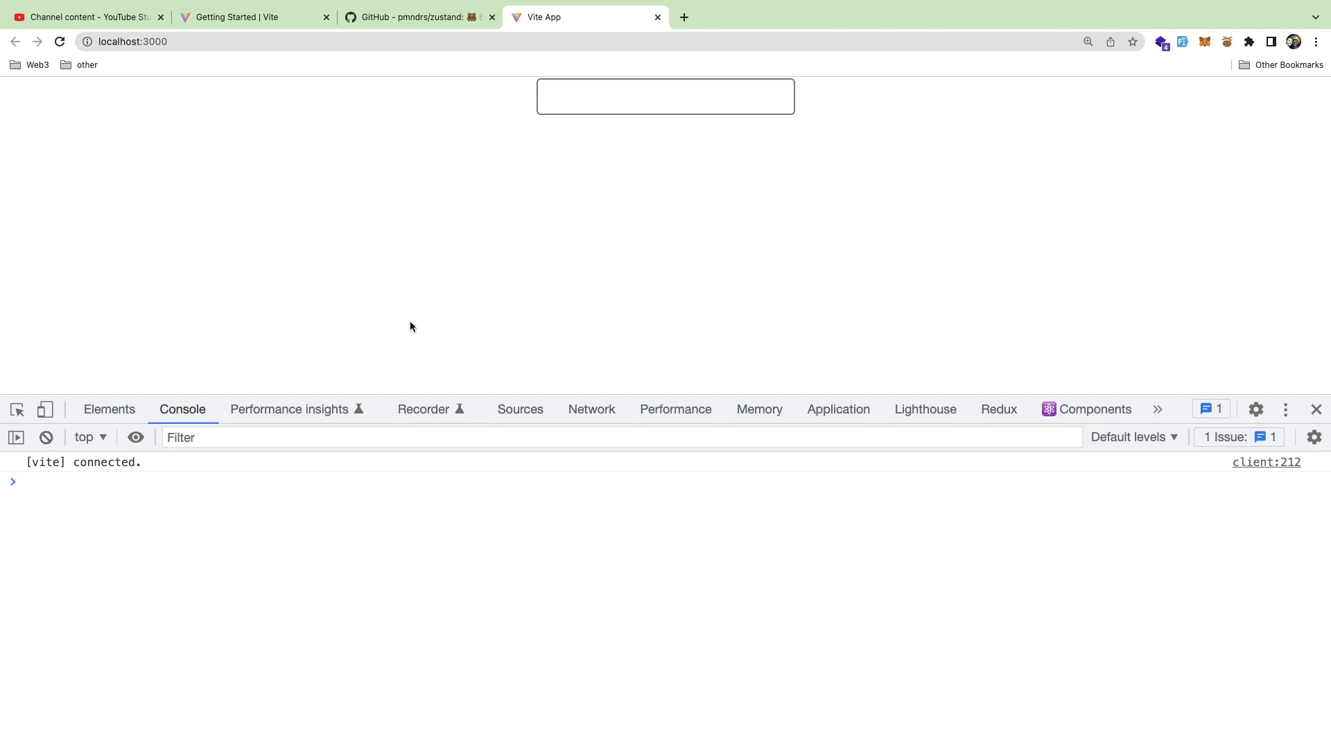
- Enter 'what is up' then 'hello world' in the app input and see the vowel-free 'hll wrld' output
{"action": "type", "text": "what i"}
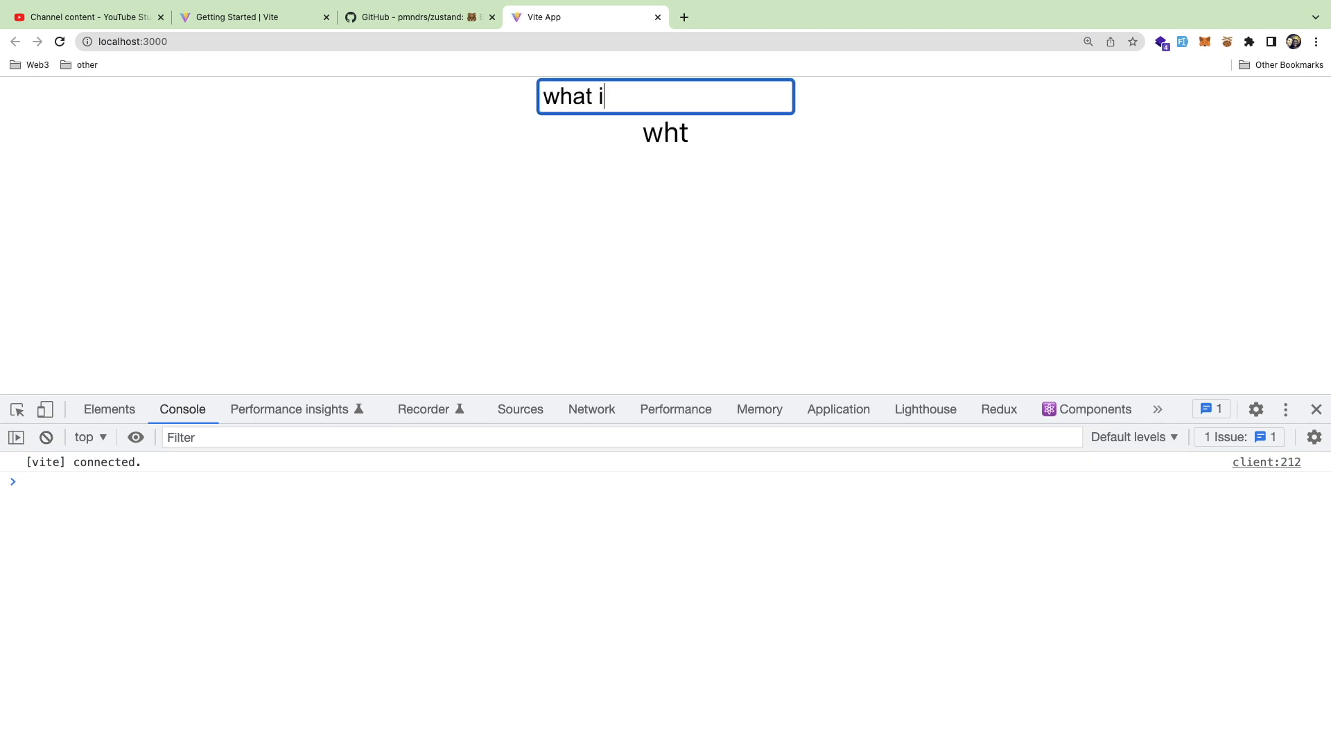
{"action": "type", "text": "s up"}
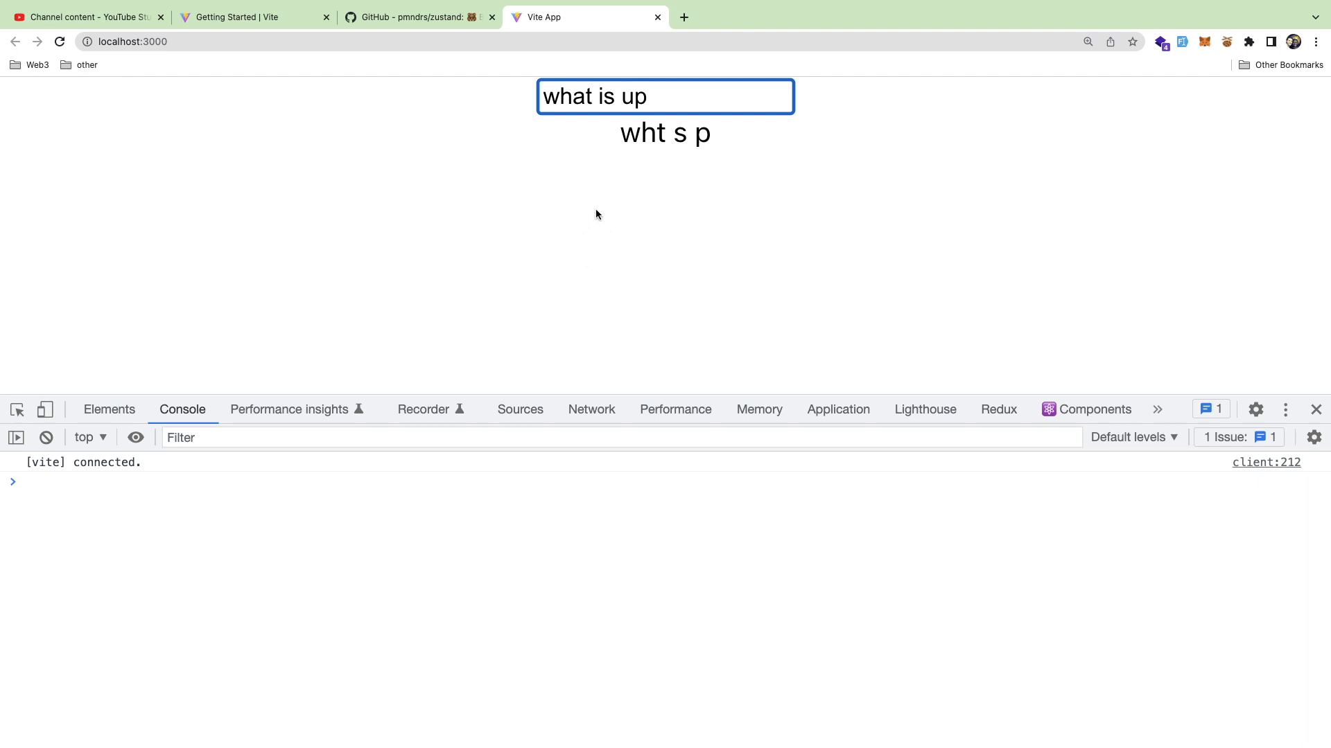
{"action": "double_click", "coordinate": [634, 96]}
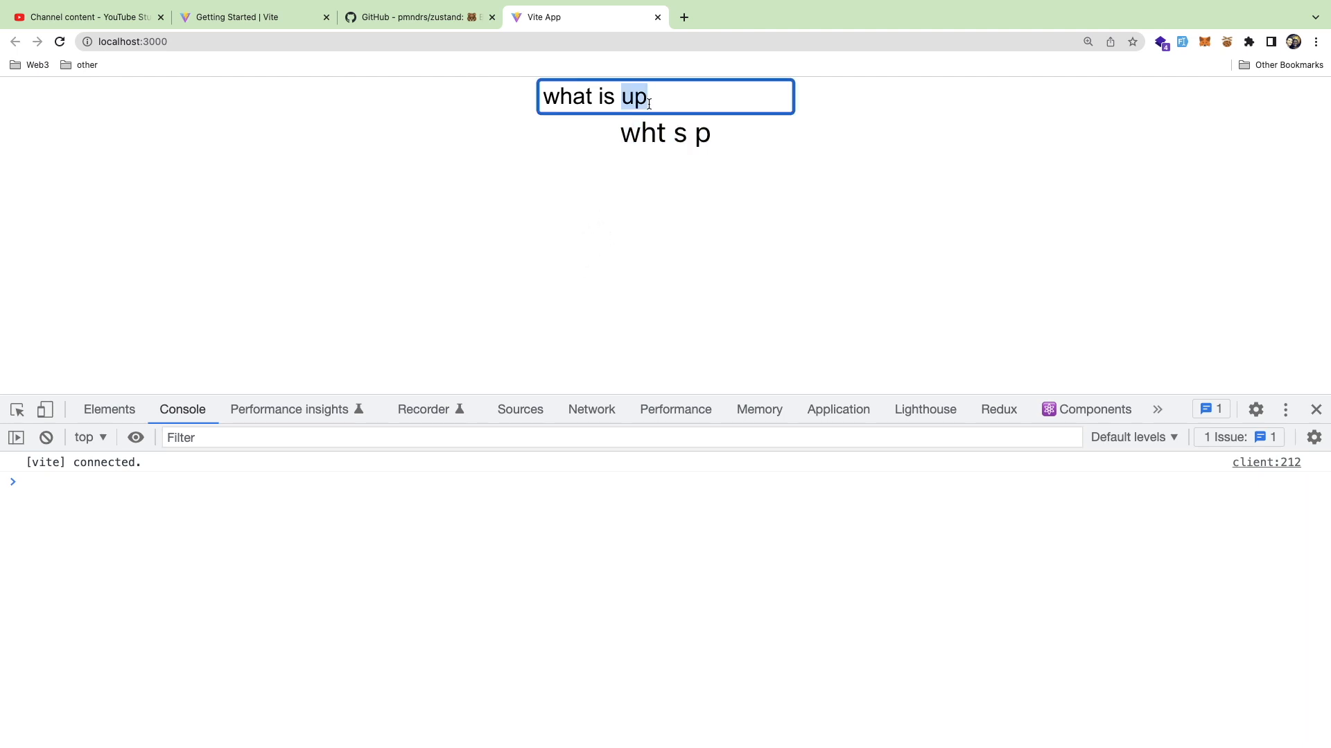
{"action": "type", "text": "hello"}
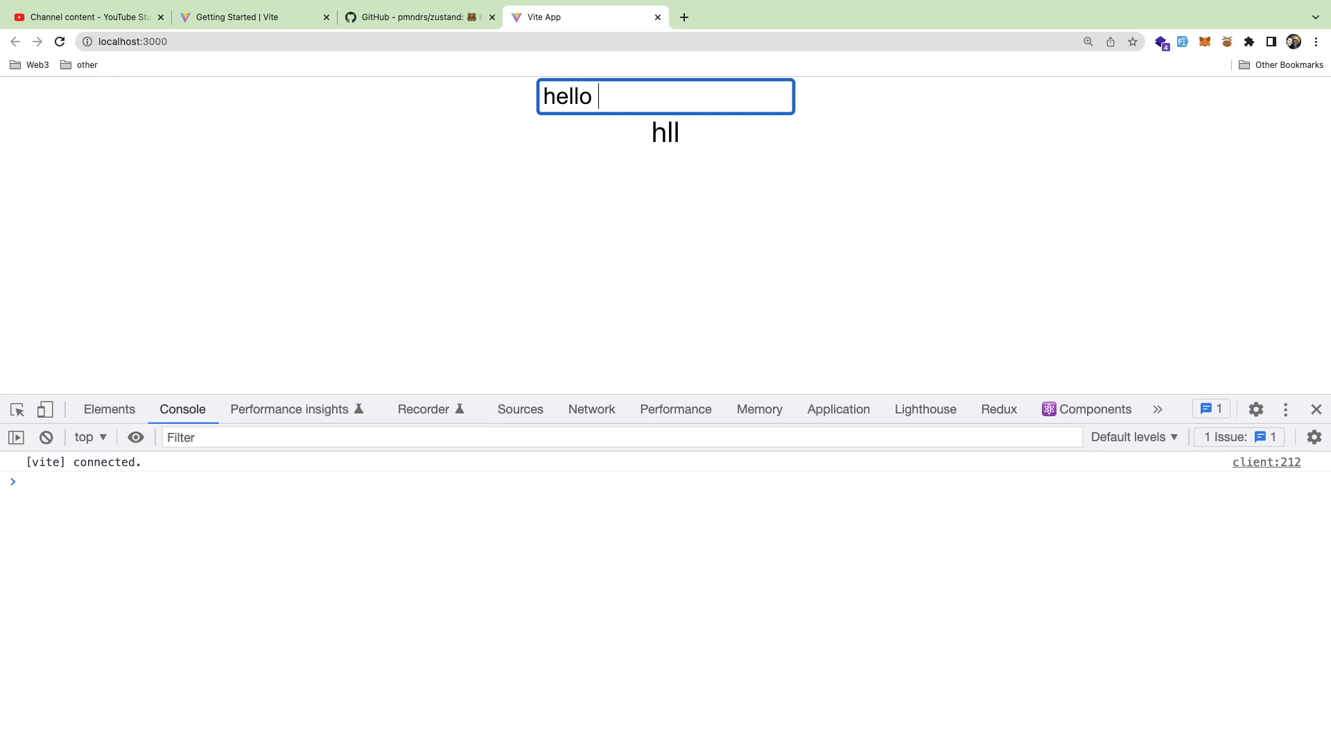
{"action": "type", "text": "wor"}
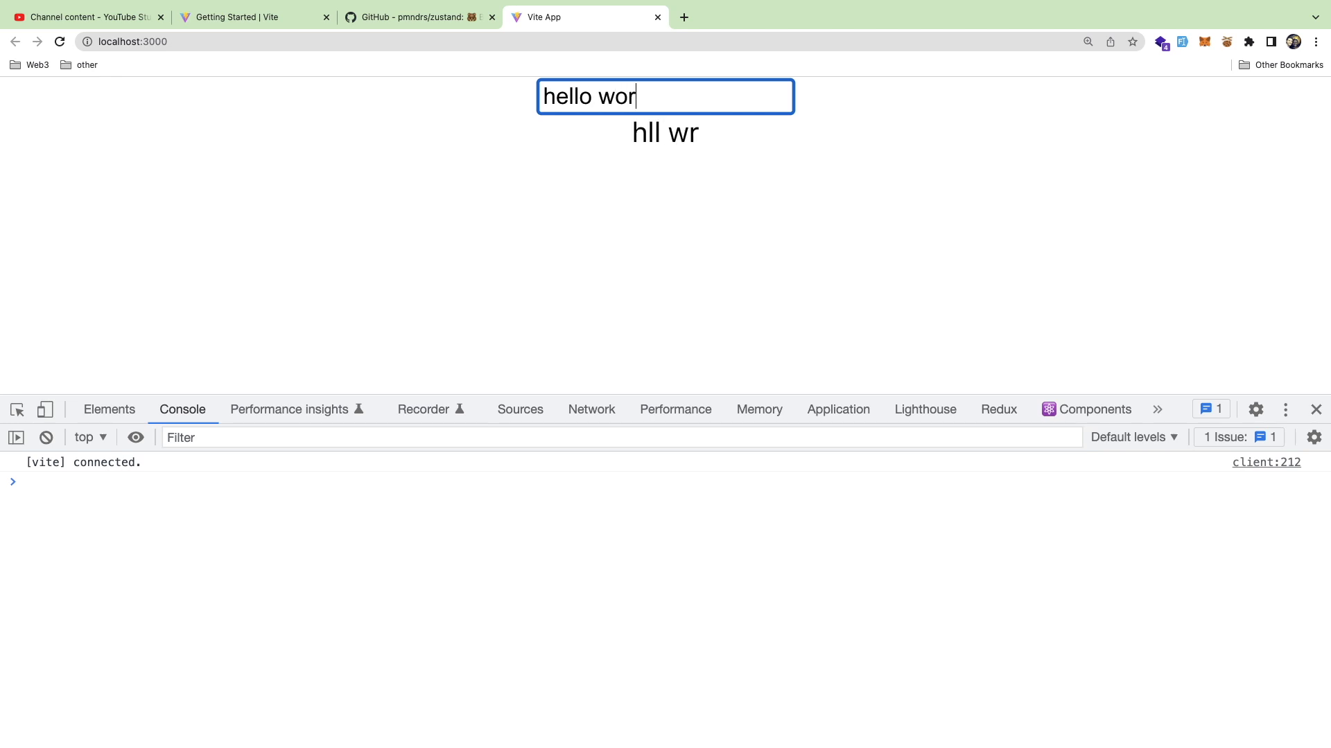
{"action": "type", "text": "ld"}
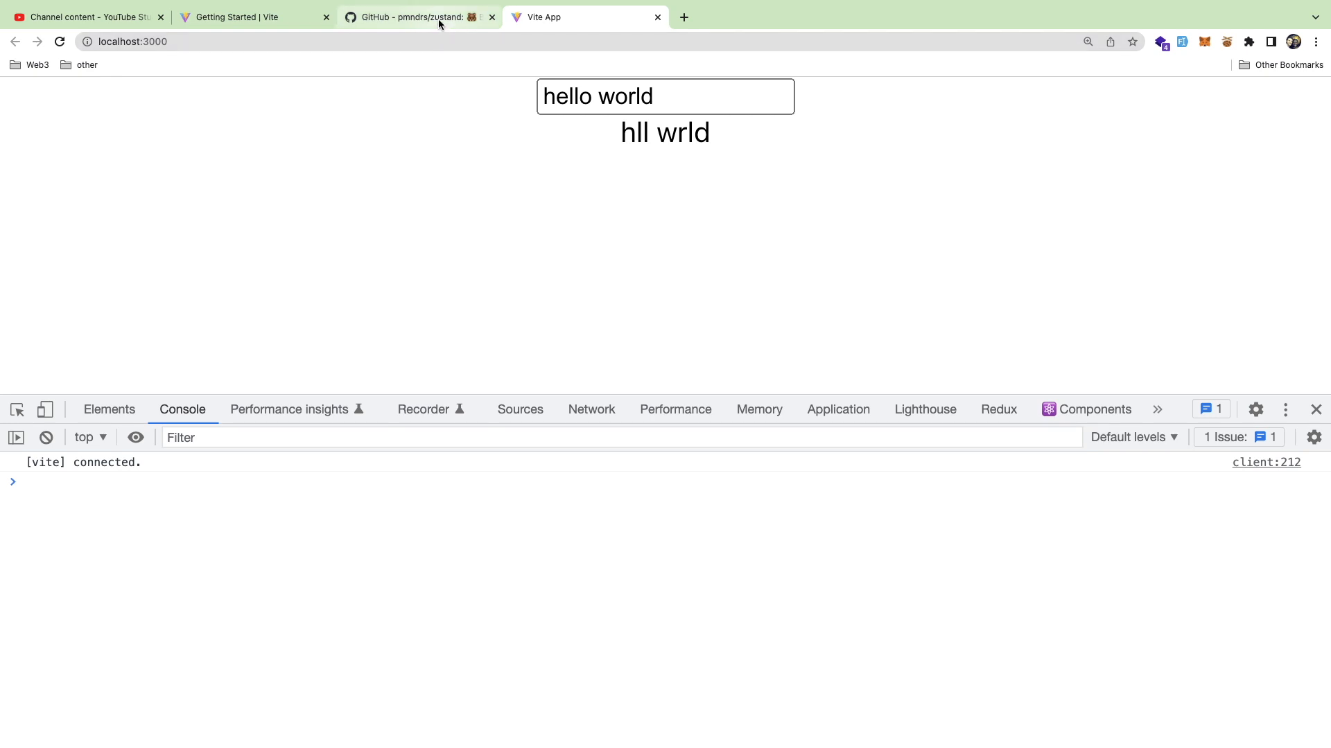
- Switch to the pmndrs/zustand readme and scroll through the binding and Recipes sections
{"action": "left_click", "coordinate": [416, 17]}
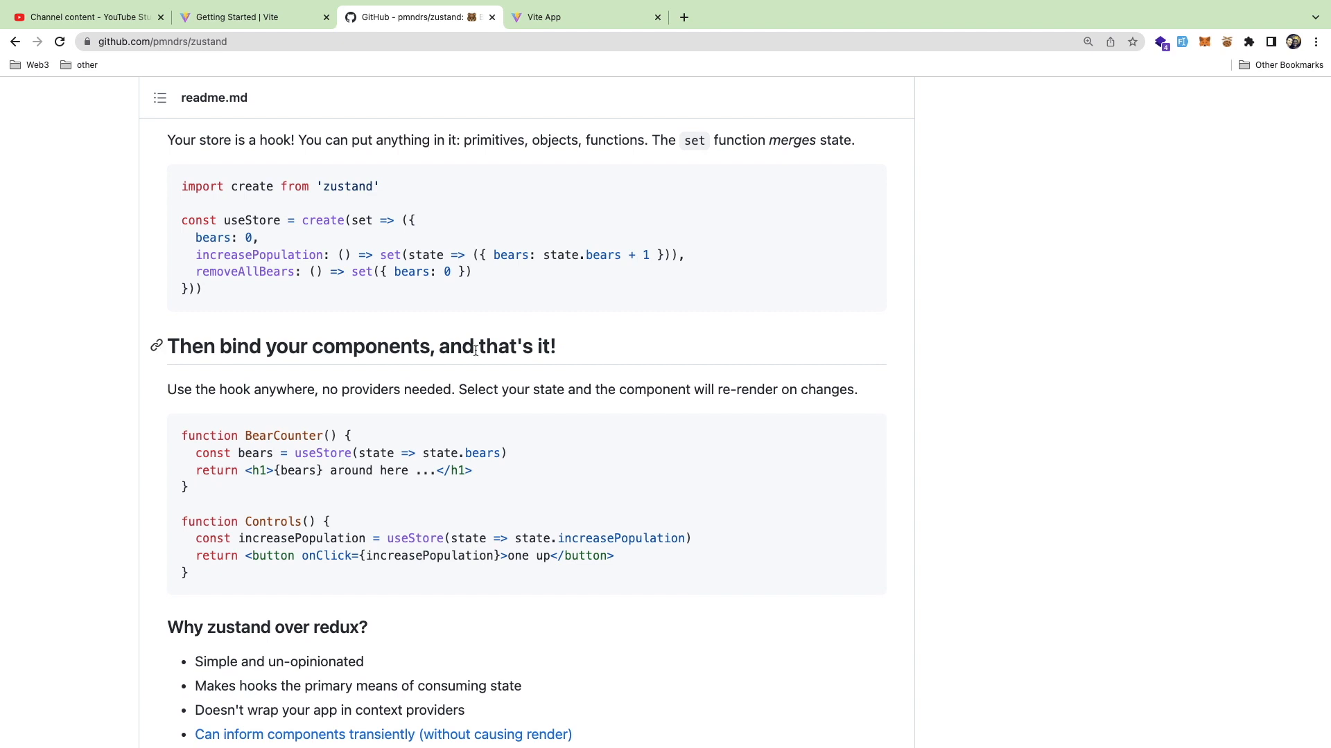
{"action": "scroll", "scroll_direction": "down", "scroll_amount": 3}
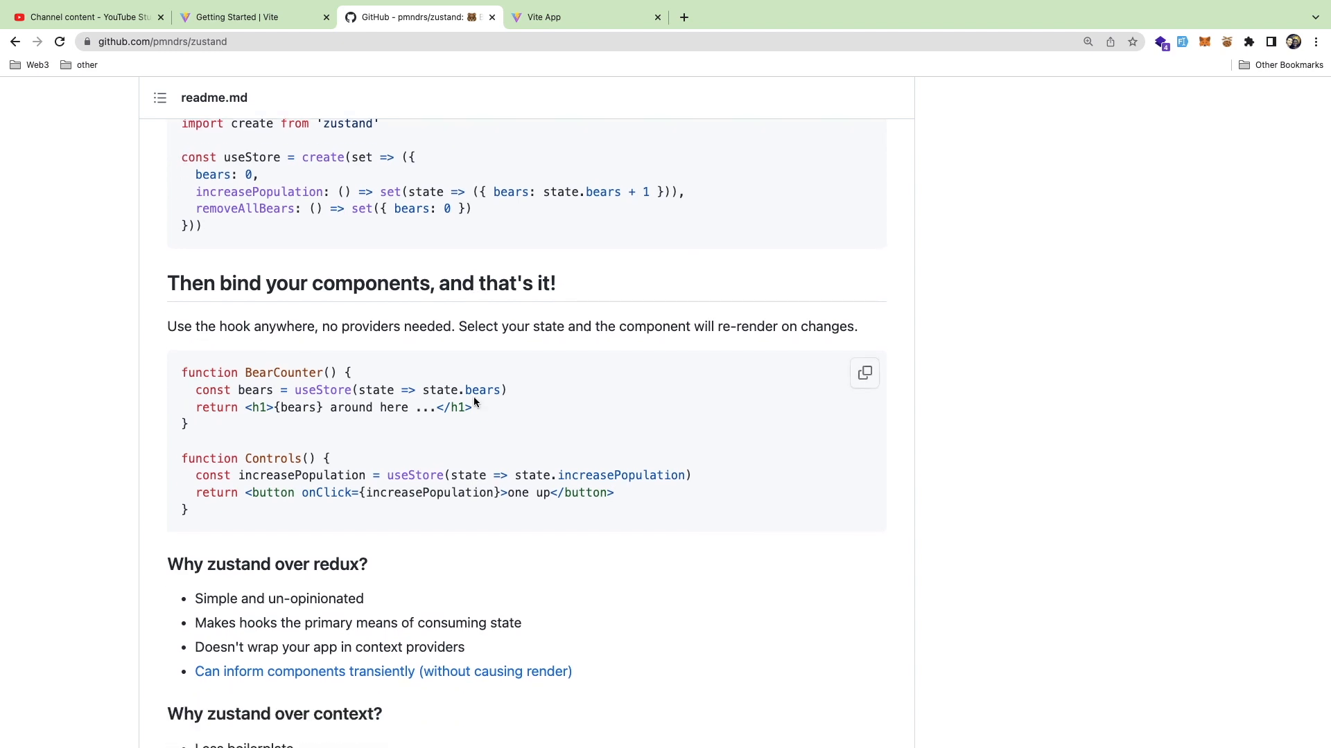
{"action": "scroll", "scroll_direction": "down", "scroll_amount": 3}
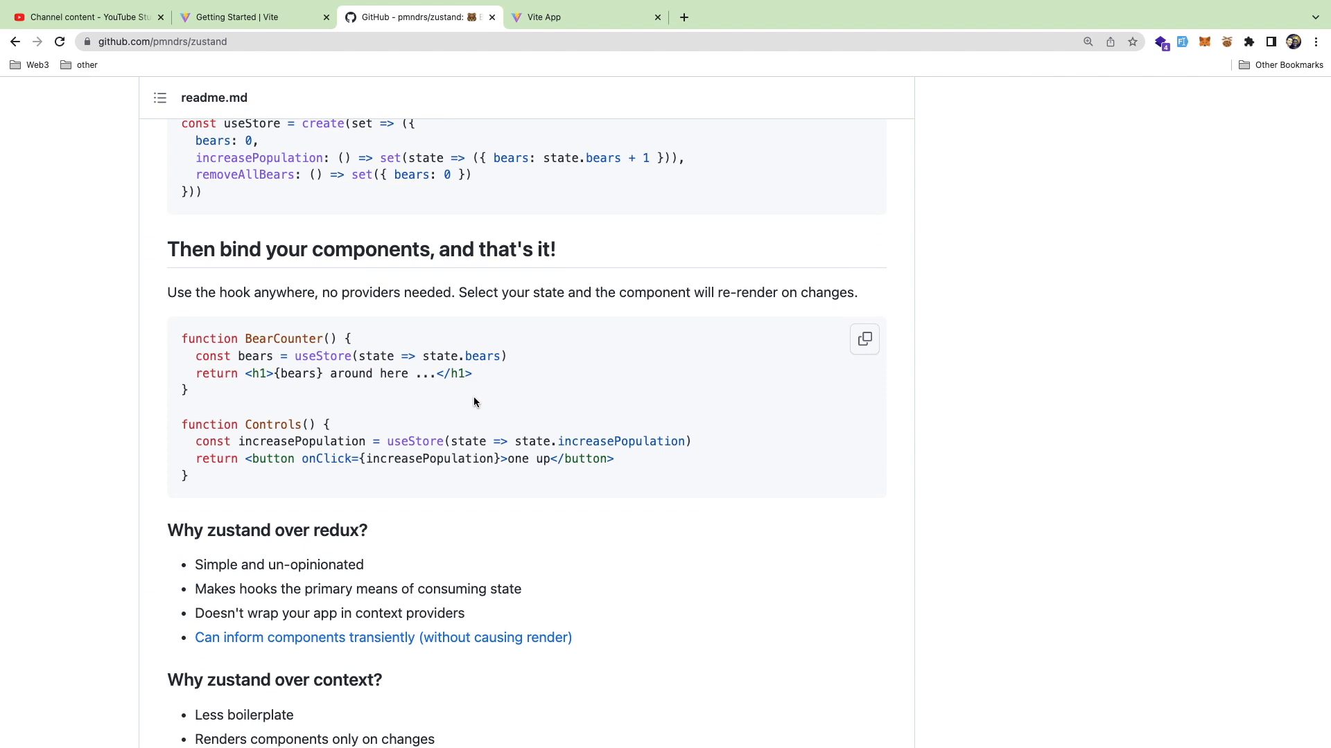
{"action": "scroll", "scroll_direction": "down", "scroll_amount": 3}
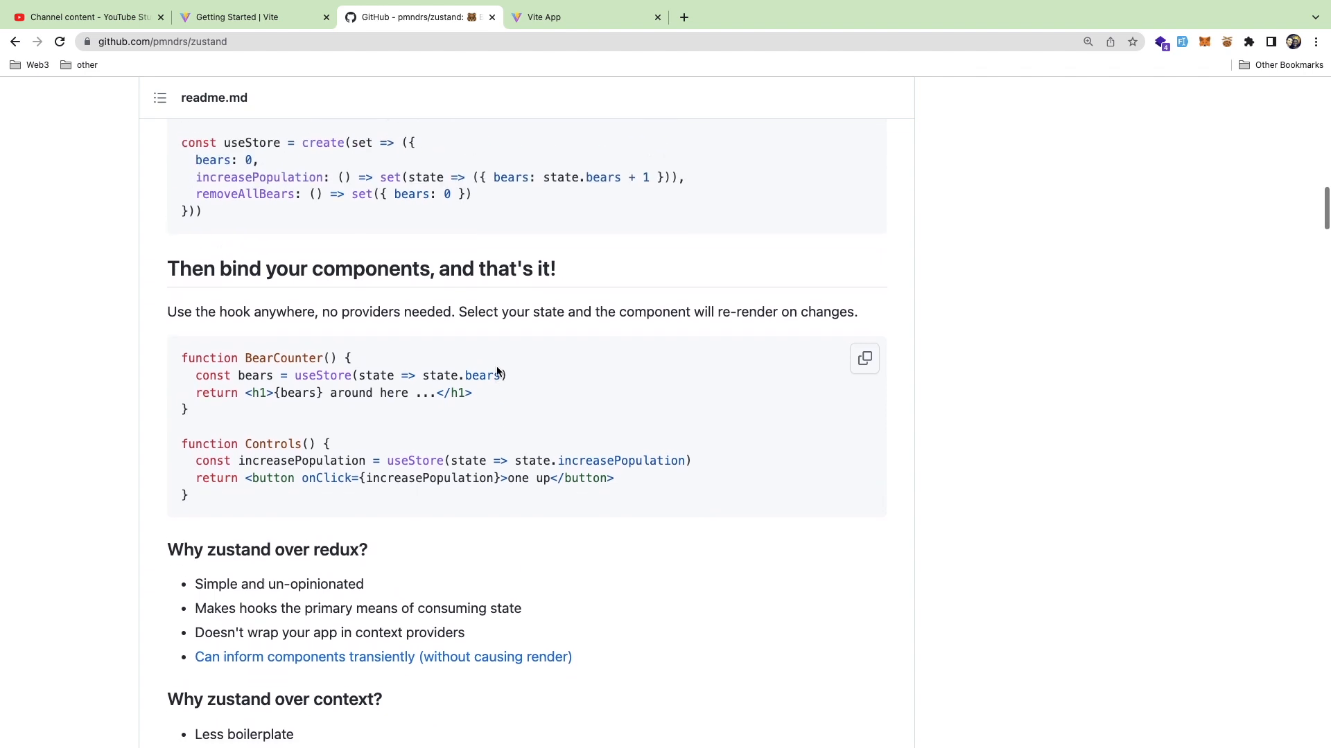
{"action": "scroll", "scroll_direction": "down", "scroll_amount": 3}
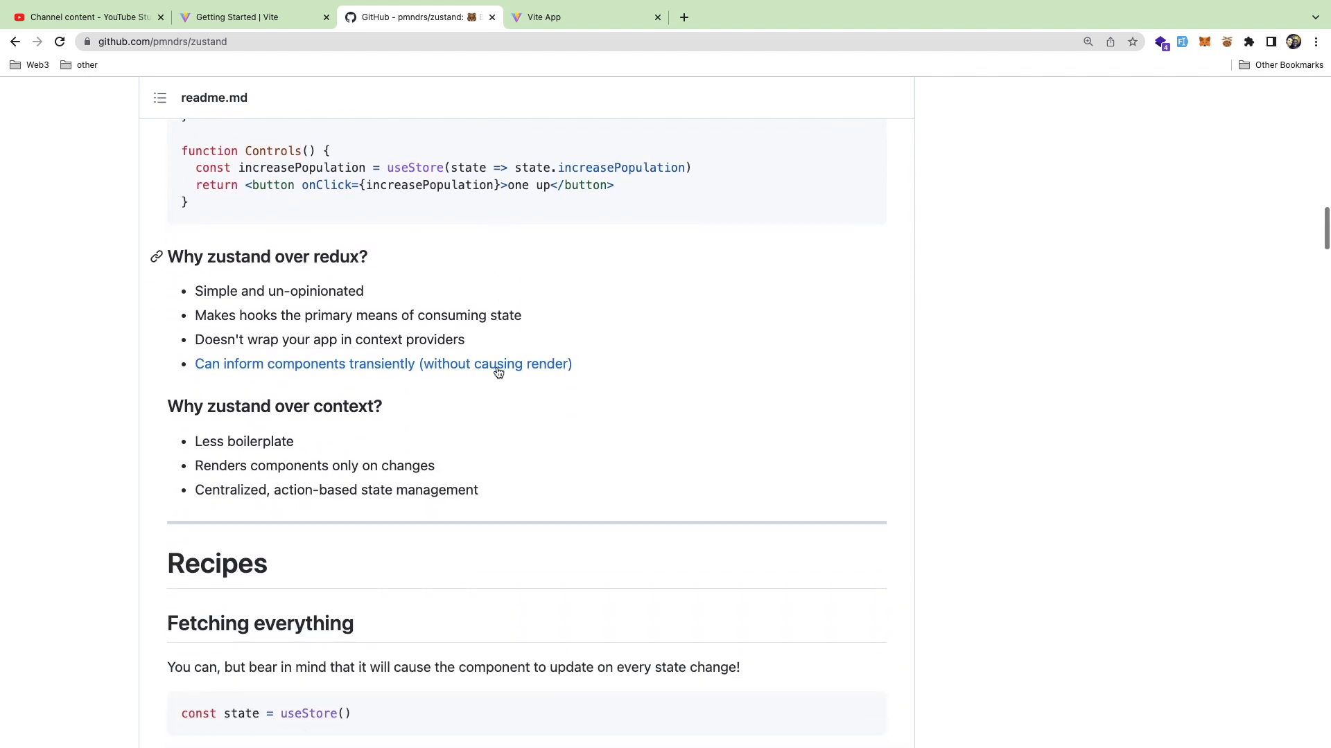
{"action": "scroll", "scroll_direction": "down", "scroll_amount": 3}
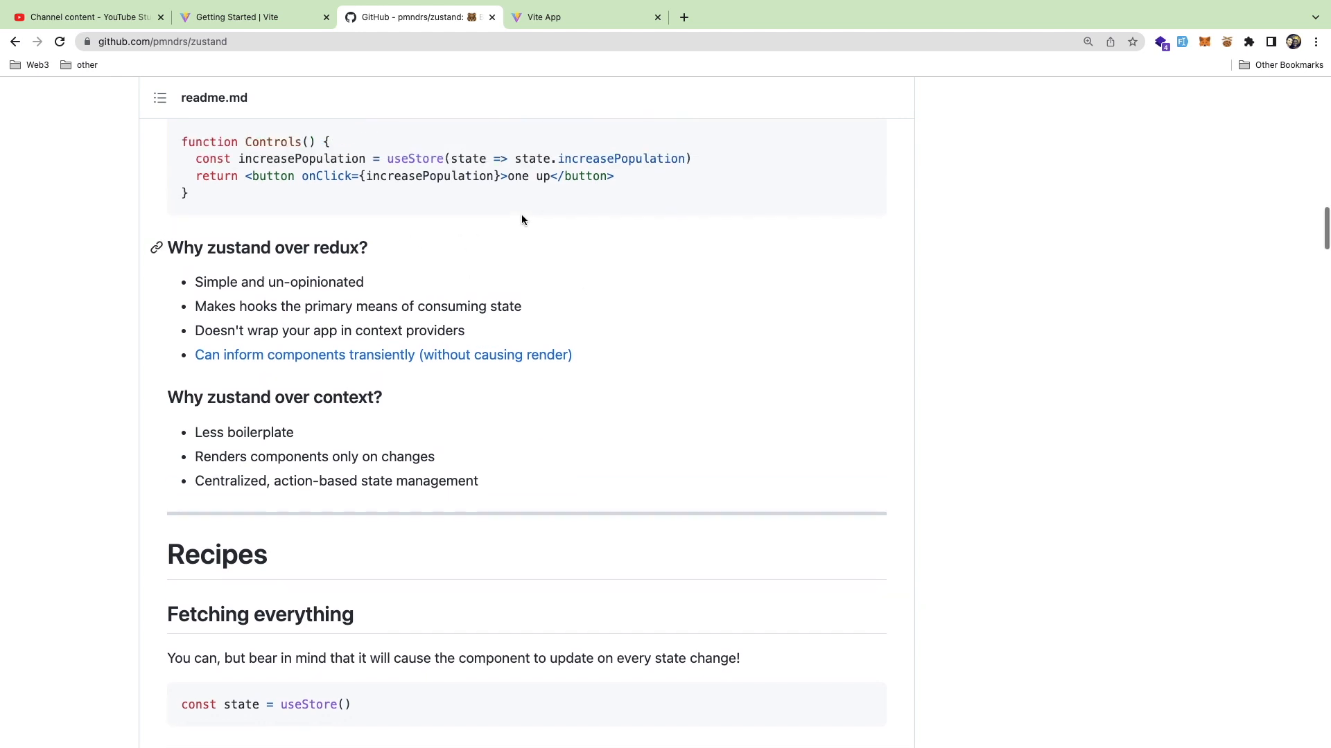
{"action": "mouse_move", "coordinate": [324, 198]}
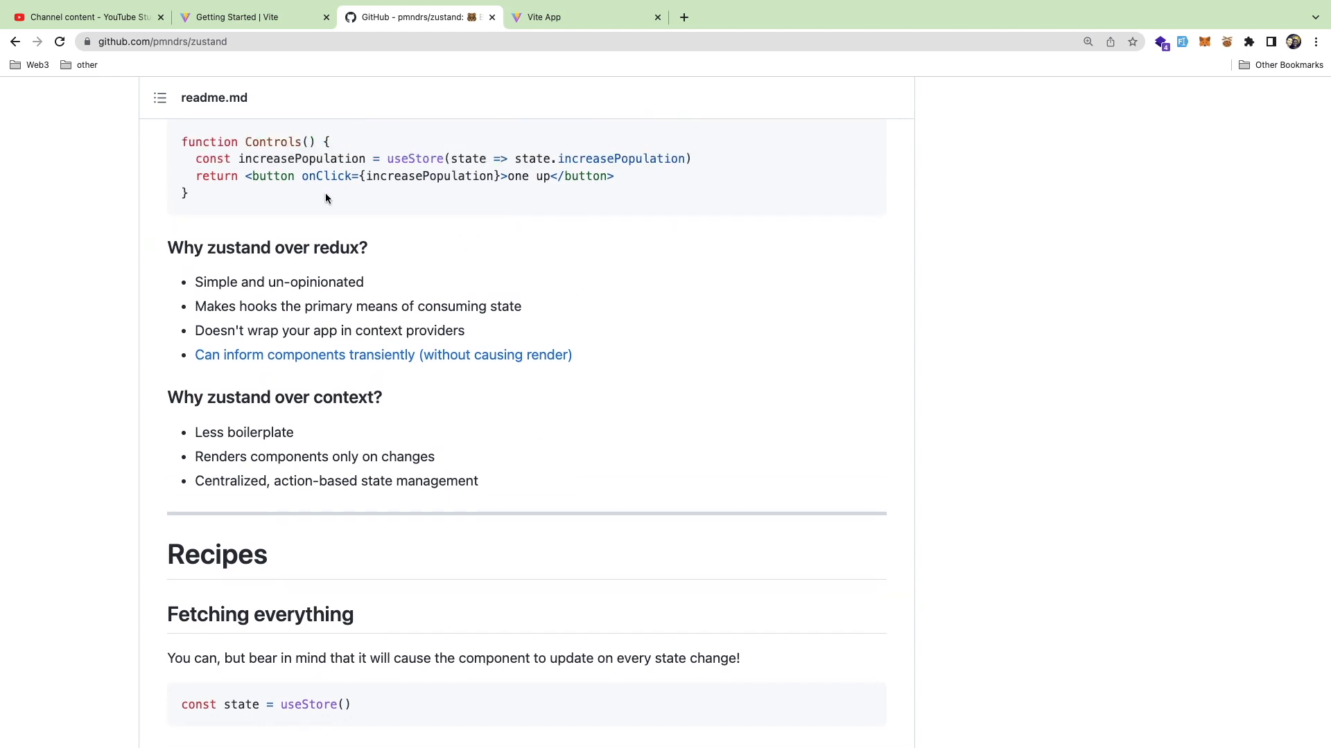
{"action": "scroll", "scroll_direction": "down", "scroll_amount": 3}
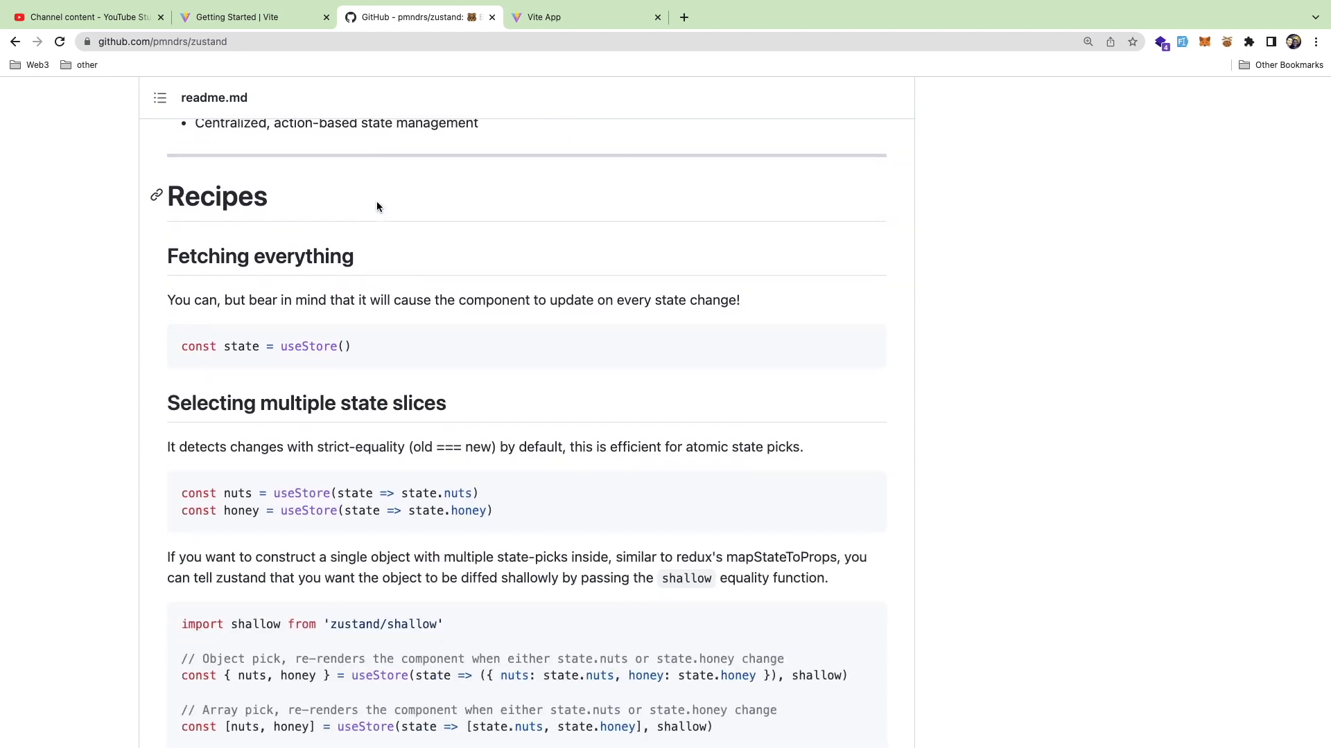
- Continue down the readme through the subscribe examples, Immer and middleware sections
{"action": "scroll", "scroll_direction": "down", "scroll_amount": 3}
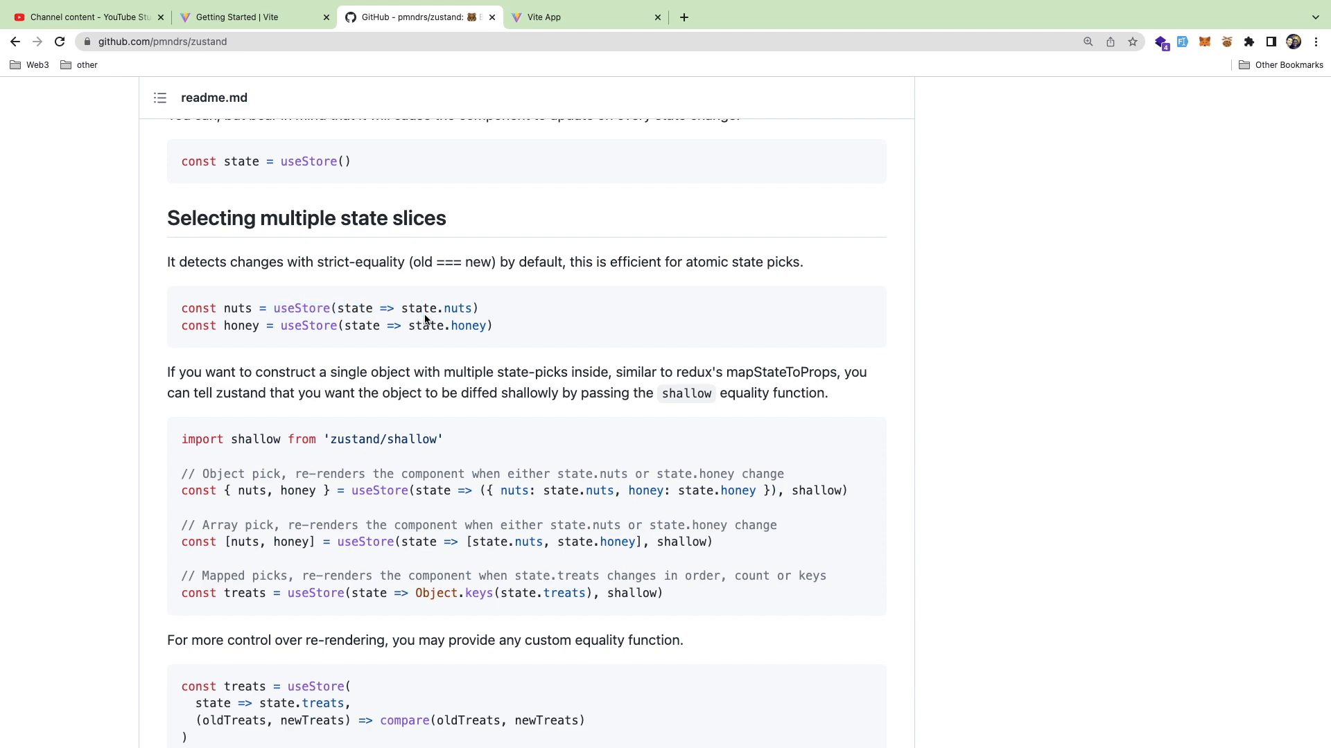
{"action": "scroll", "scroll_direction": "down", "scroll_amount": 3}
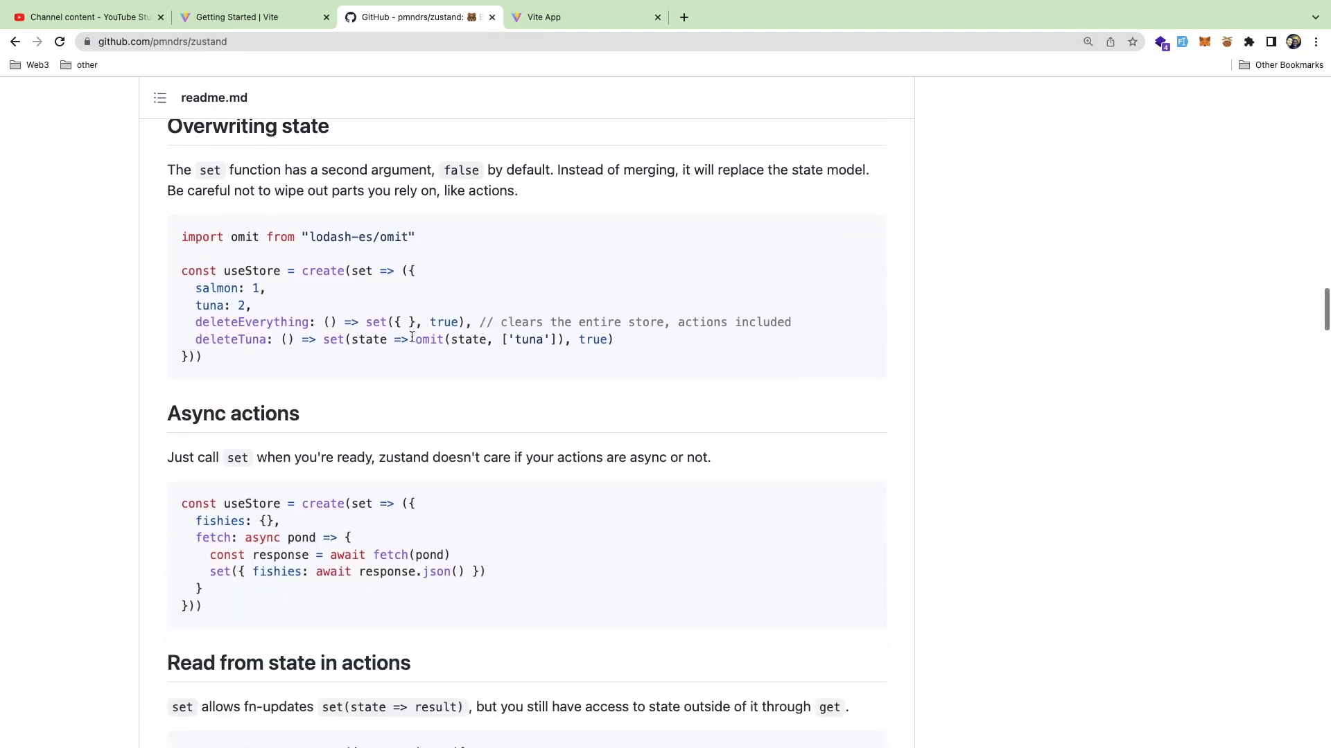
{"action": "scroll", "scroll_direction": "down", "scroll_amount": 3}
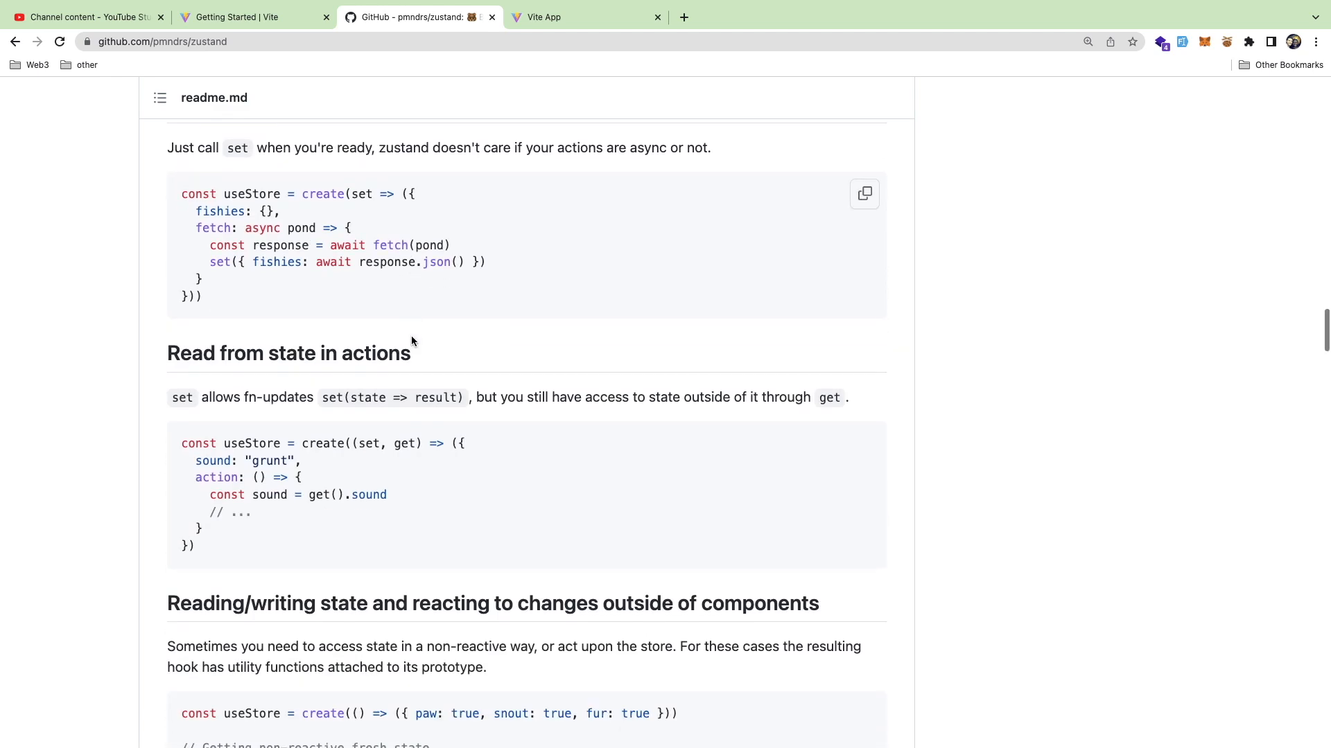
{"action": "scroll", "scroll_direction": "down", "scroll_amount": 3}
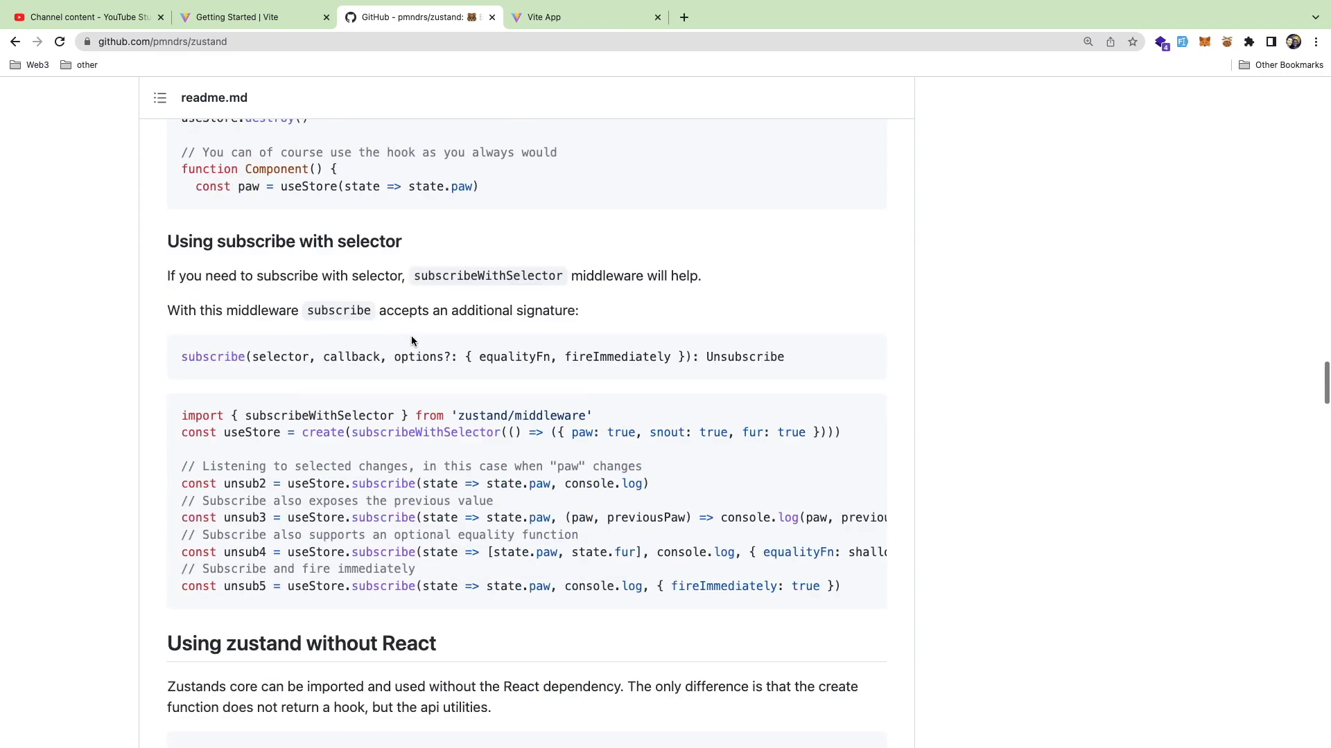
{"action": "scroll", "scroll_direction": "down", "scroll_amount": 3}
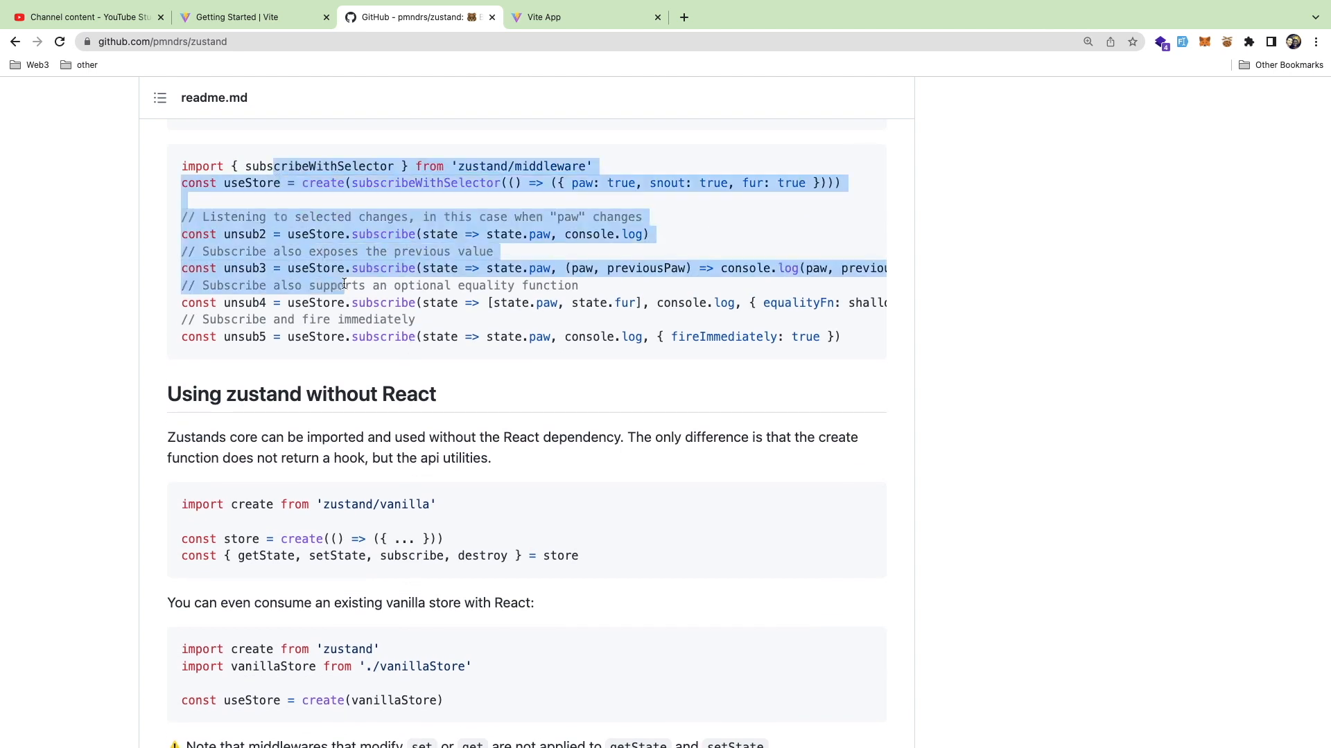
{"action": "scroll", "scroll_direction": "down", "scroll_amount": 3}
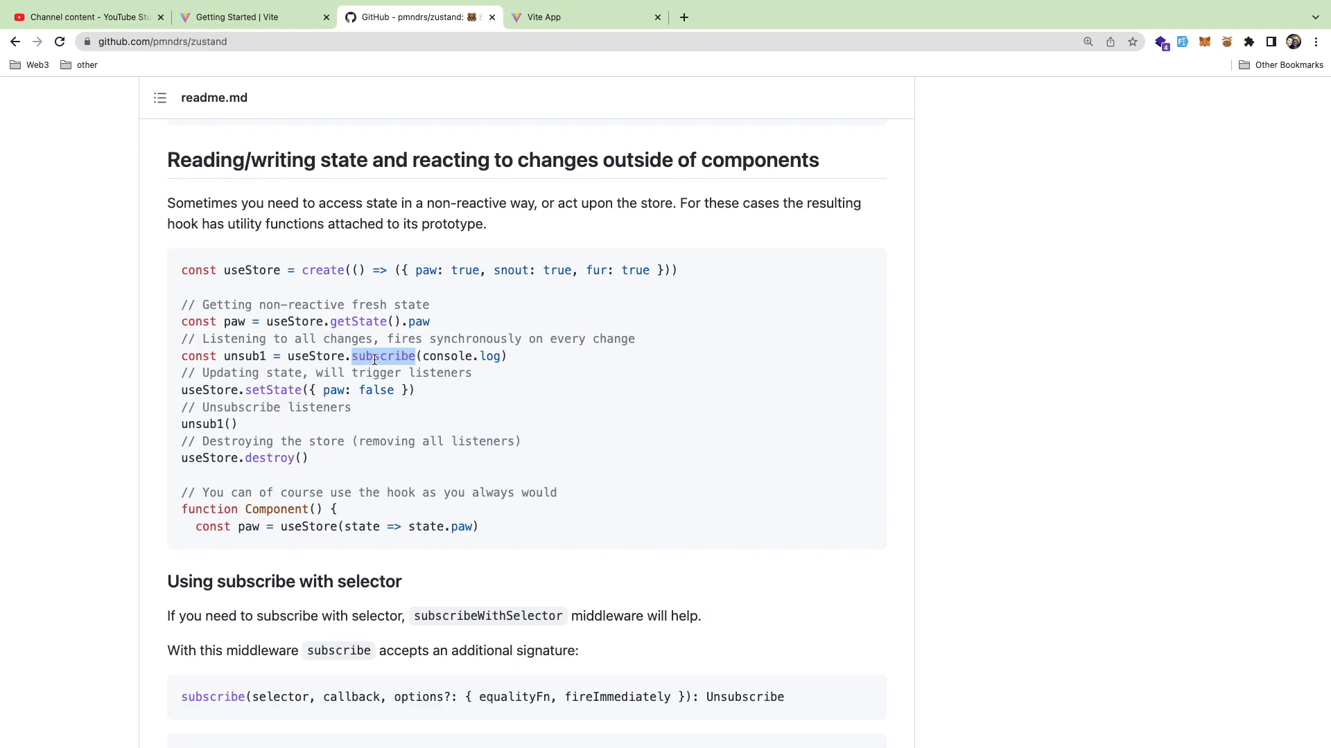
{"action": "scroll", "scroll_direction": "down", "scroll_amount": 3}
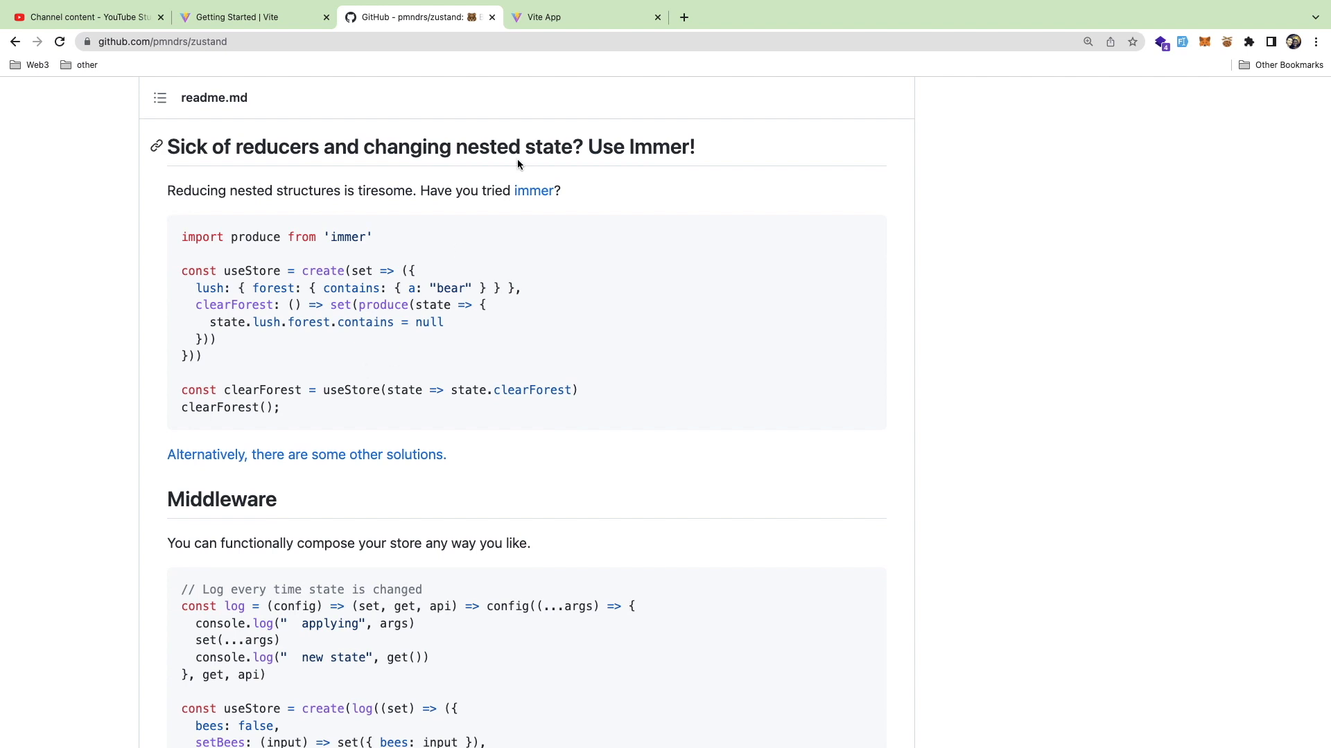
{"action": "mouse_move", "coordinate": [610, 75]}
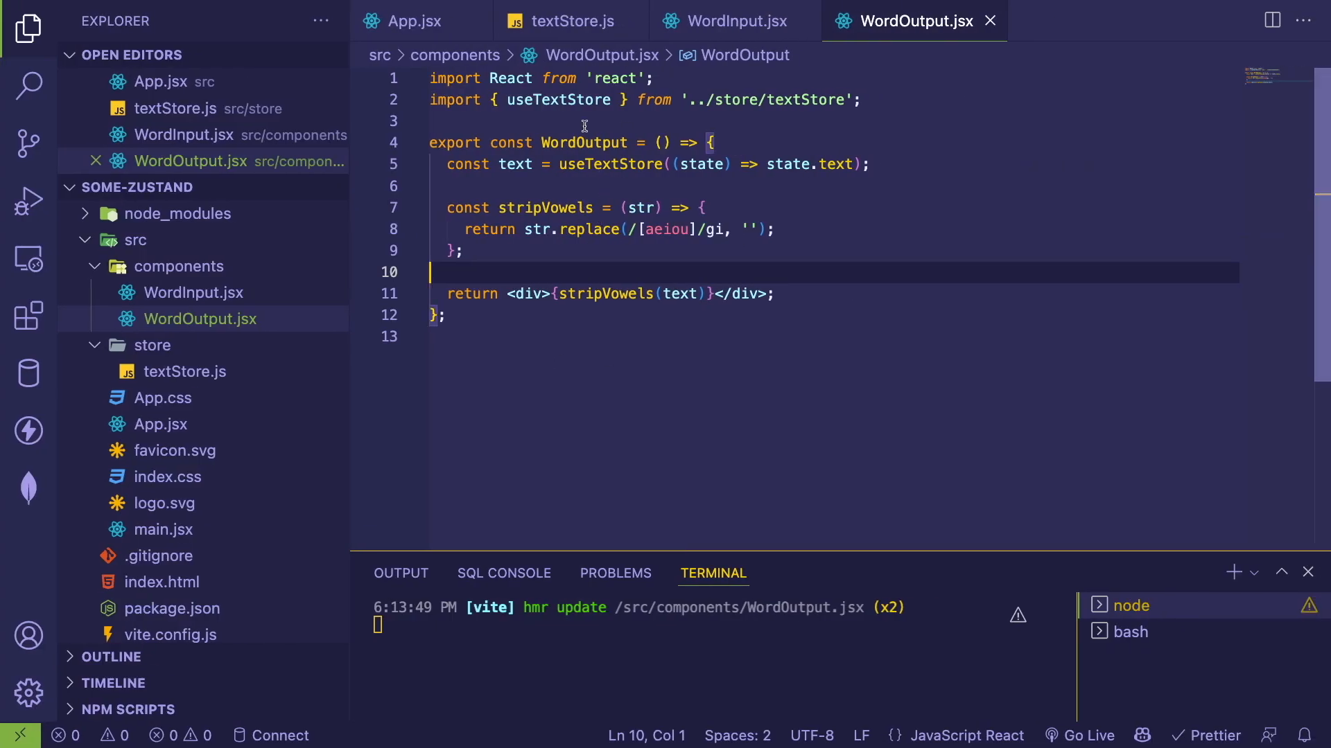
- Review setText in textStore.js and WordInput.jsx, then show App.jsx rendering WordInput and WordOutput without props
{"action": "left_click", "coordinate": [567, 21]}
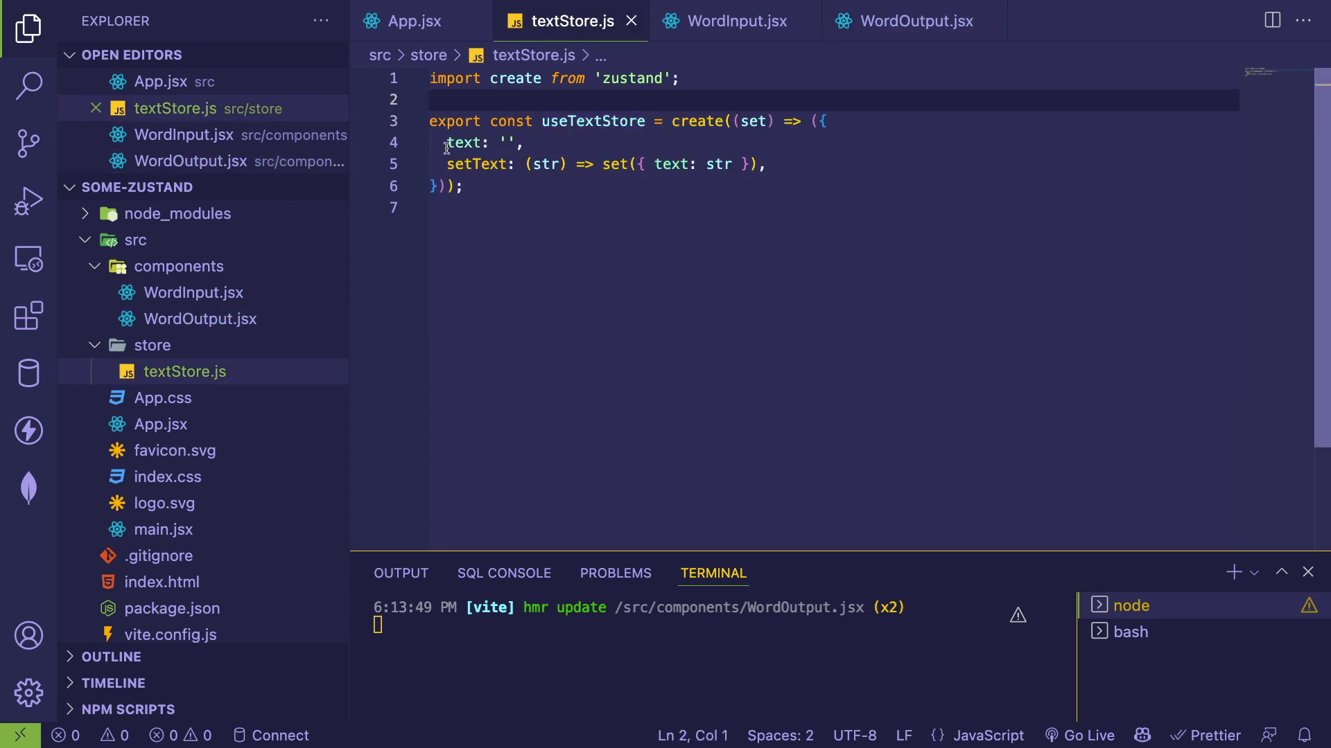
{"action": "double_click", "coordinate": [476, 164]}
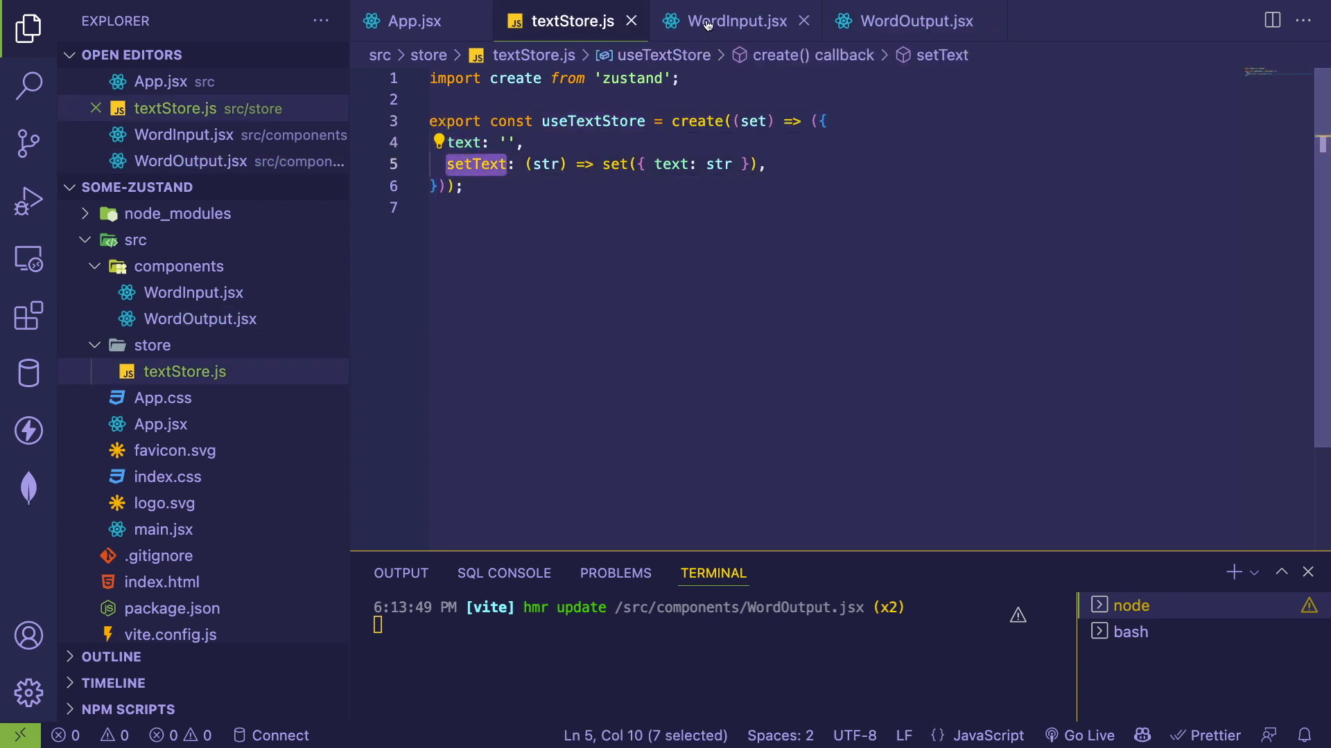
{"action": "left_click", "coordinate": [733, 21]}
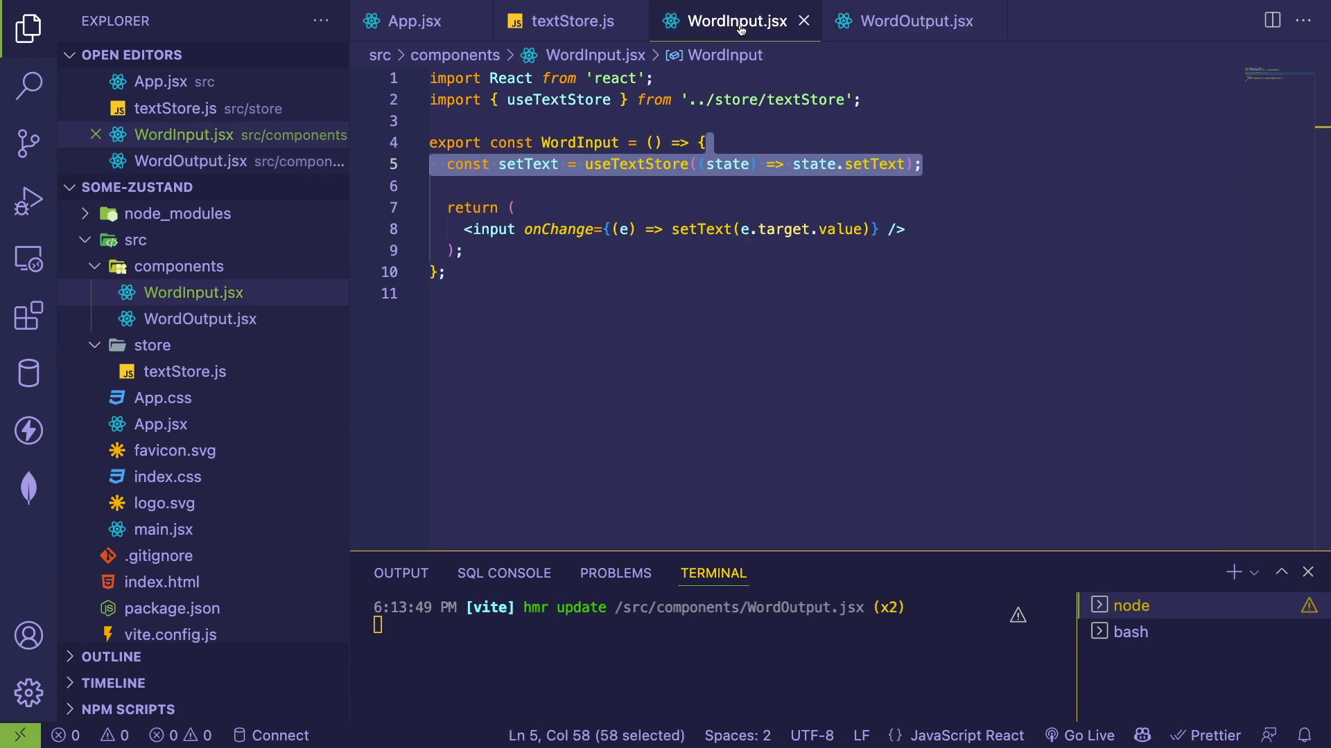
{"action": "left_click", "coordinate": [412, 21]}
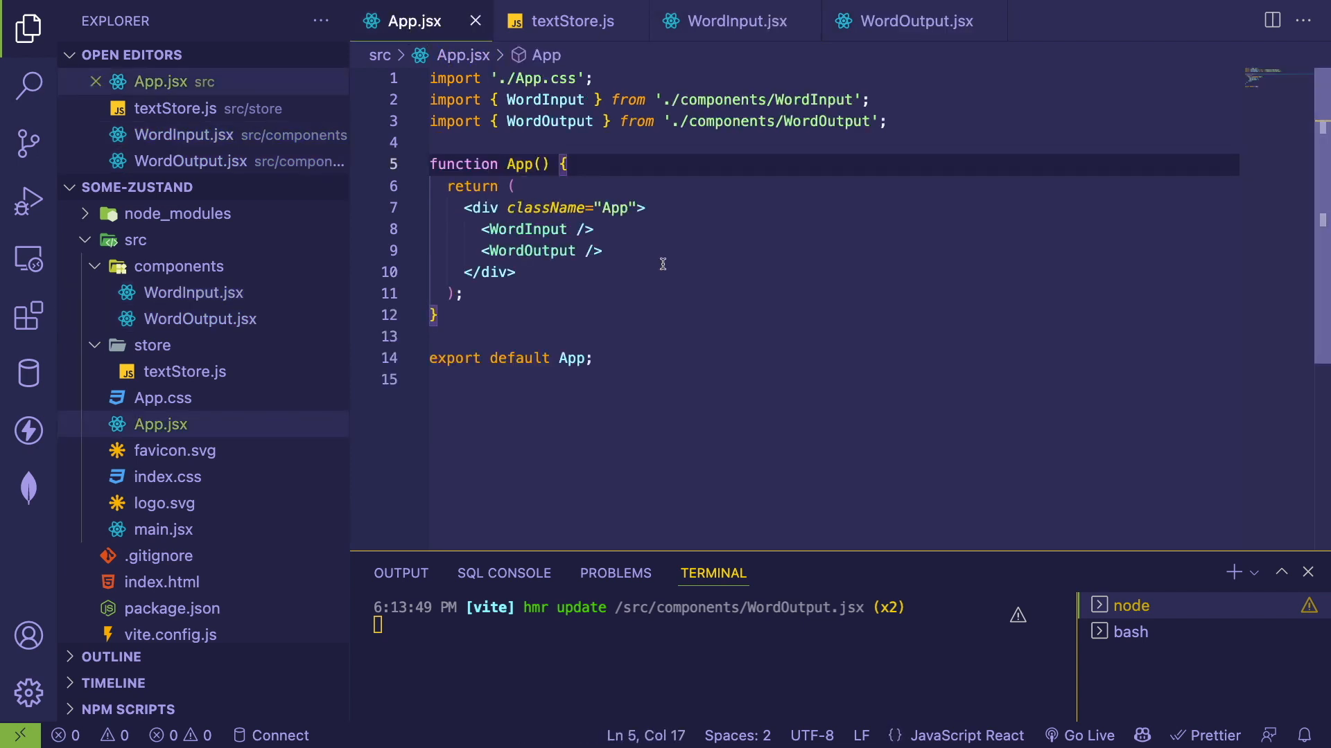
{"action": "mouse_move", "coordinate": [699, 291]}
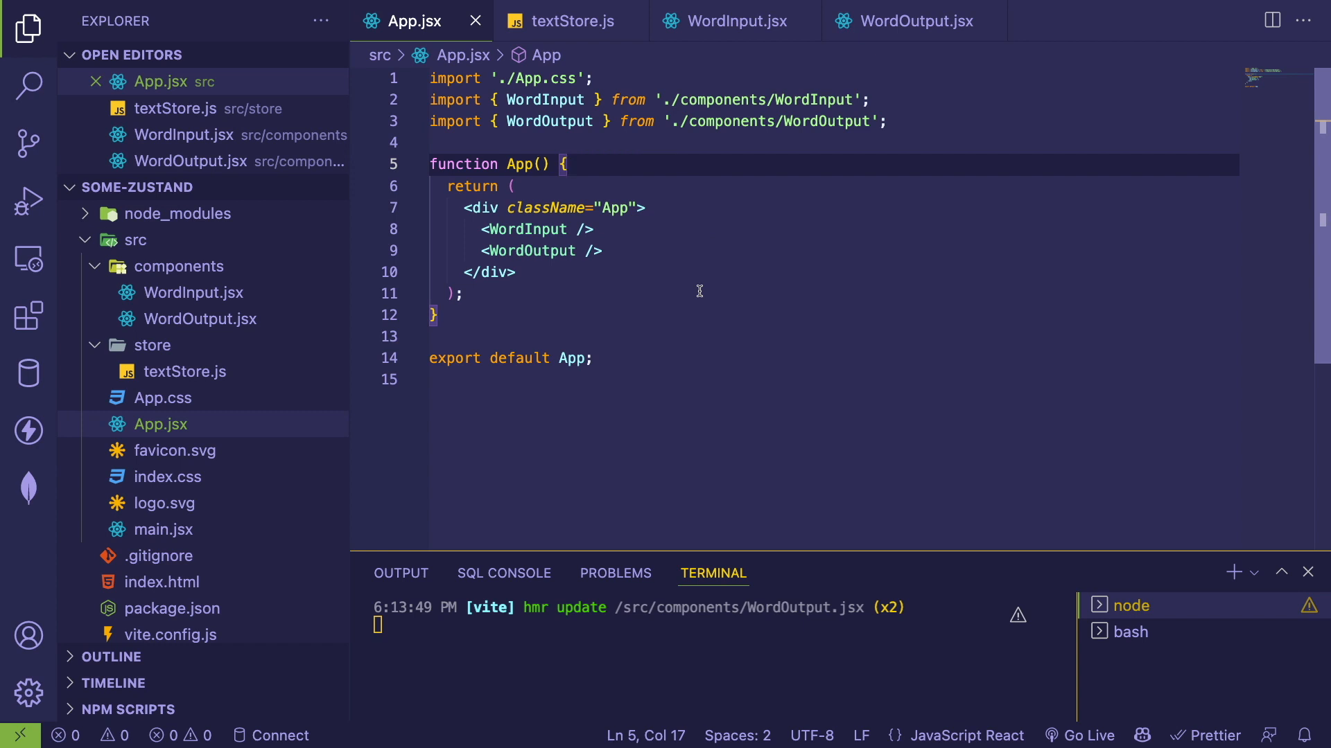
{"action": "mouse_move", "coordinate": [701, 172]}
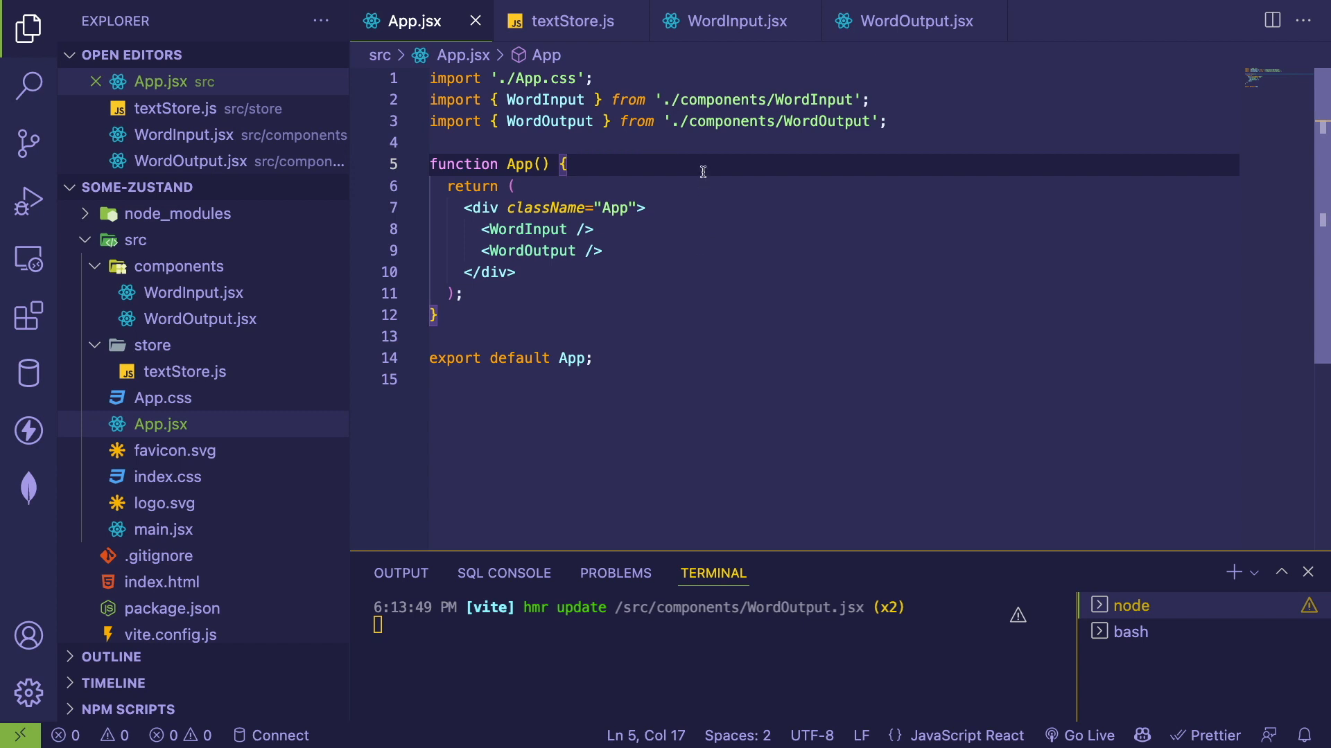